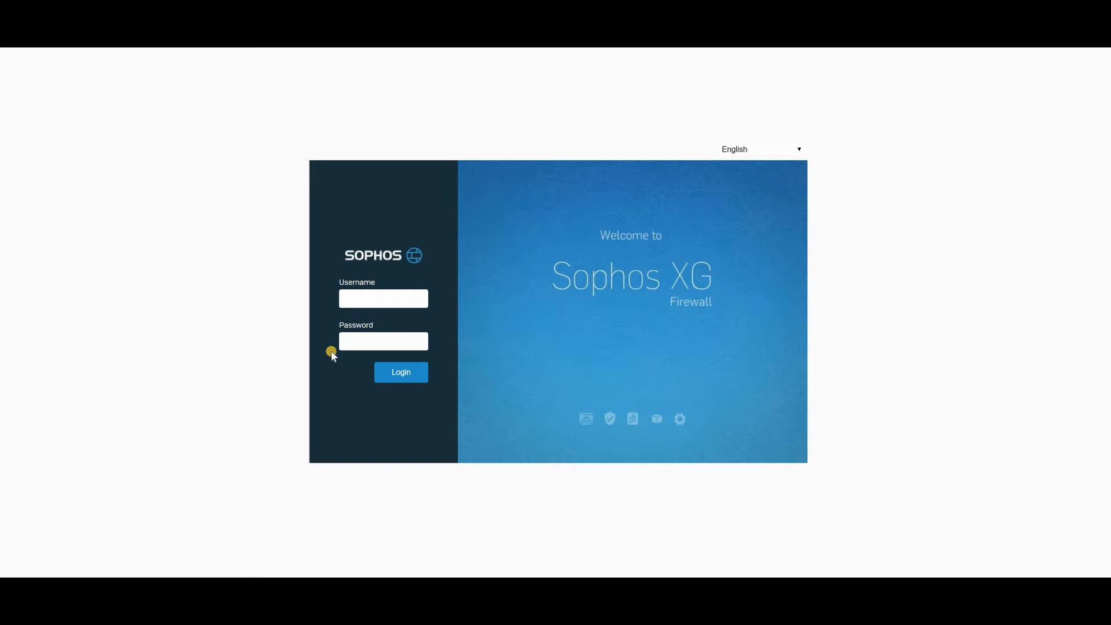
# Sign in to the Sophos XG web console as admin (first attempt fails)
pyautogui.click(383, 299)
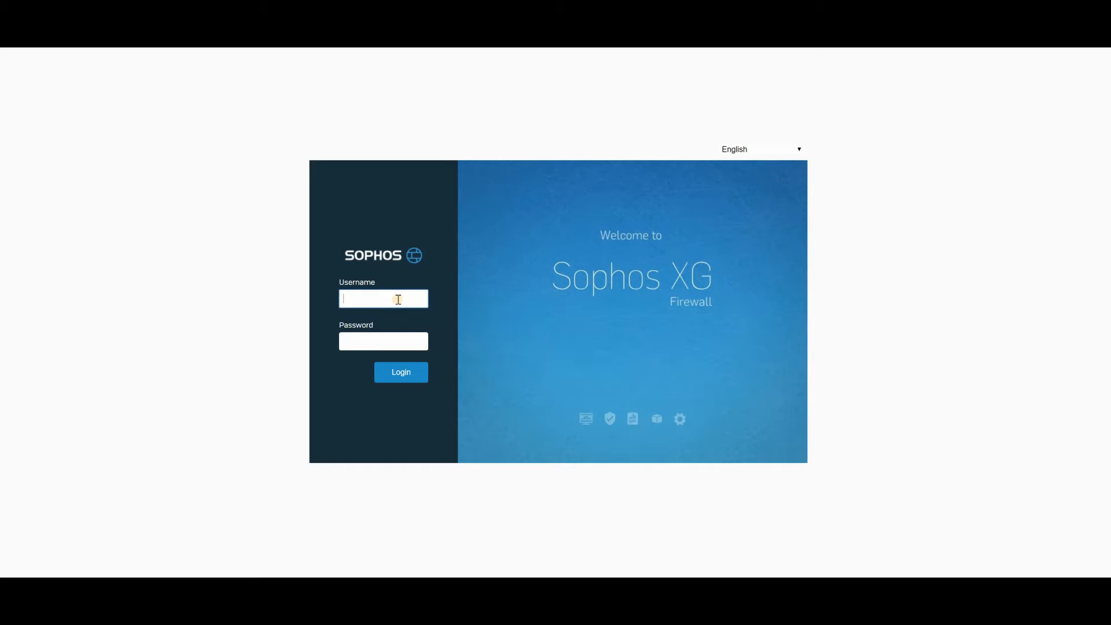
pyautogui.write('admin')
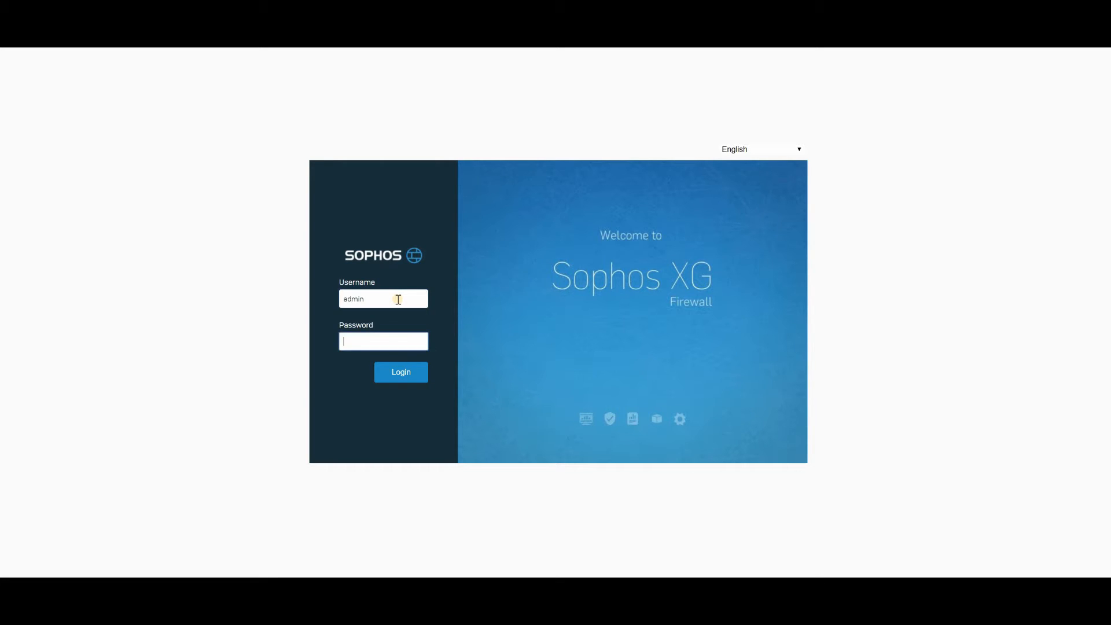
pyautogui.write('password')
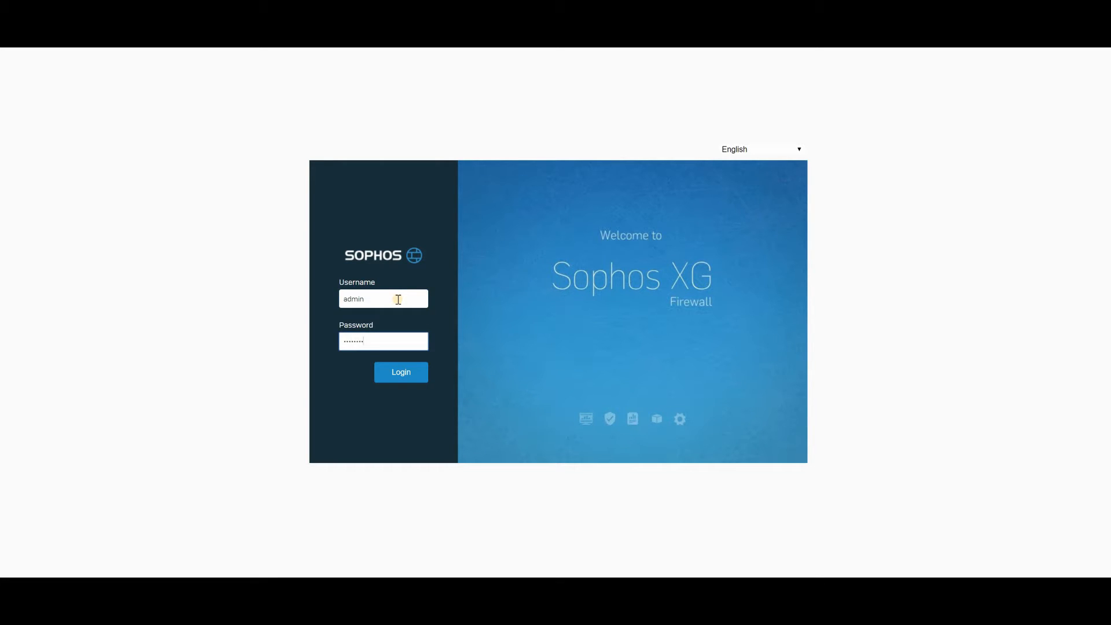
pyautogui.click(400, 372)
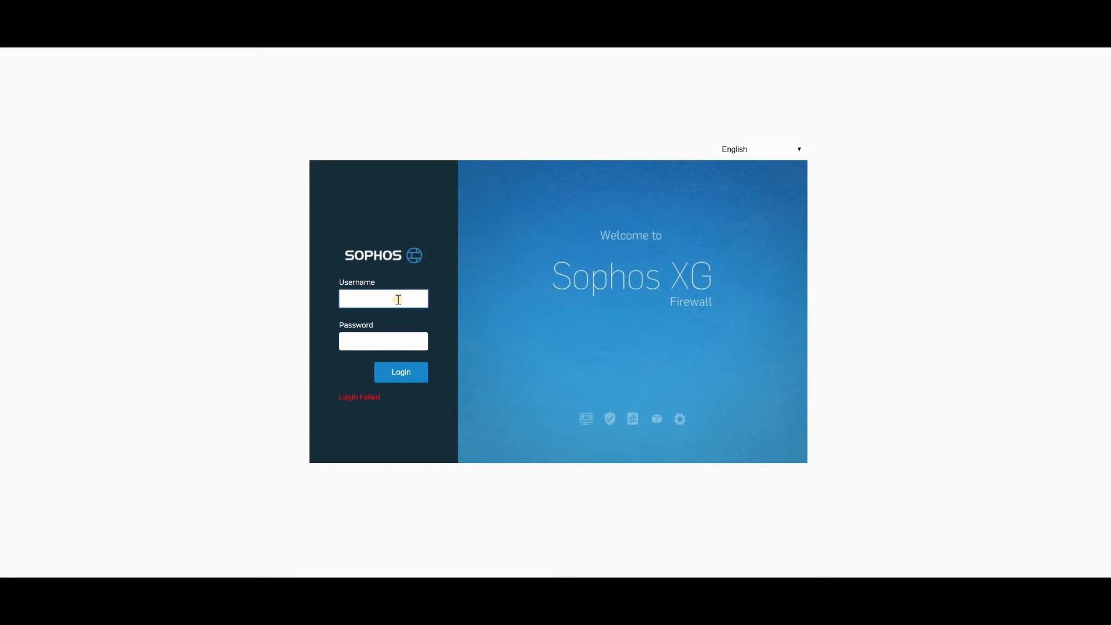
# Re-enter the admin credentials and sign in successfully to reach the Control Center
pyautogui.write('ad')
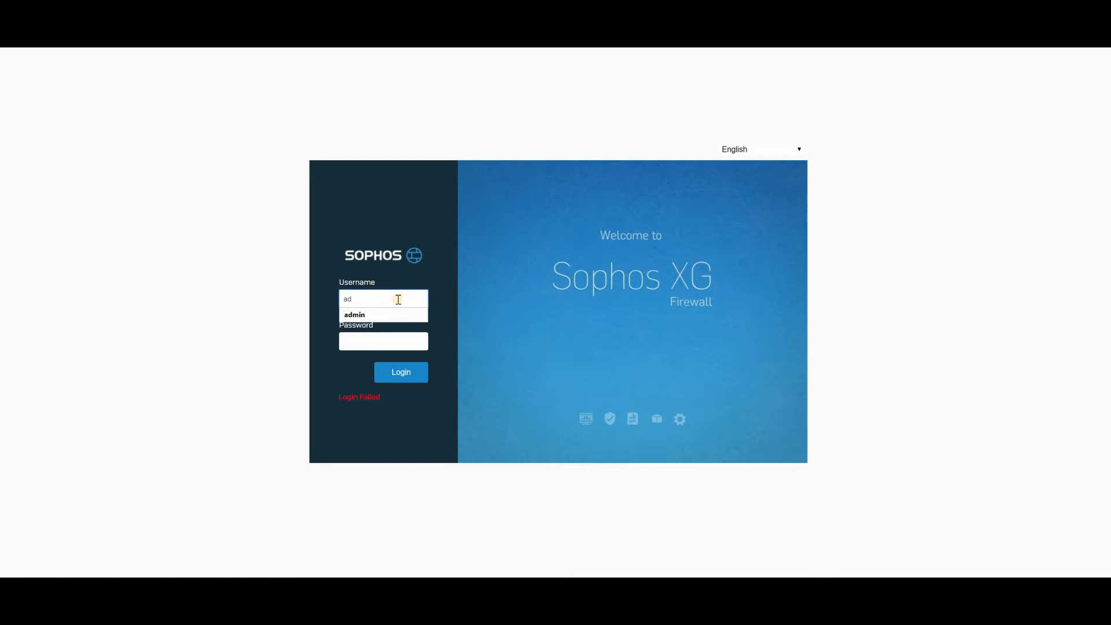
pyautogui.write('•••••')
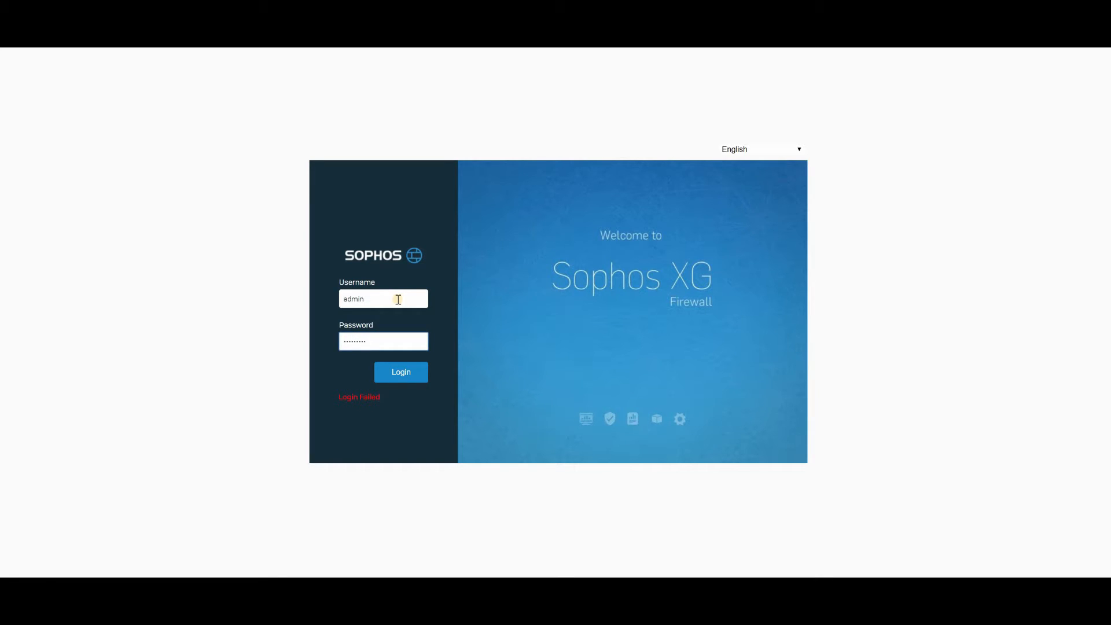
pyautogui.click(401, 371)
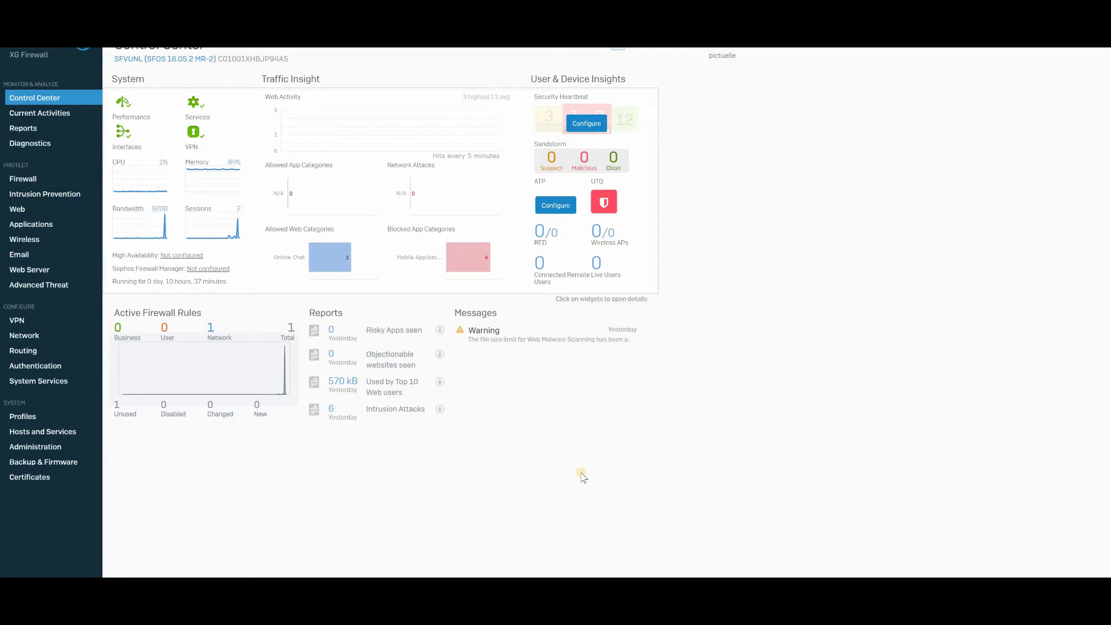
pyautogui.moveTo(514, 436)
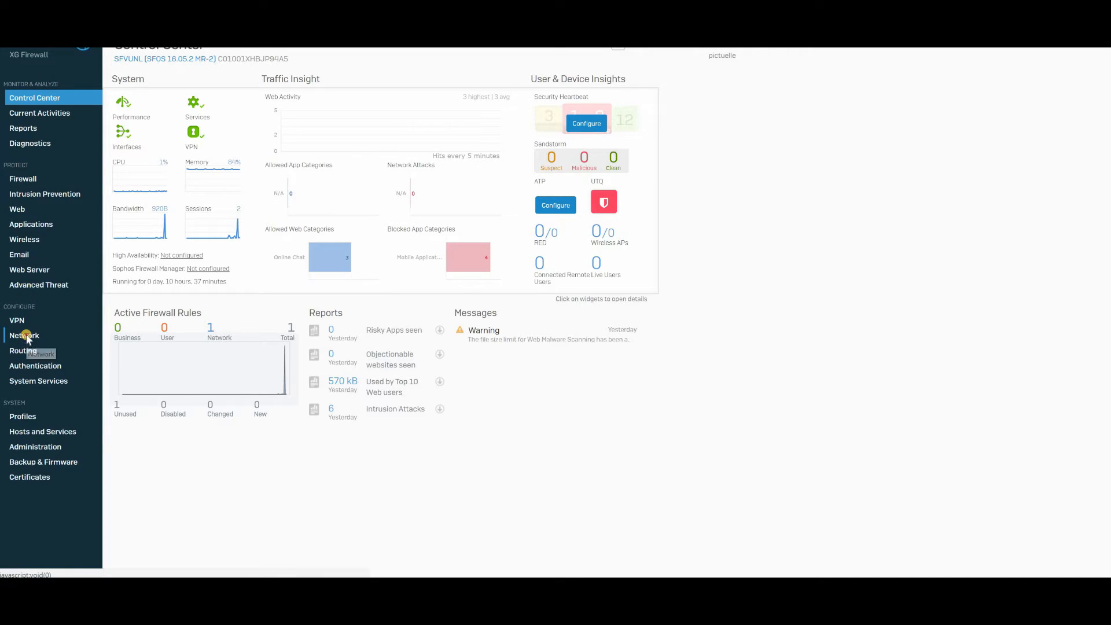
# Show the Network Interfaces list with GuestAP, PortA, PortB and PortC
pyautogui.click(24, 336)
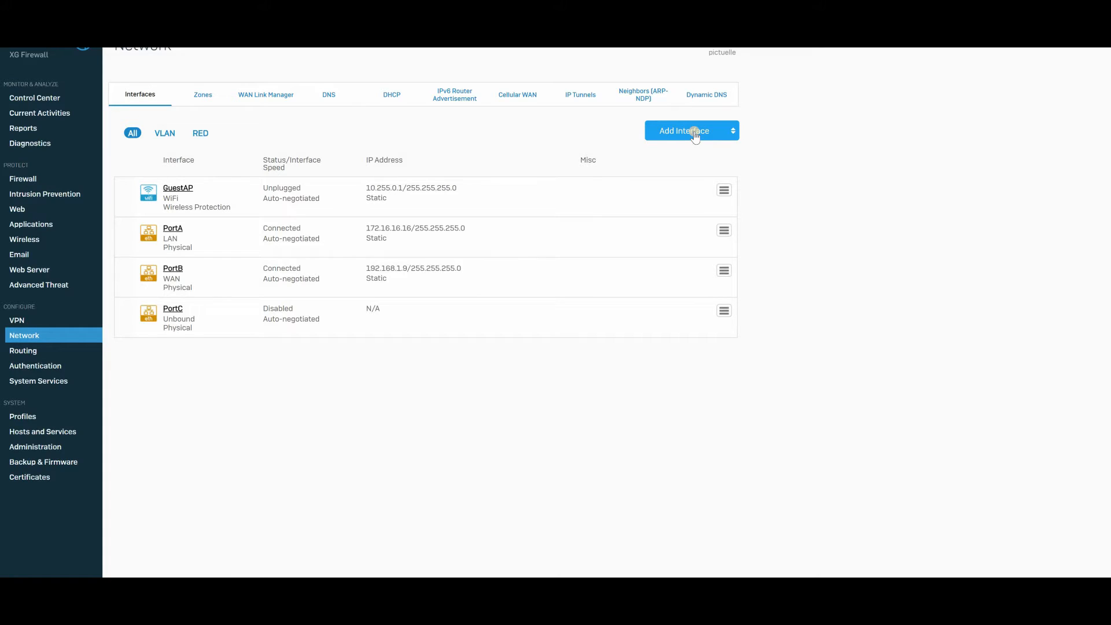
pyautogui.moveTo(287, 188)
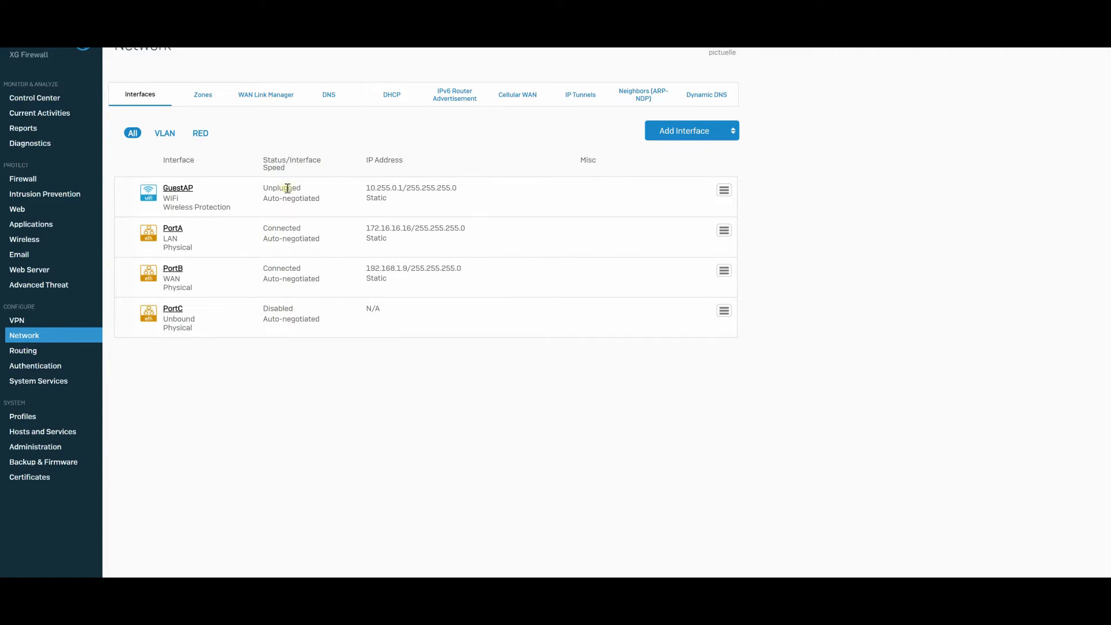
pyautogui.moveTo(554, 218)
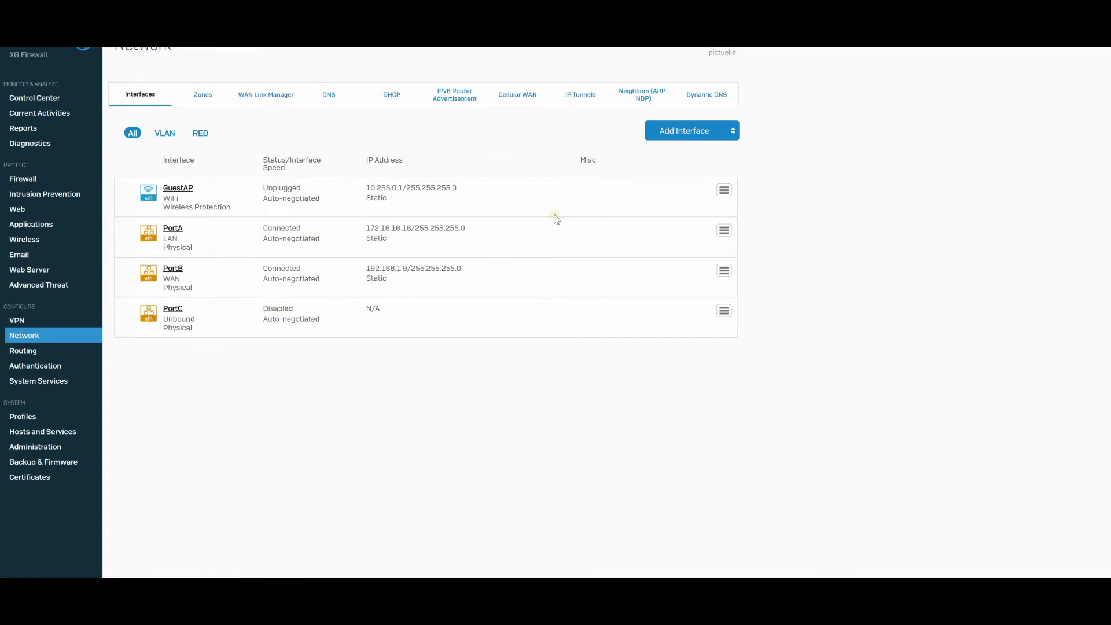
pyautogui.moveTo(213, 202)
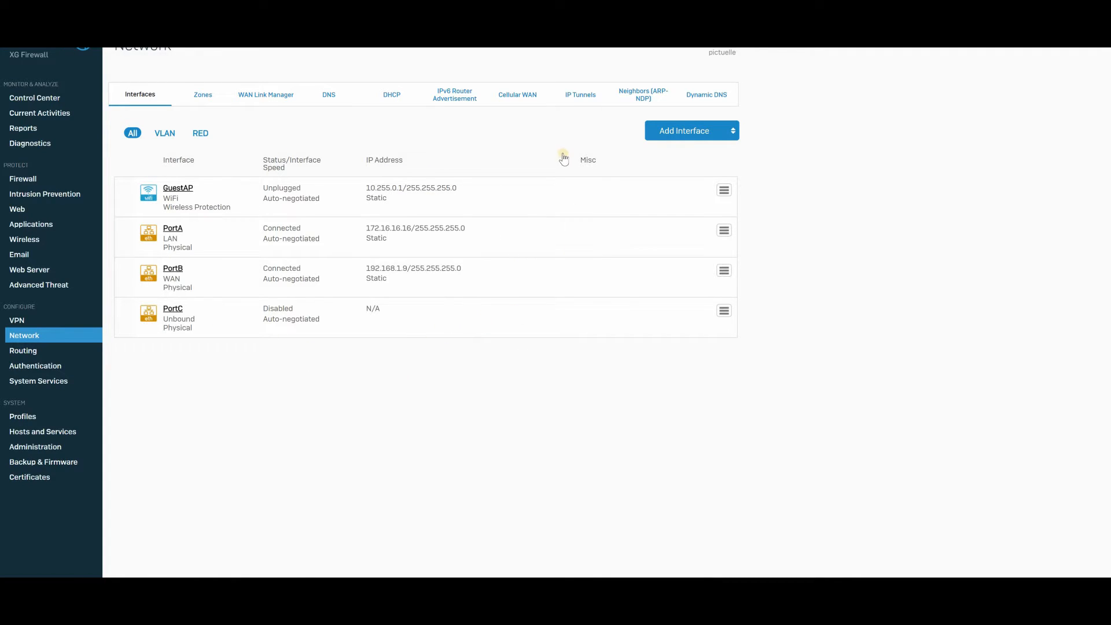
pyautogui.moveTo(684, 131)
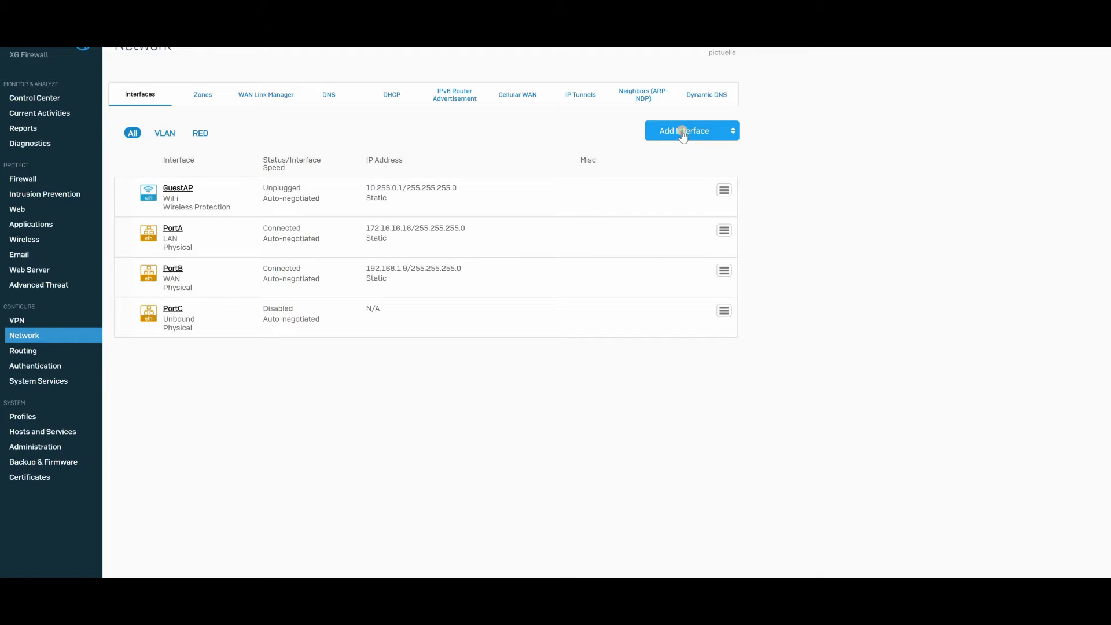
# Start a new VLAN interface on PortA in the LAN zone with VLAN ID 123
pyautogui.click(689, 131)
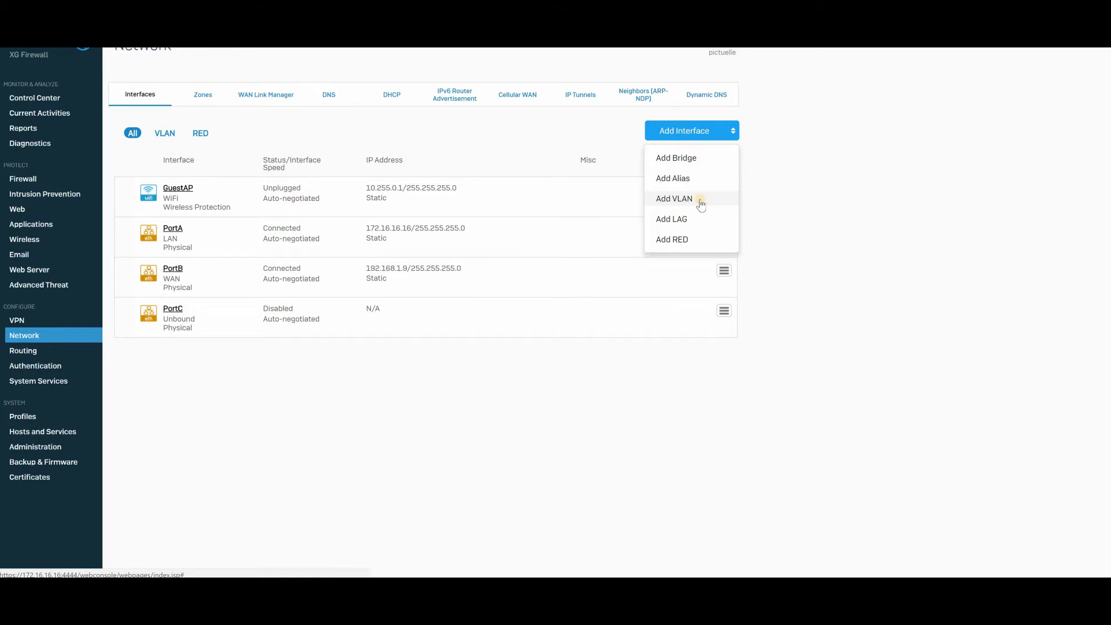
pyautogui.click(674, 198)
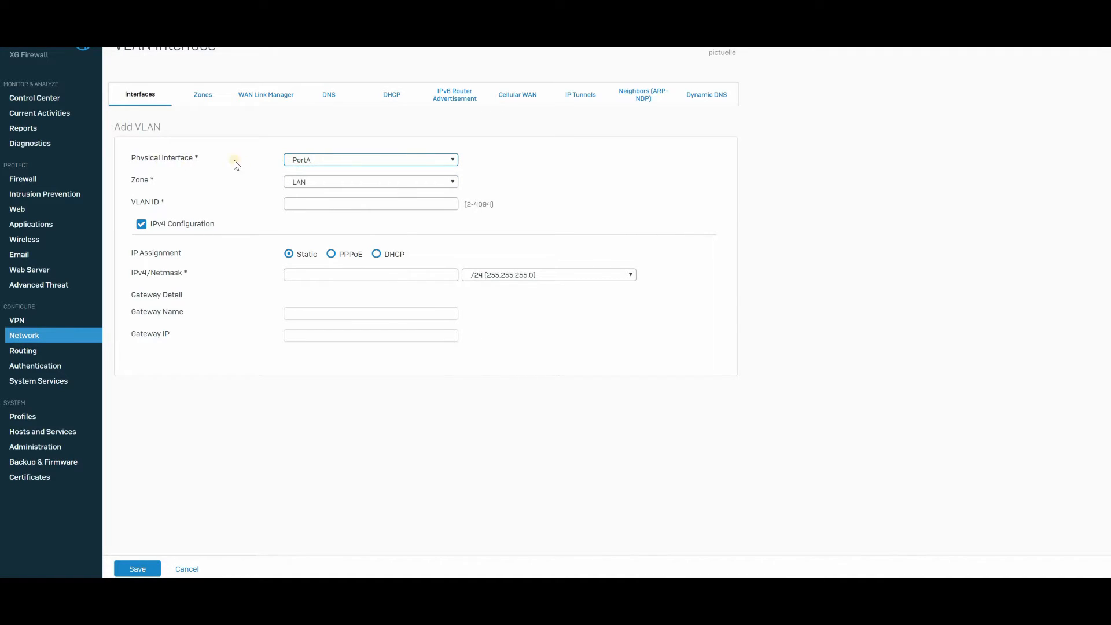
pyautogui.moveTo(365, 185)
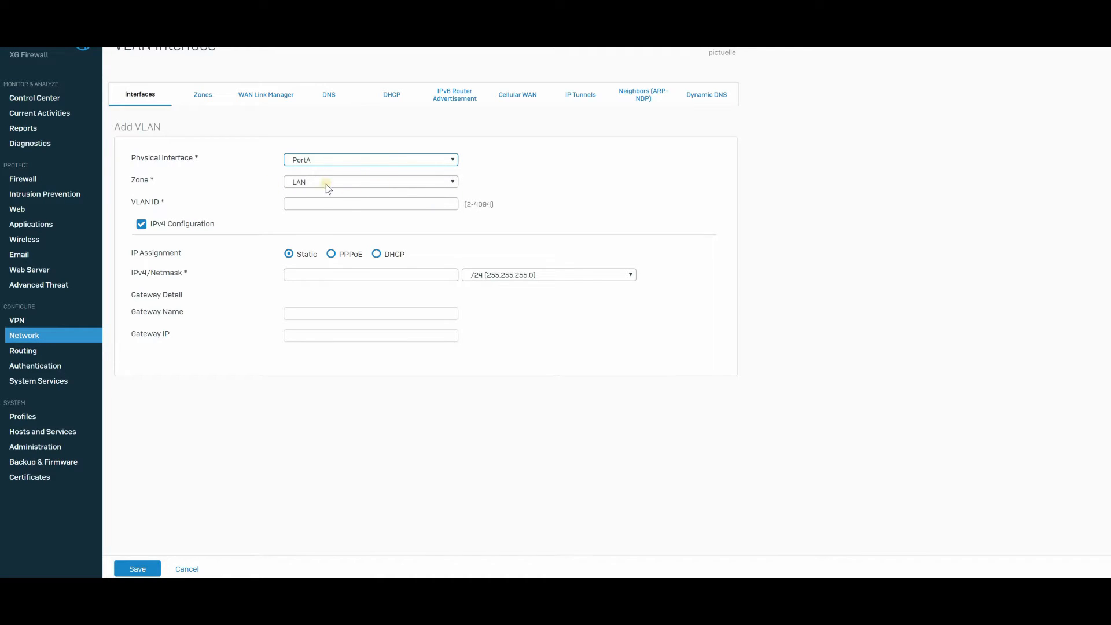
pyautogui.moveTo(378, 194)
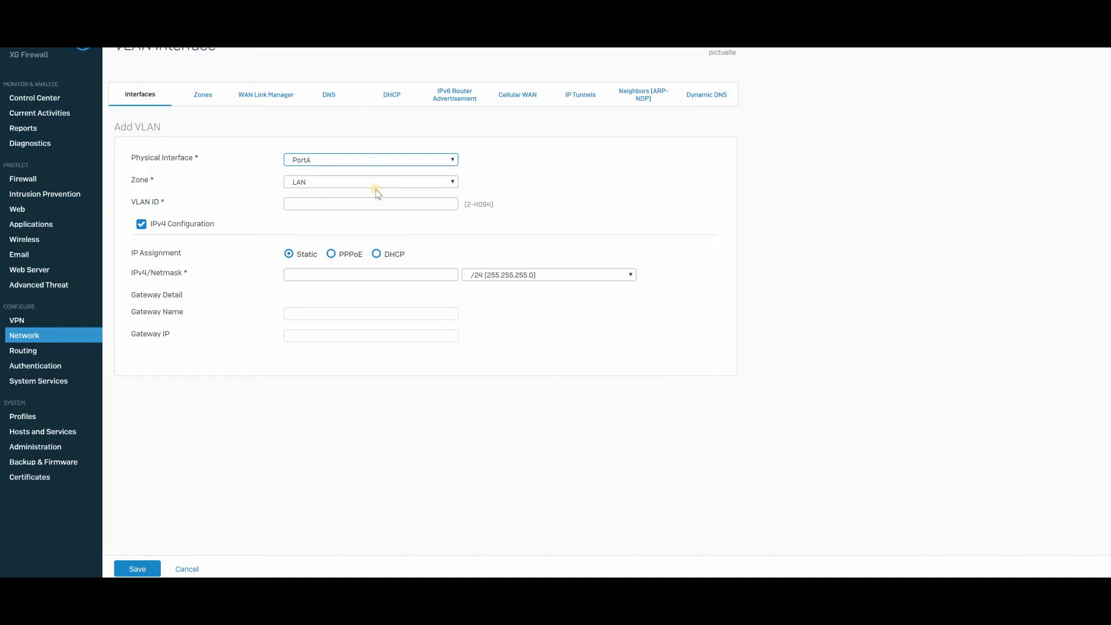
pyautogui.click(370, 203)
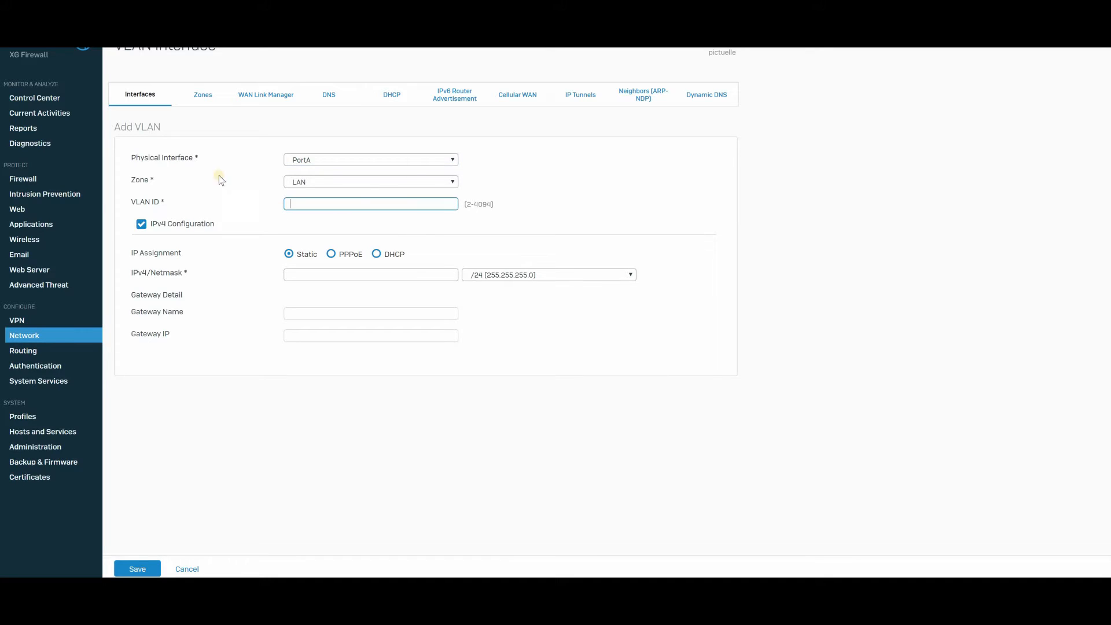
pyautogui.click(370, 159)
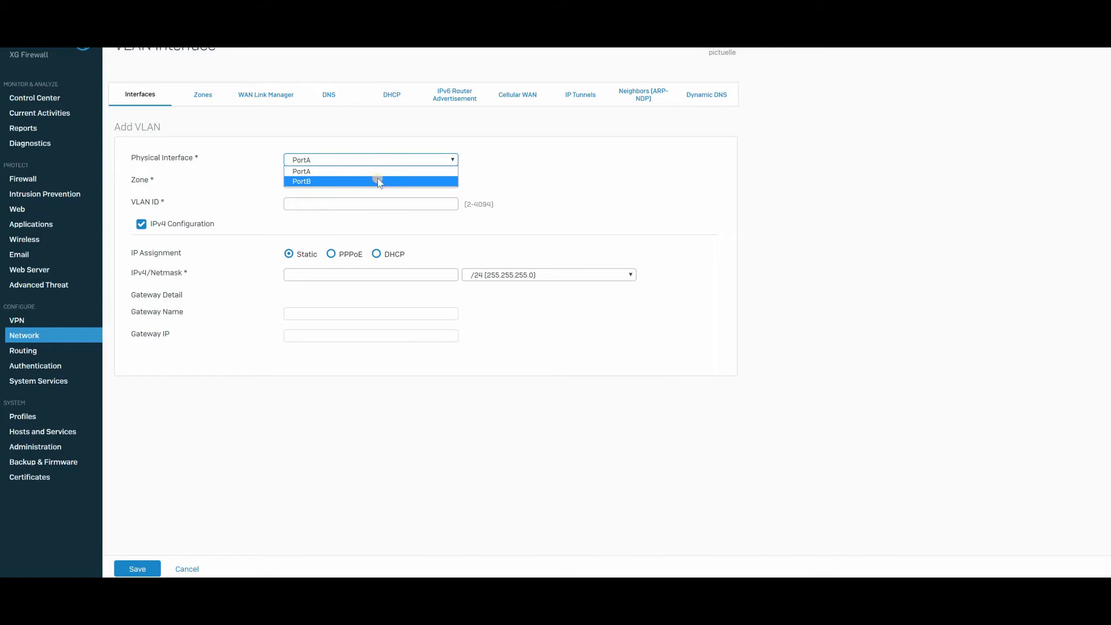
pyautogui.click(301, 171)
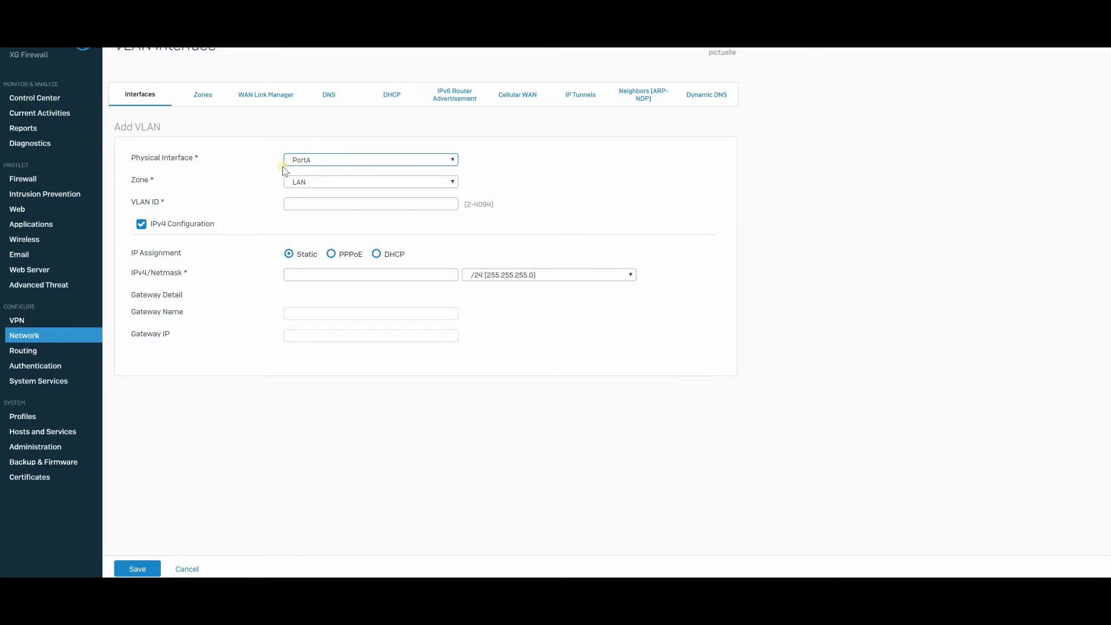
pyautogui.moveTo(320, 182)
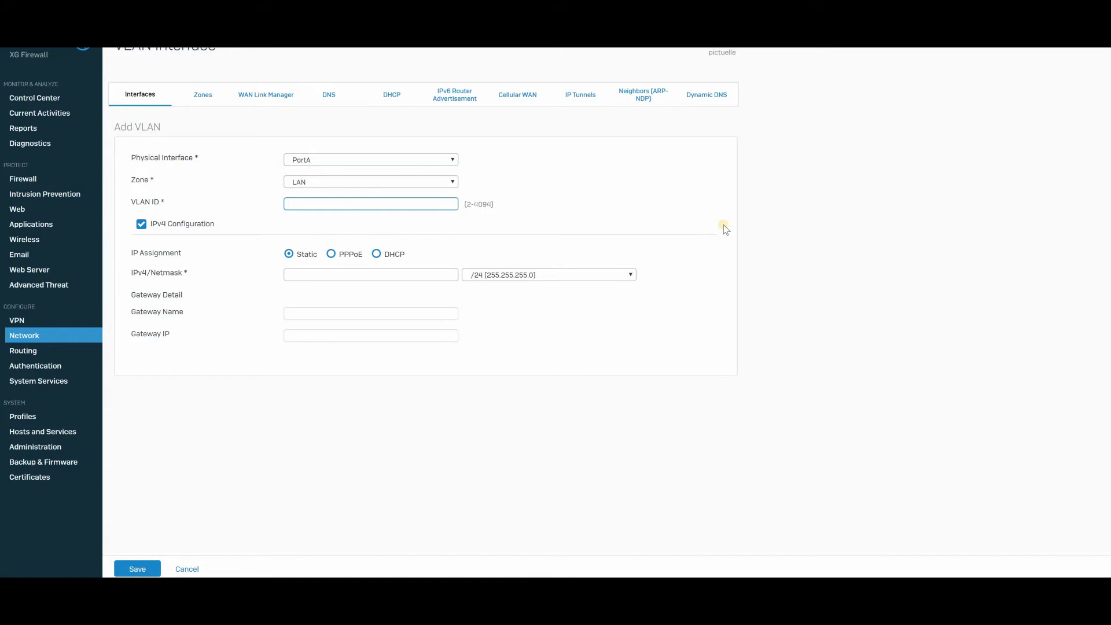
pyautogui.write('123')
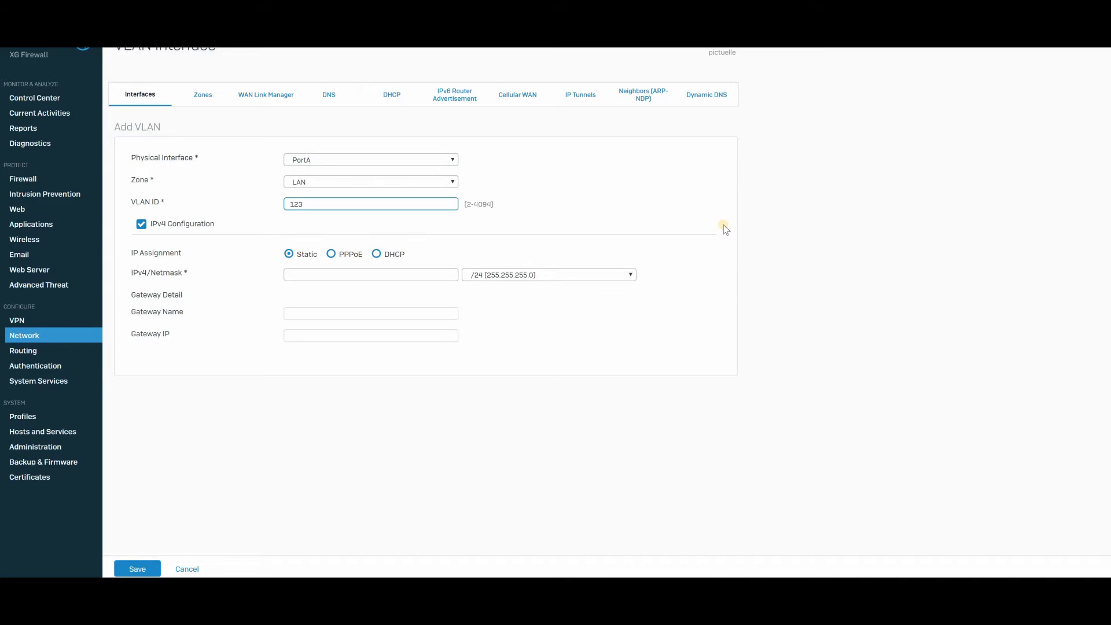
pyautogui.moveTo(741, 228)
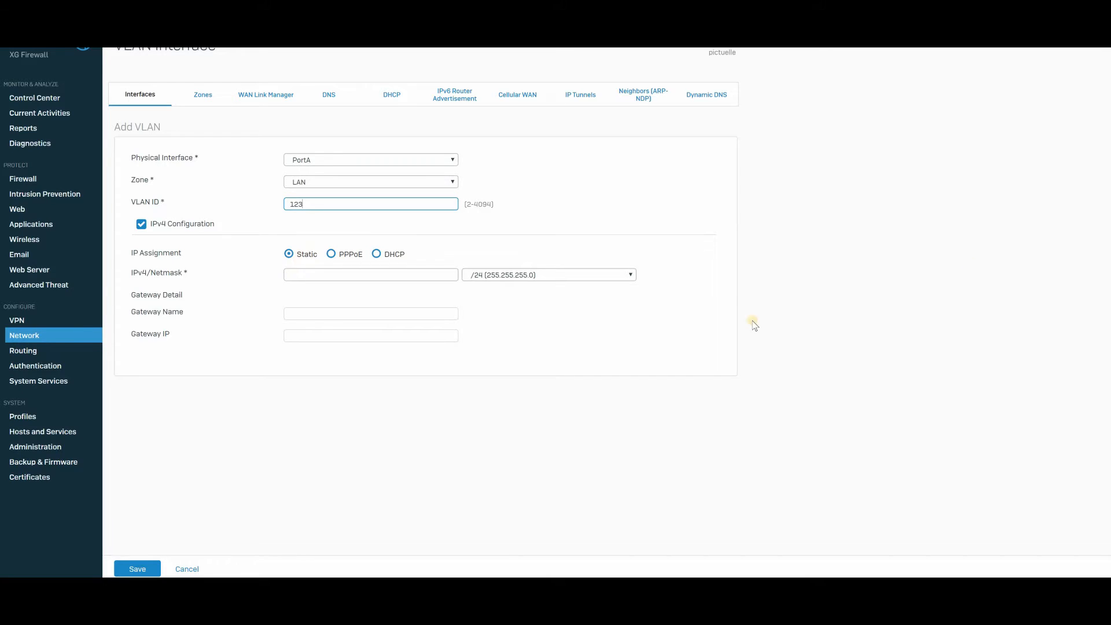
# Give the VLAN a static IPv4 address 10.10.10.1/24 and save it
pyautogui.click(371, 274)
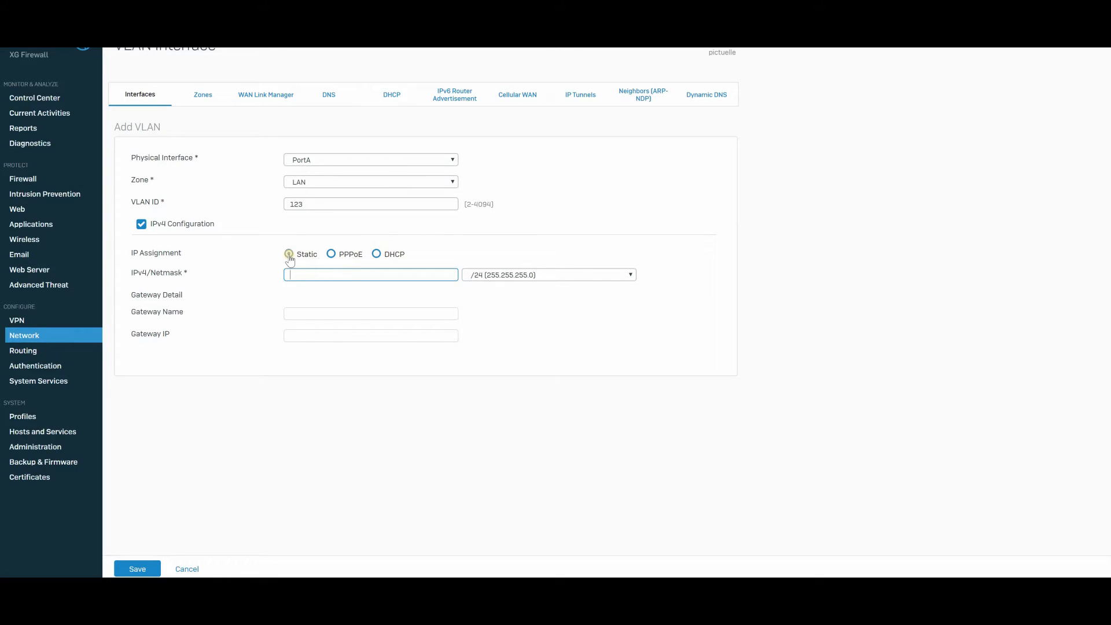
pyautogui.click(288, 253)
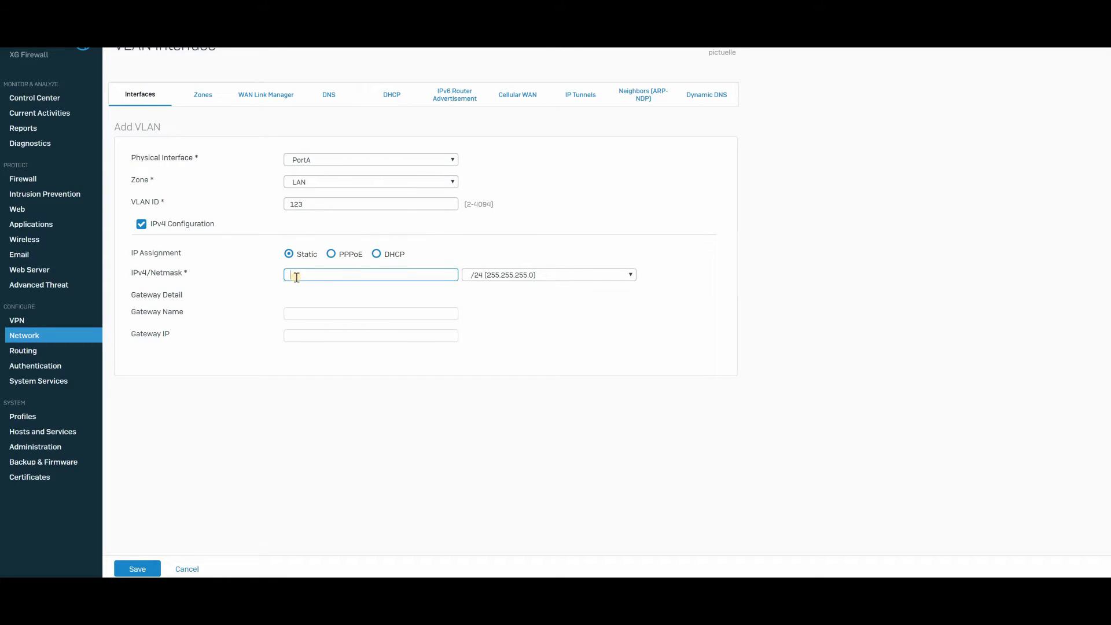
pyautogui.moveTo(319, 275)
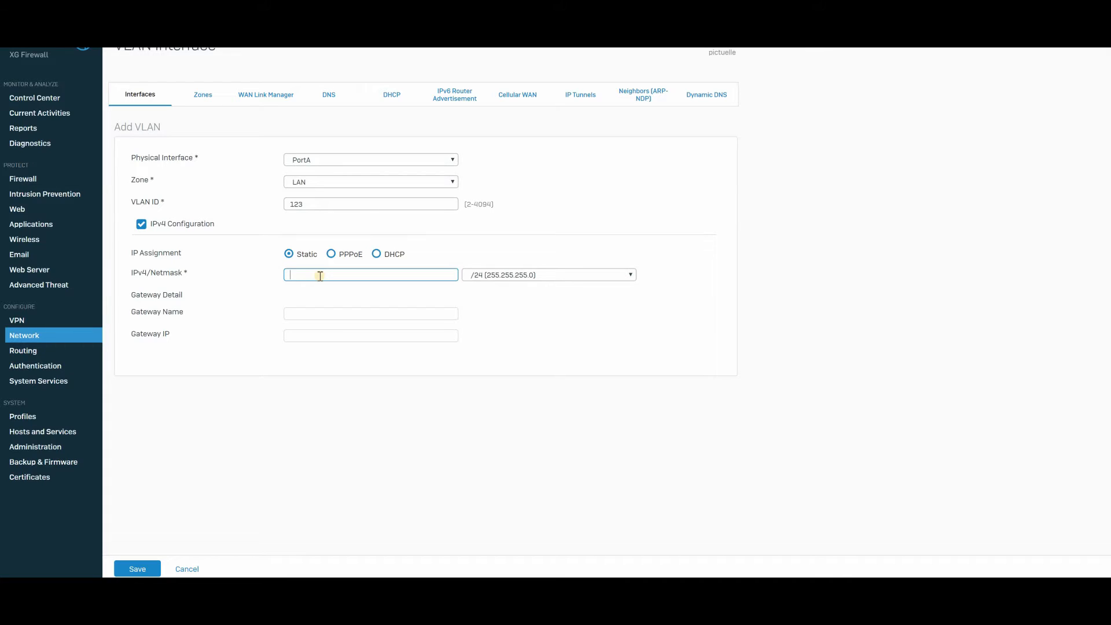
pyautogui.write('10.10.10.1')
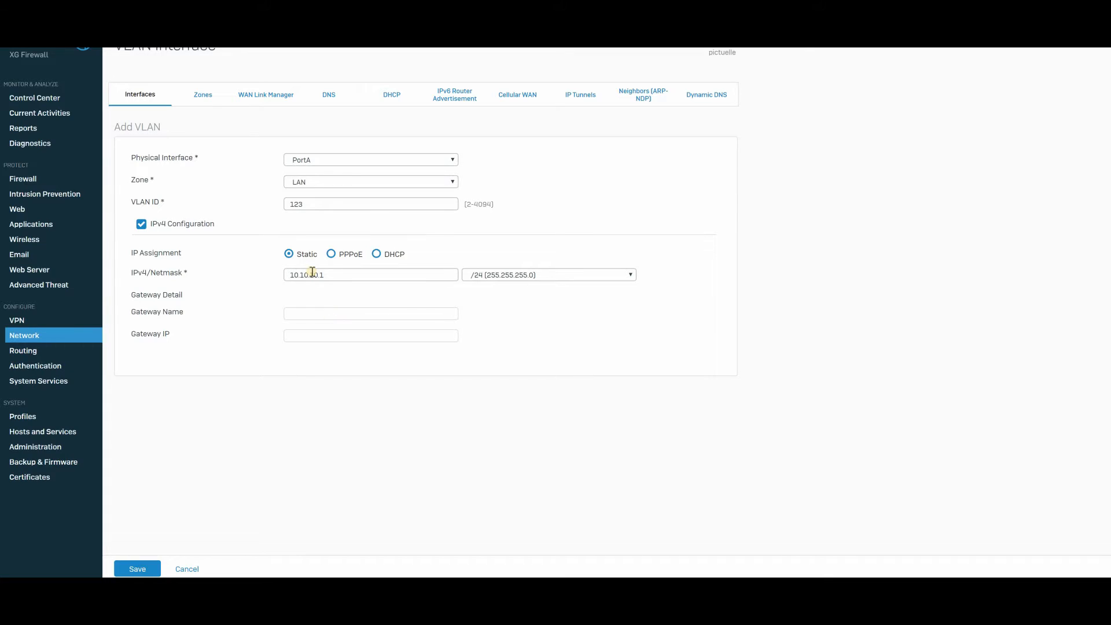
pyautogui.moveTo(326, 334)
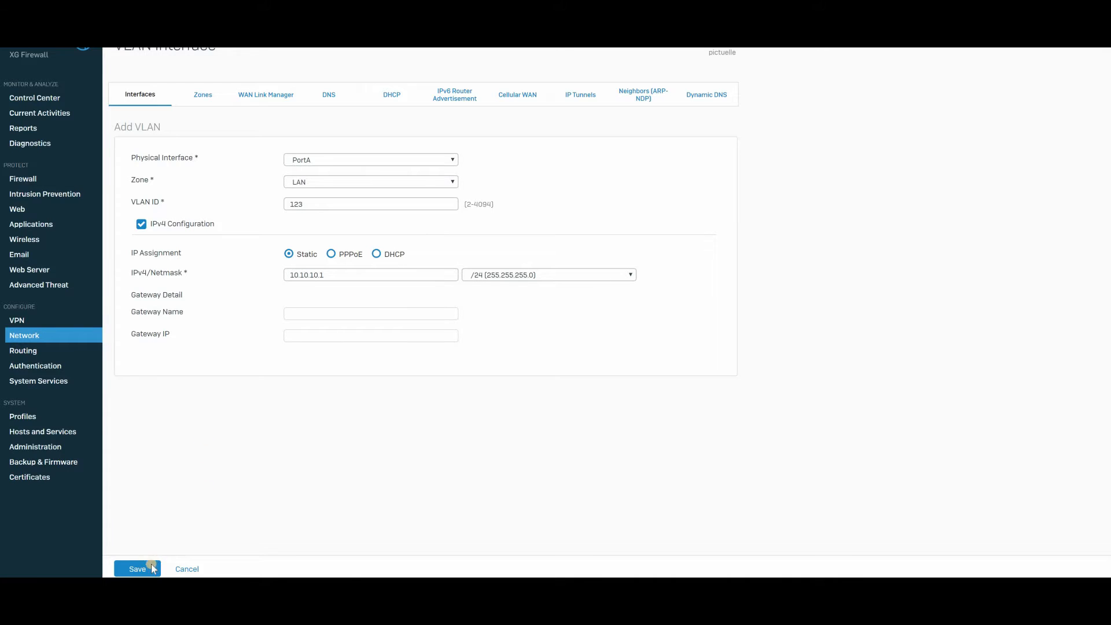
pyautogui.click(136, 569)
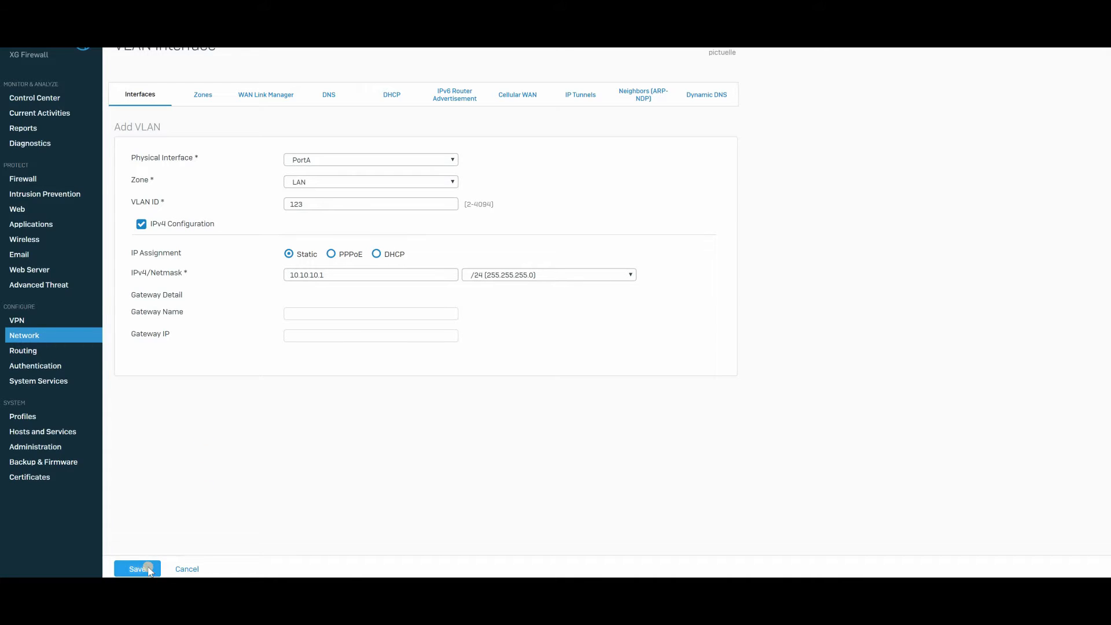
# Save the VLAN, view PortA.123 at 10.10.10.1/255.255.255.0 and check it under the LAN zone
pyautogui.click(137, 568)
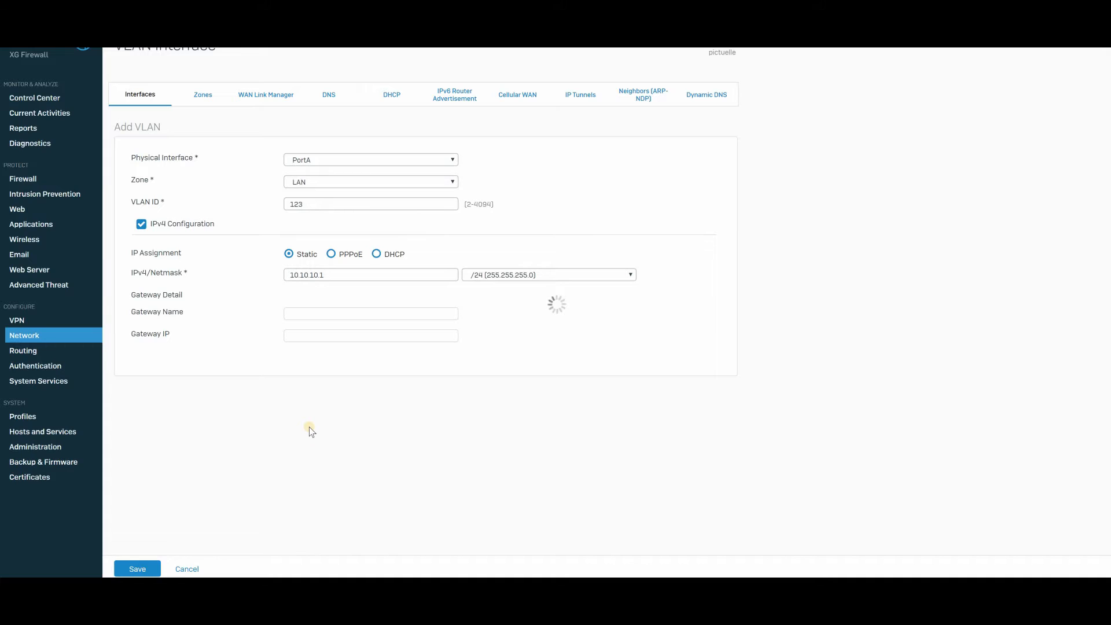
pyautogui.click(137, 568)
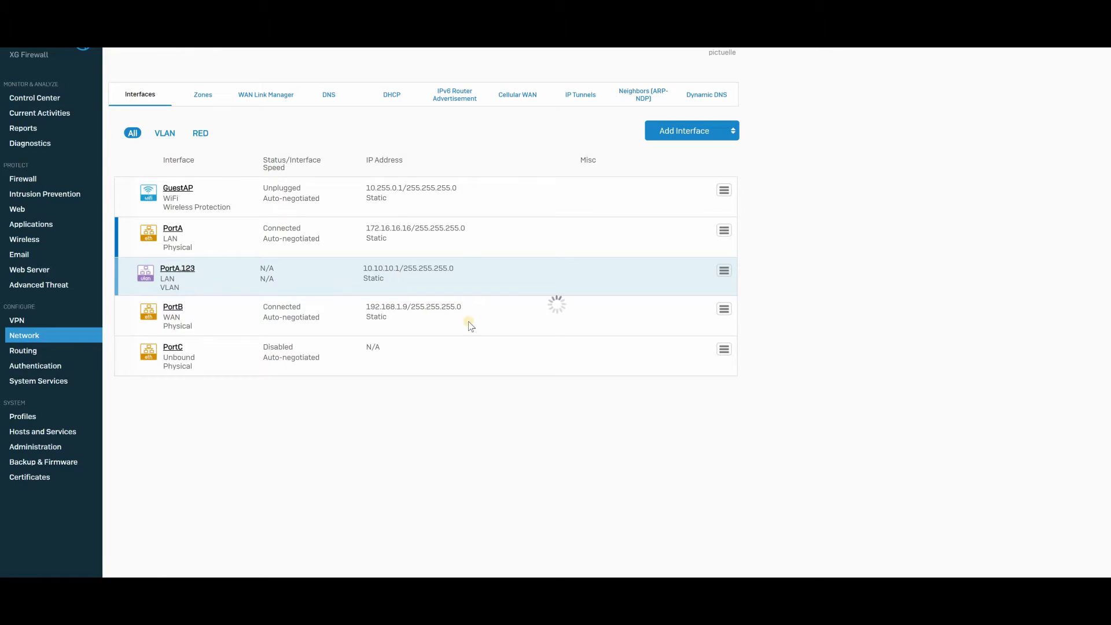
pyautogui.click(177, 267)
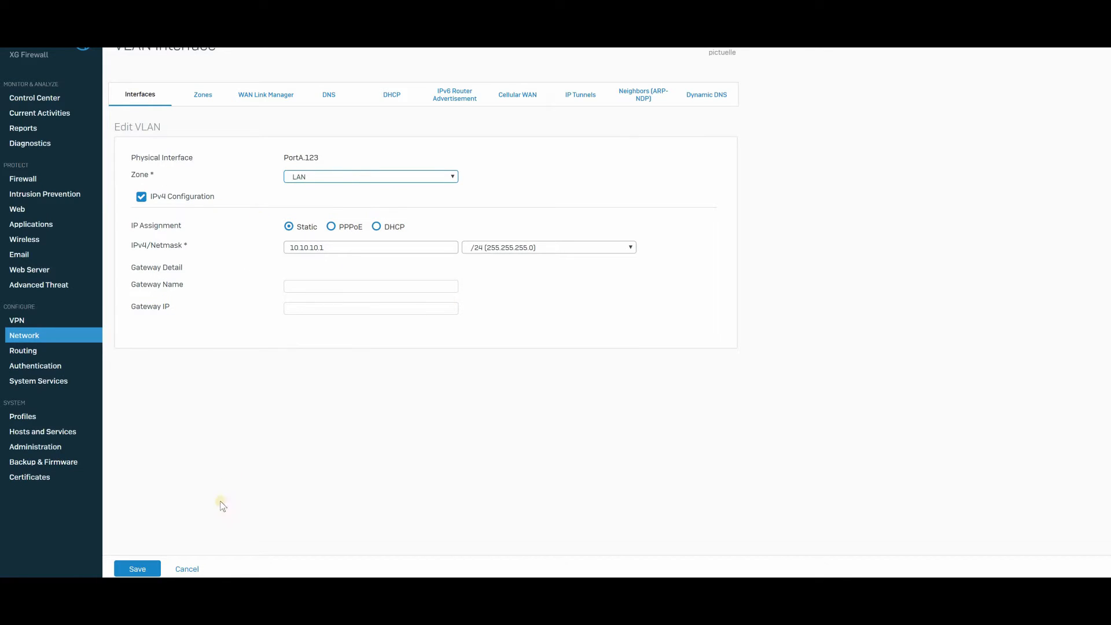
pyautogui.click(201, 93)
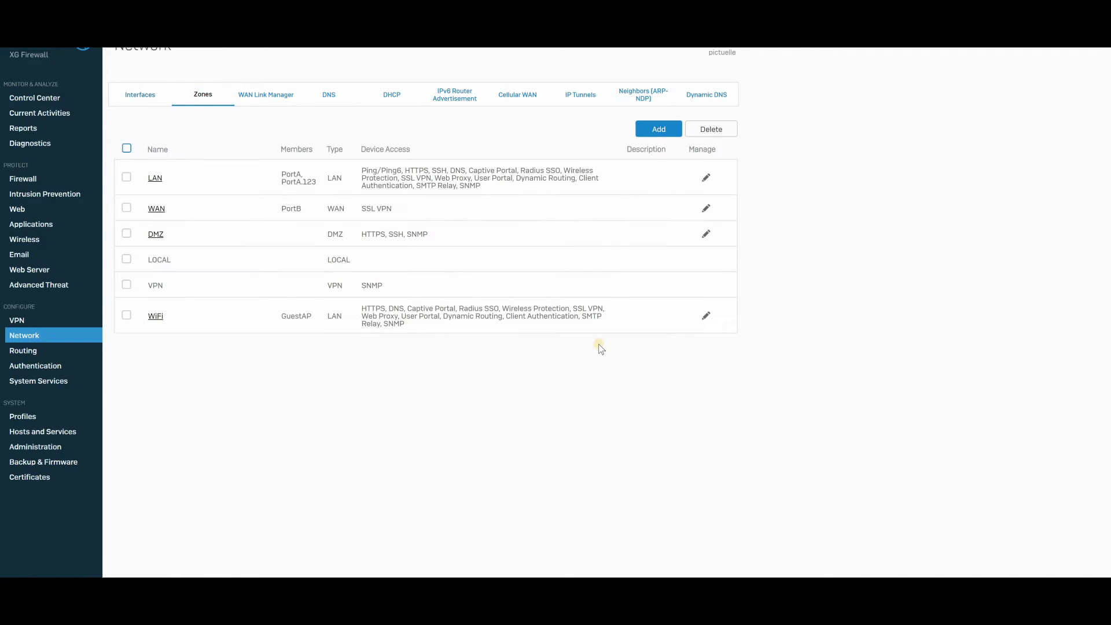
pyautogui.moveTo(456, 345)
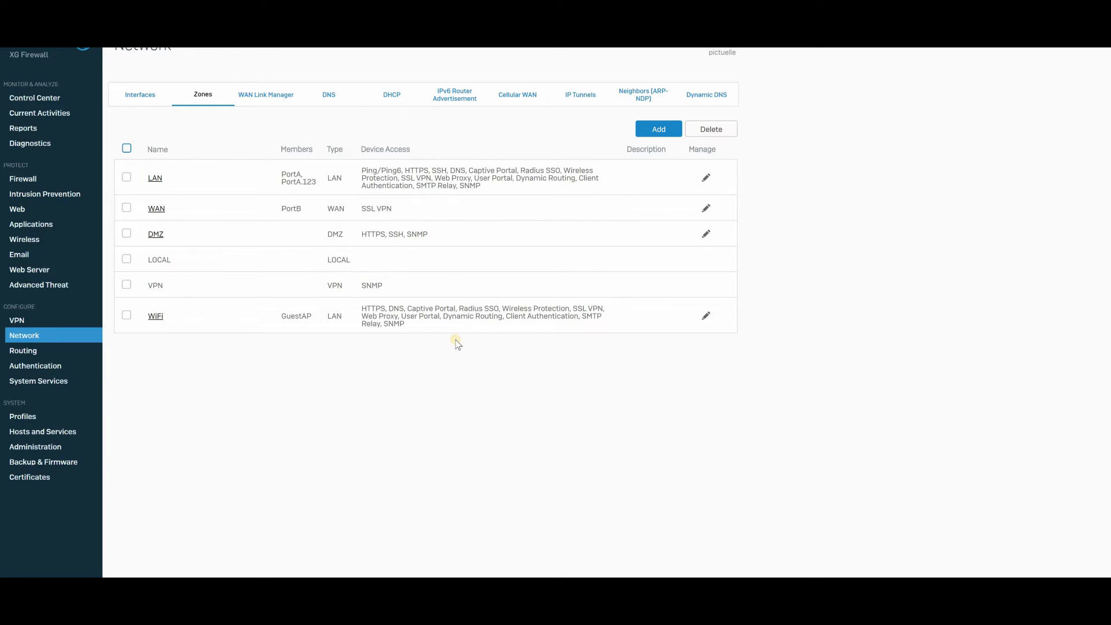
pyautogui.moveTo(476, 342)
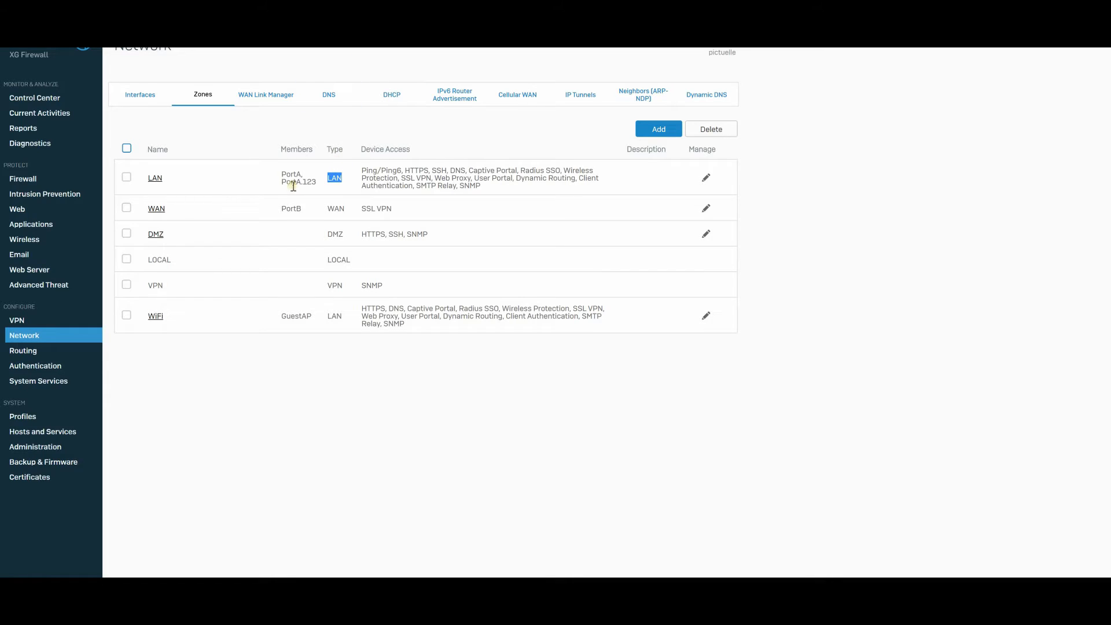
pyautogui.moveTo(401, 112)
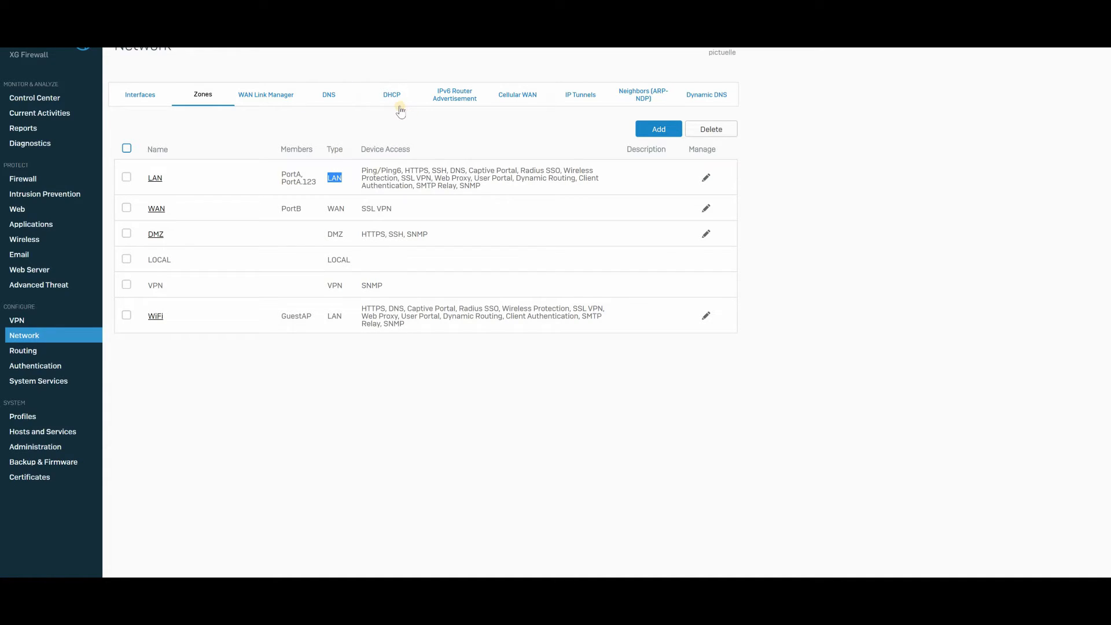
# Add a DHCP server named Sophos123 serving the PortA VLAN 123 interface
pyautogui.click(391, 94)
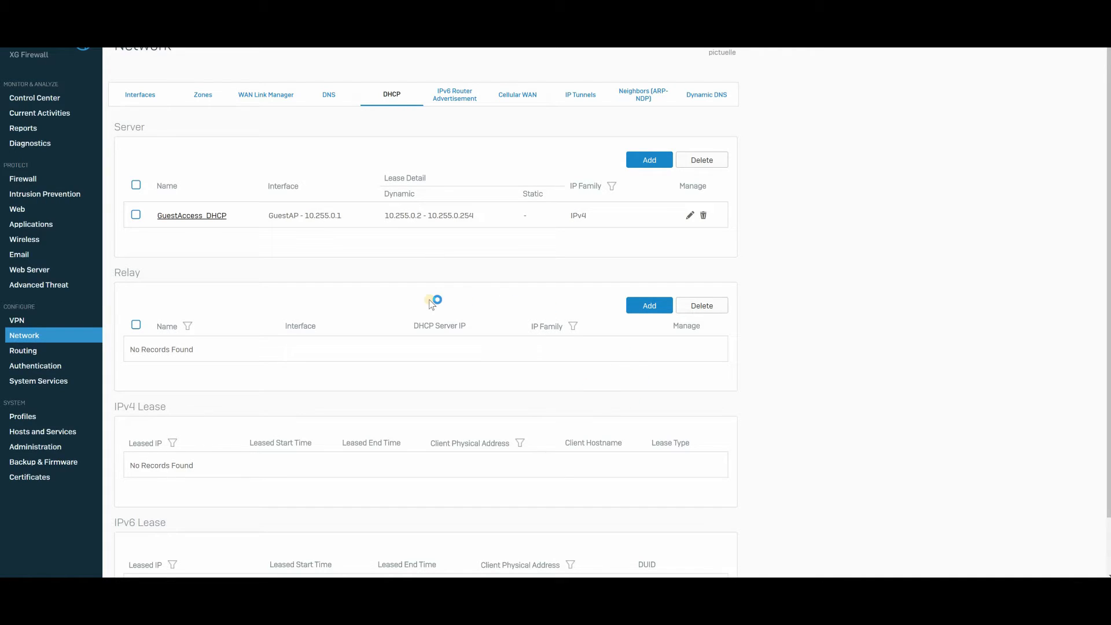
pyautogui.moveTo(659, 173)
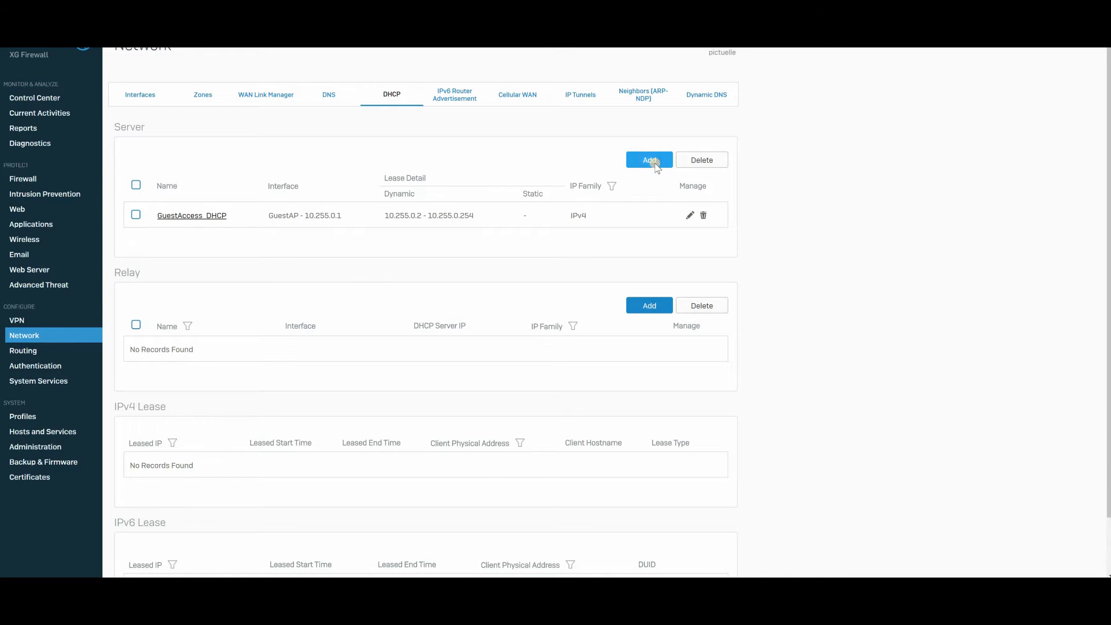
pyautogui.click(648, 160)
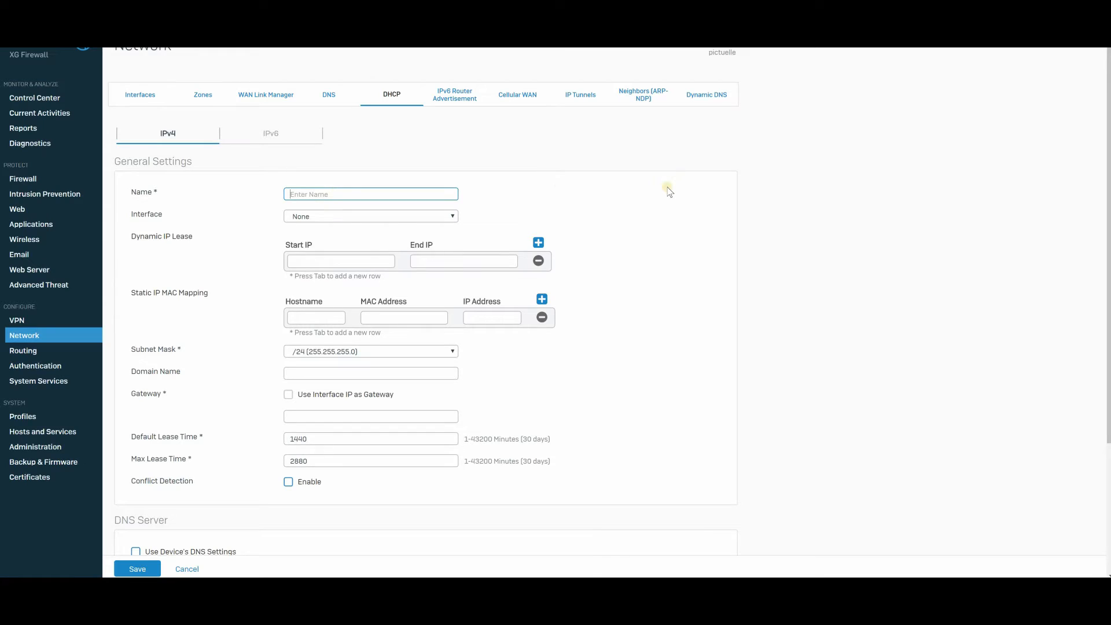
pyautogui.write('S')
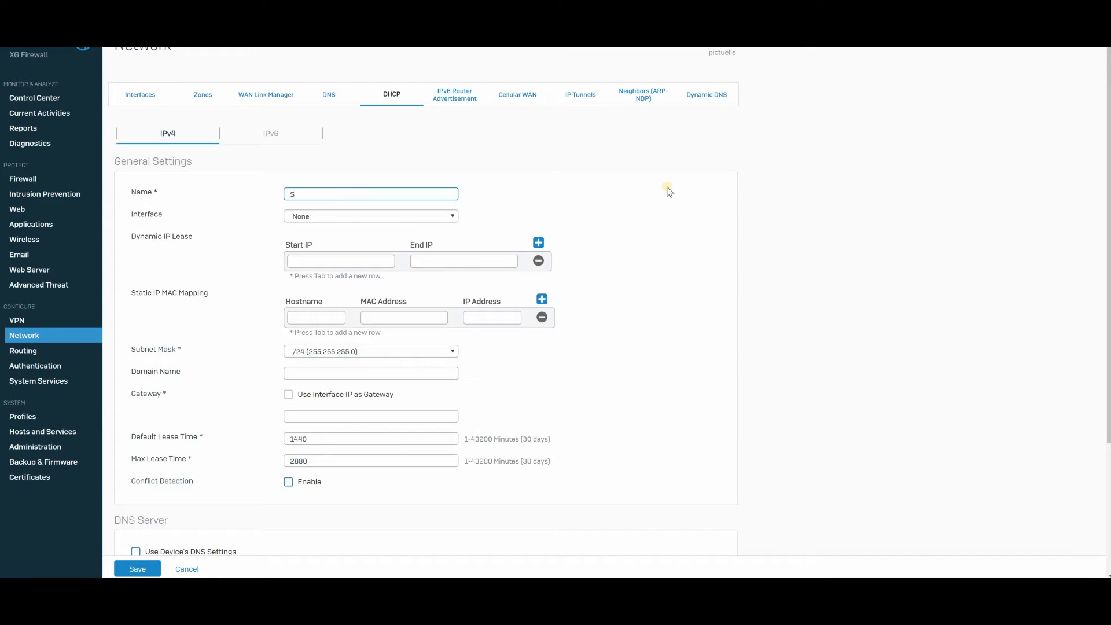
pyautogui.write('ophos123')
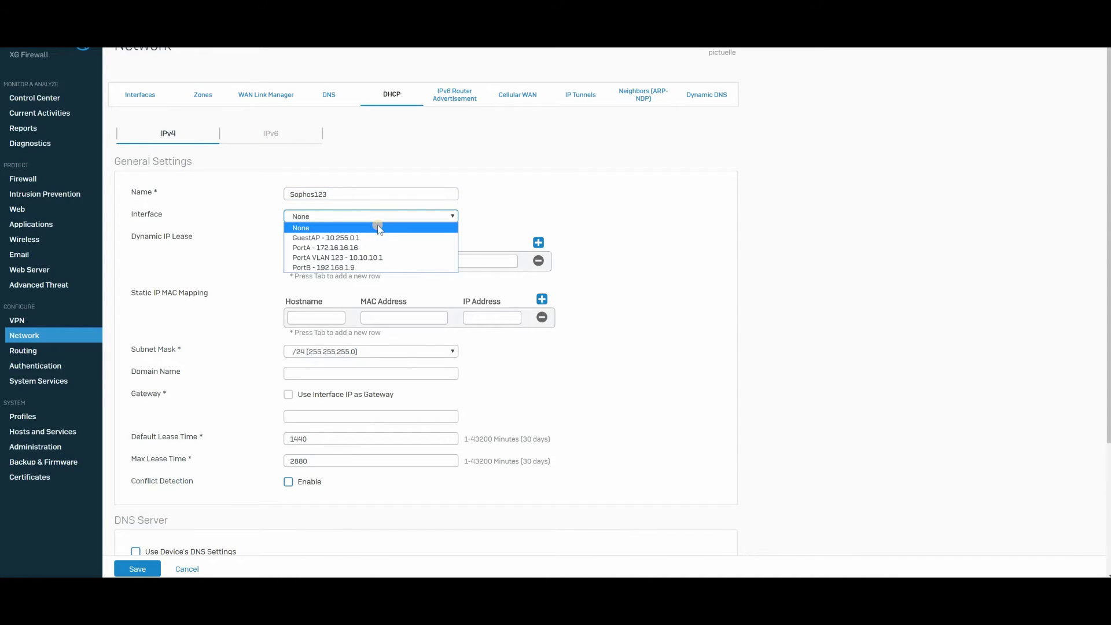
pyautogui.moveTo(339, 257)
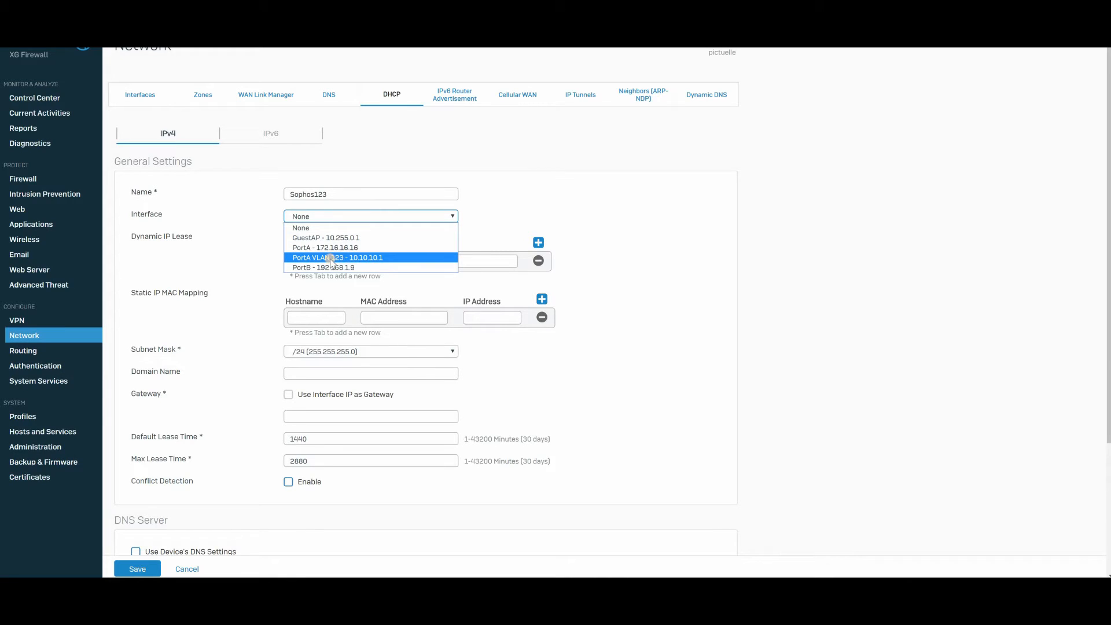
pyautogui.click(337, 257)
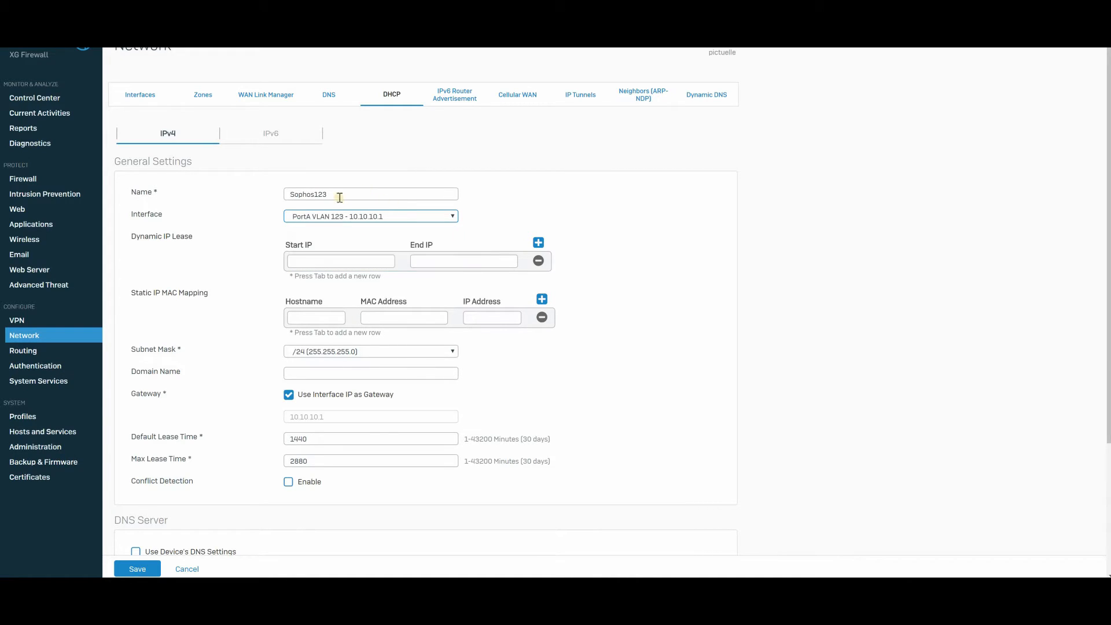
pyautogui.moveTo(345, 217)
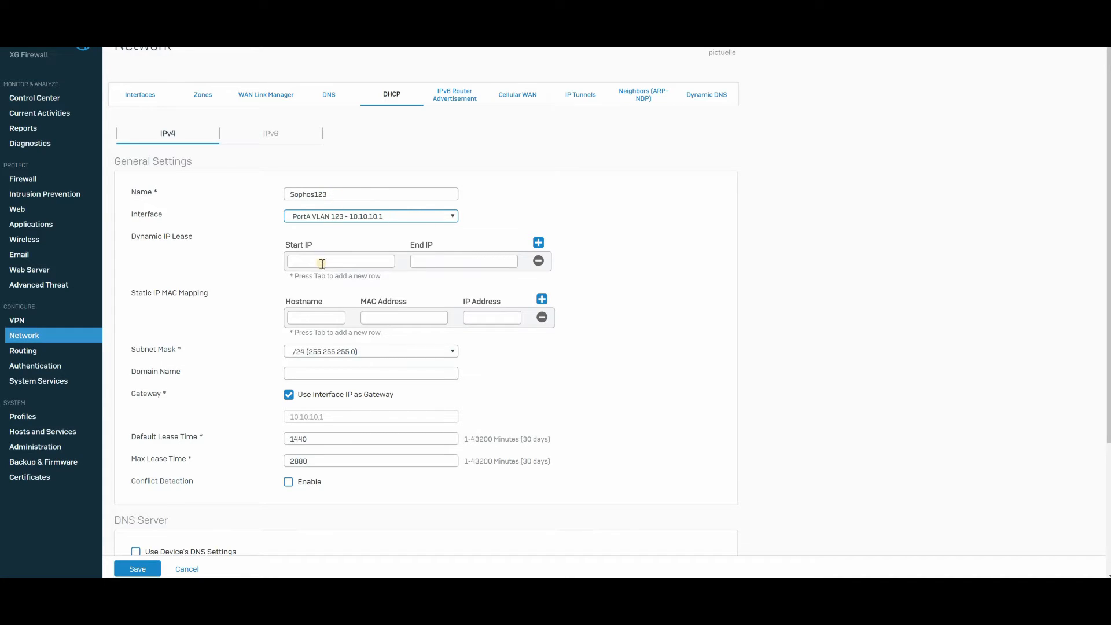
# Set the lease range from 10.10.10.50 to 10.10.10.150
pyautogui.click(341, 260)
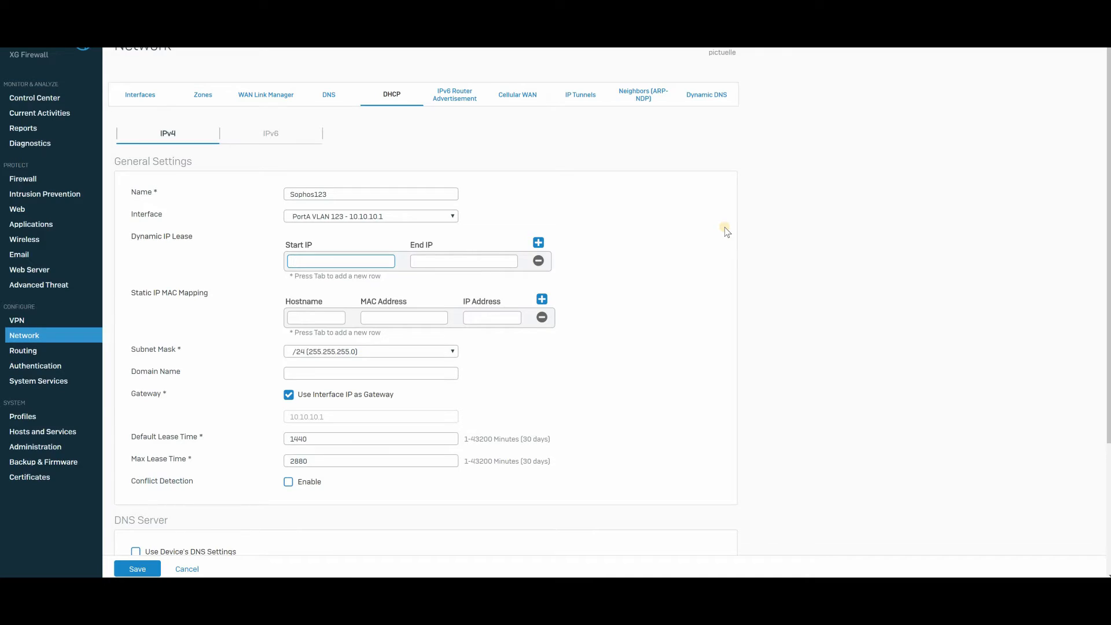
pyautogui.write('10.10.10.50')
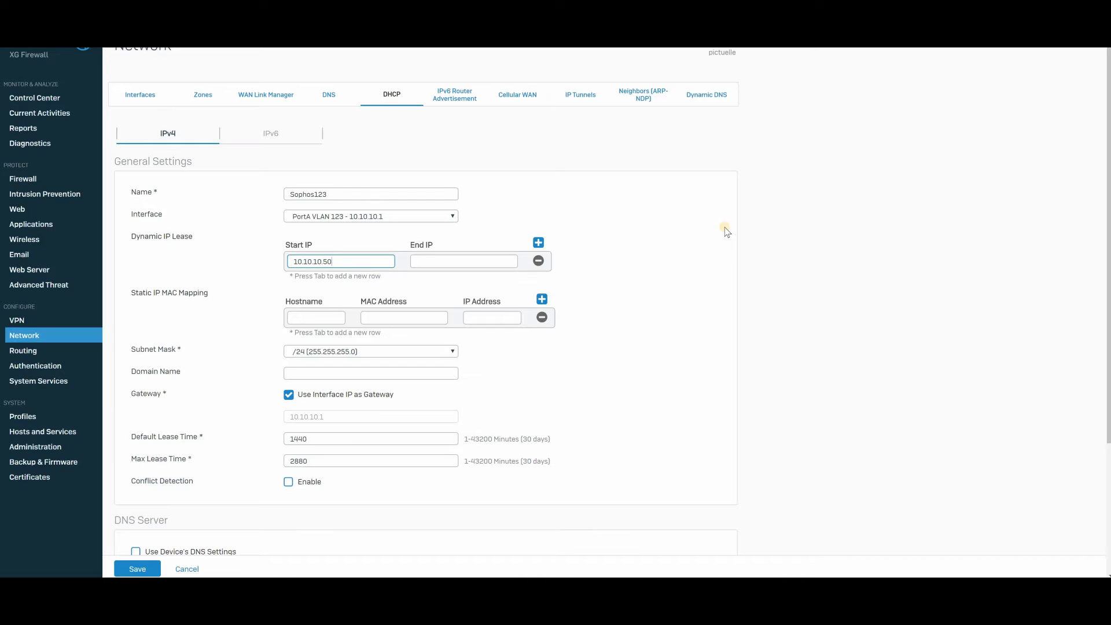
pyautogui.click(463, 261)
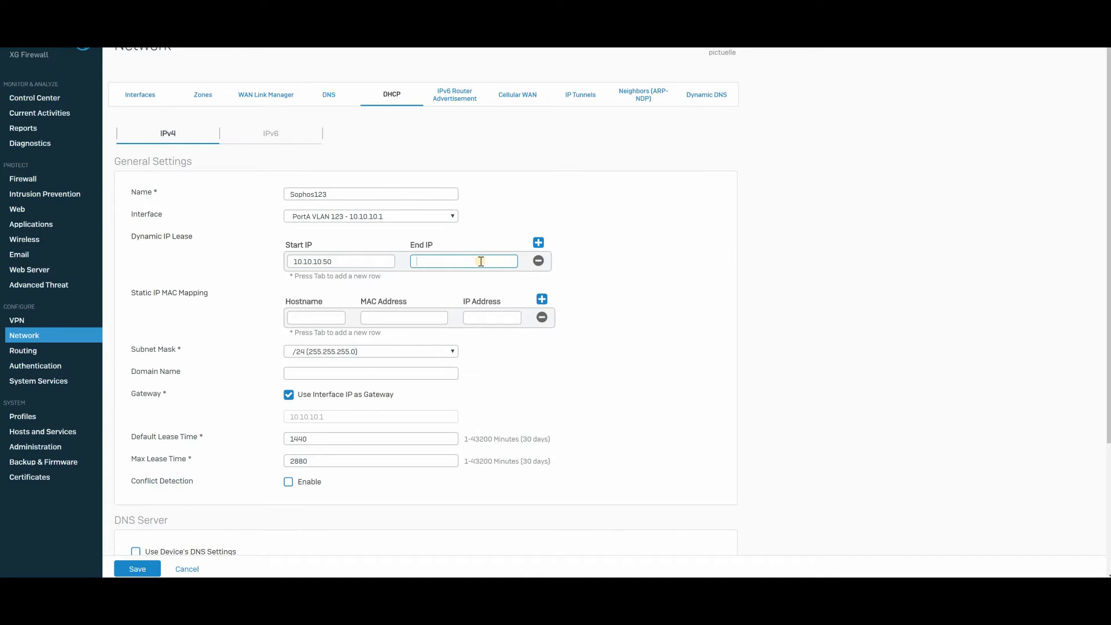
pyautogui.write('10.10.10.150')
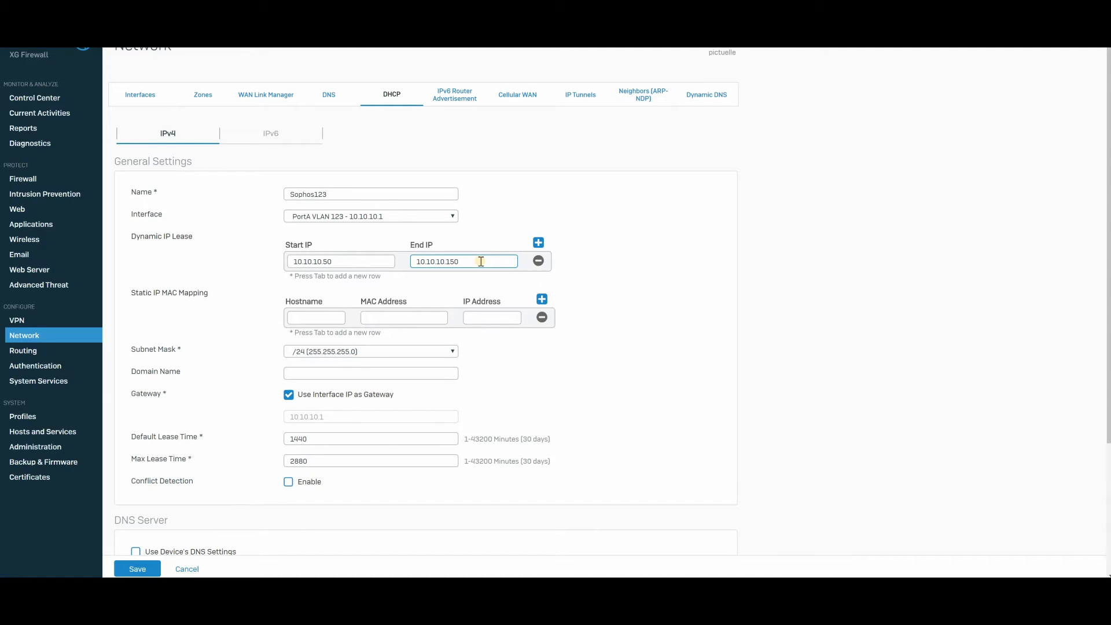
pyautogui.moveTo(187, 293)
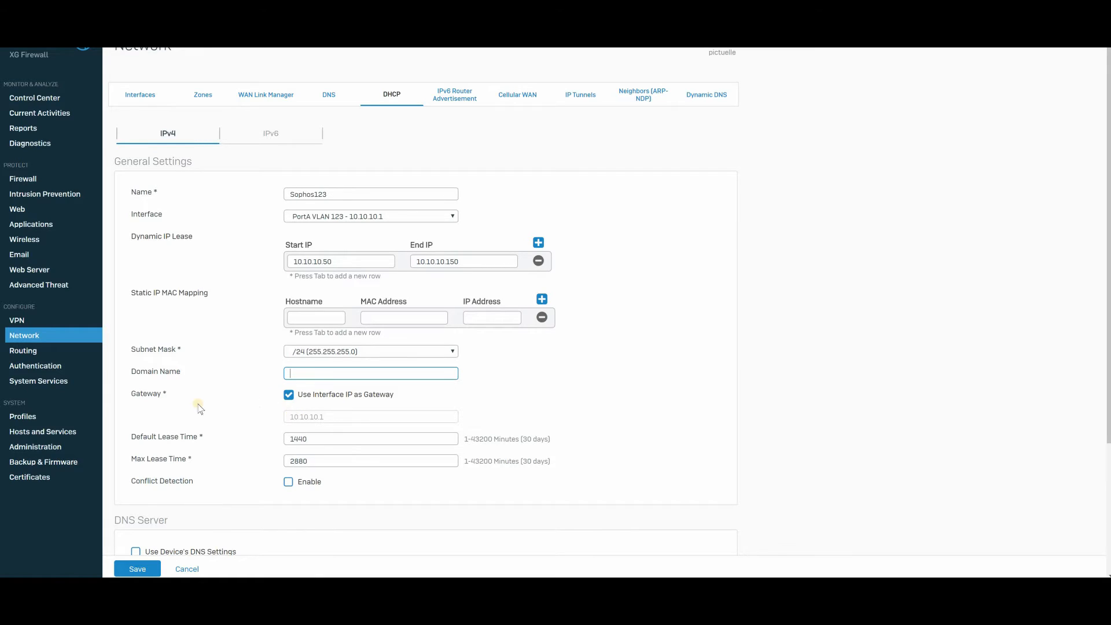
pyautogui.moveTo(323, 399)
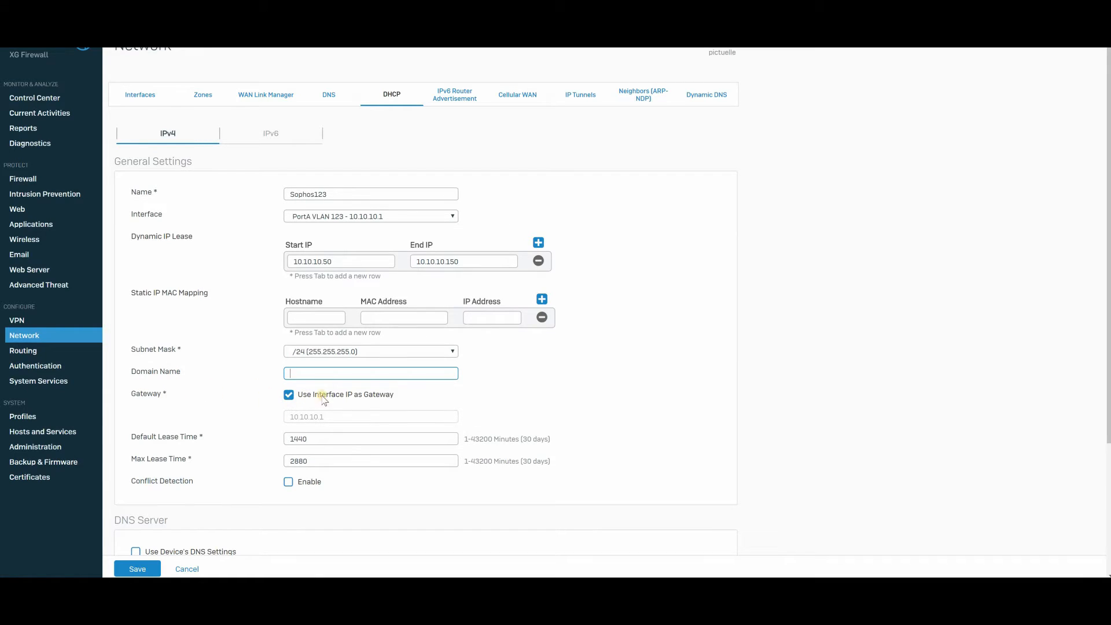
pyautogui.moveTo(338, 429)
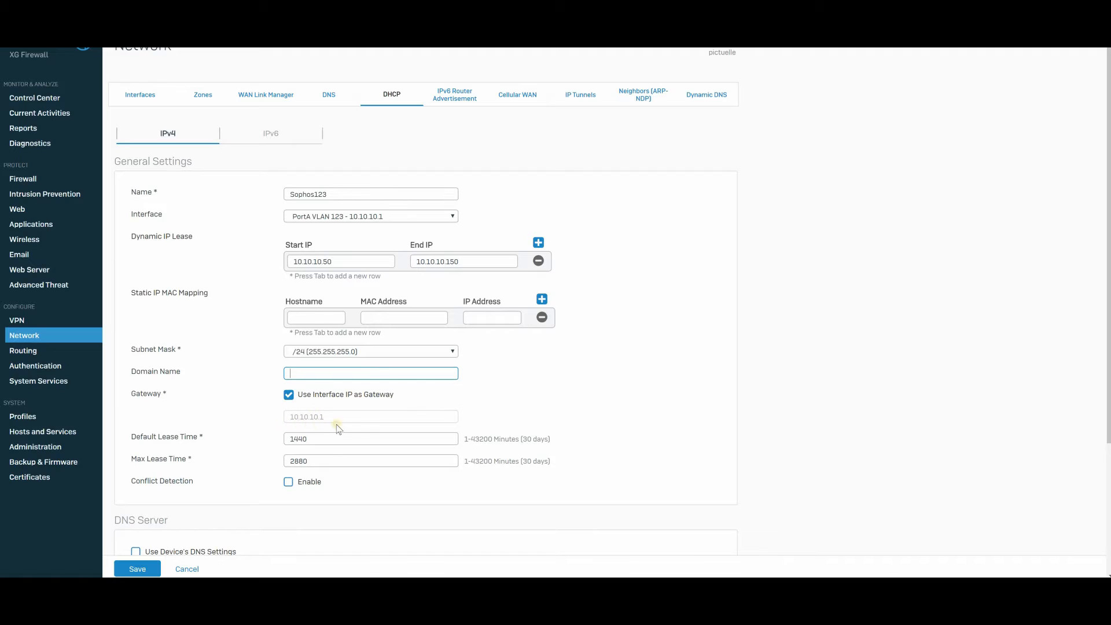
pyautogui.moveTo(321, 420)
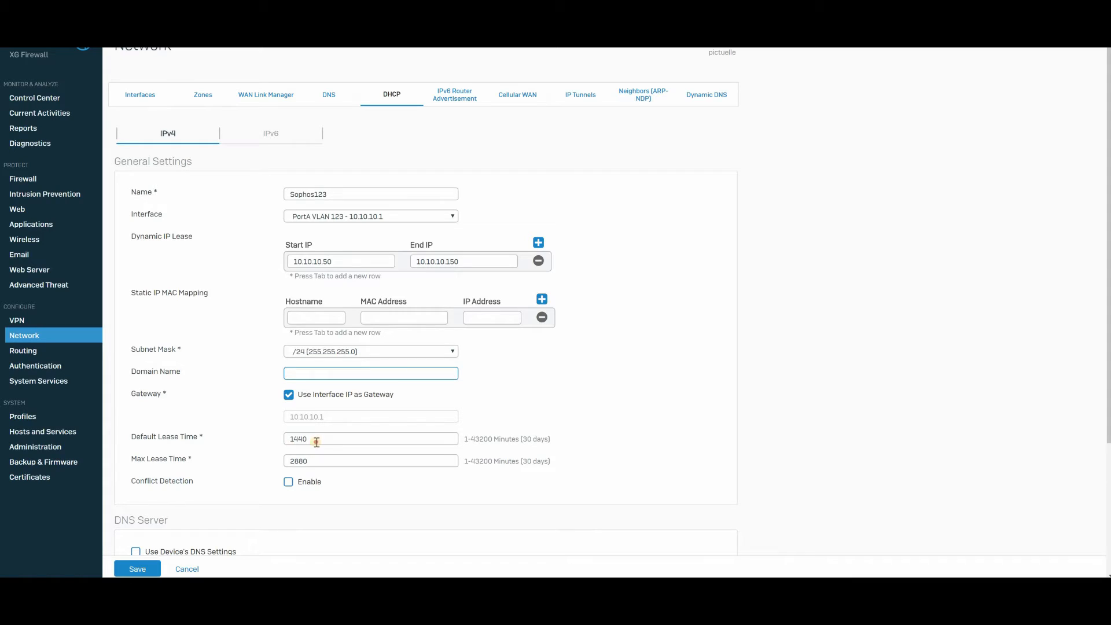
pyautogui.click(371, 438)
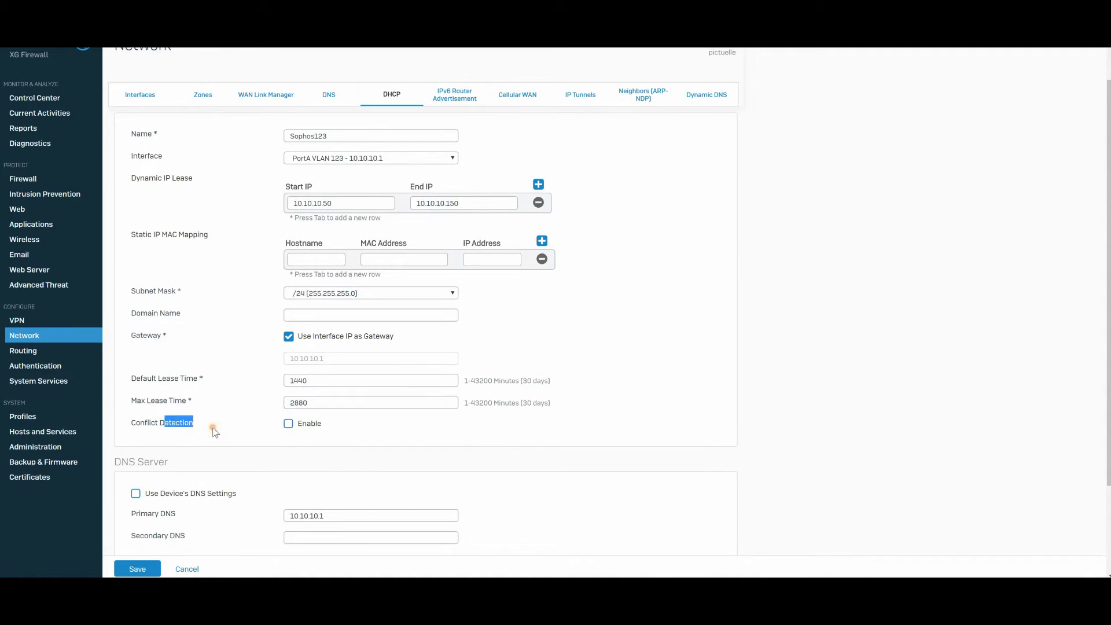
# Enable conflict detection and use the device's DNS settings (10.168.1.1, 8.8.8.8) for clients
pyautogui.scroll(-3)
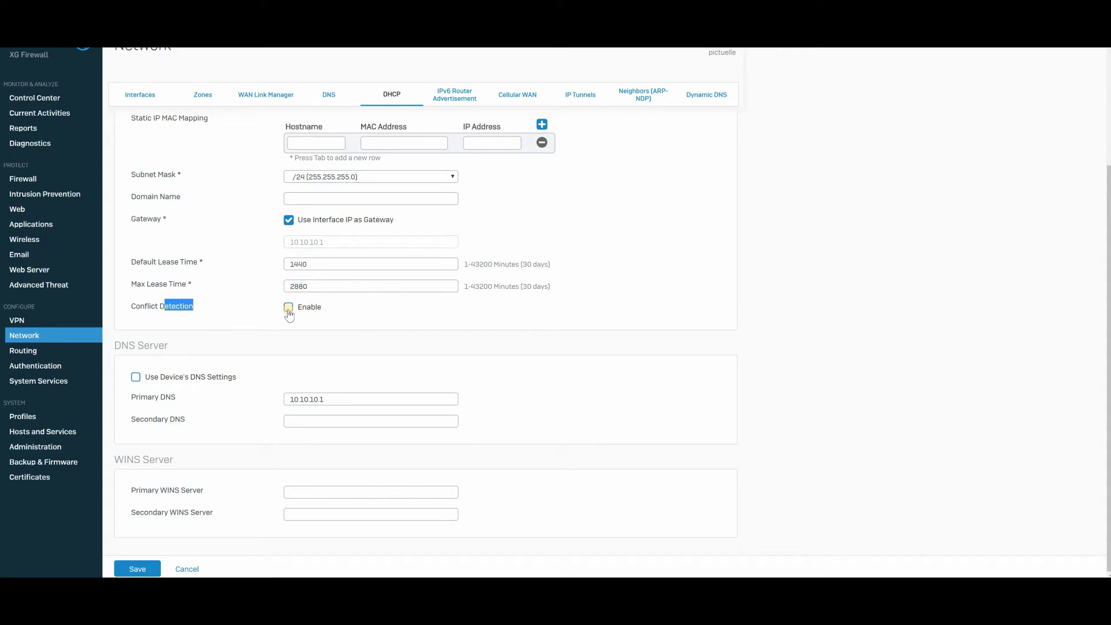
pyautogui.click(289, 307)
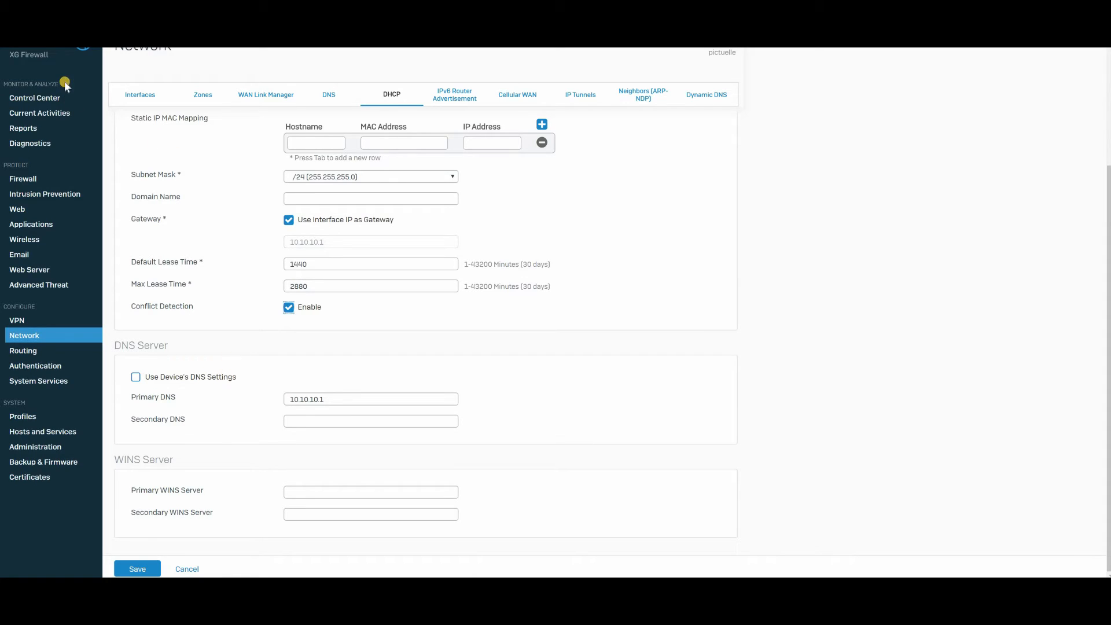
pyautogui.moveTo(237, 370)
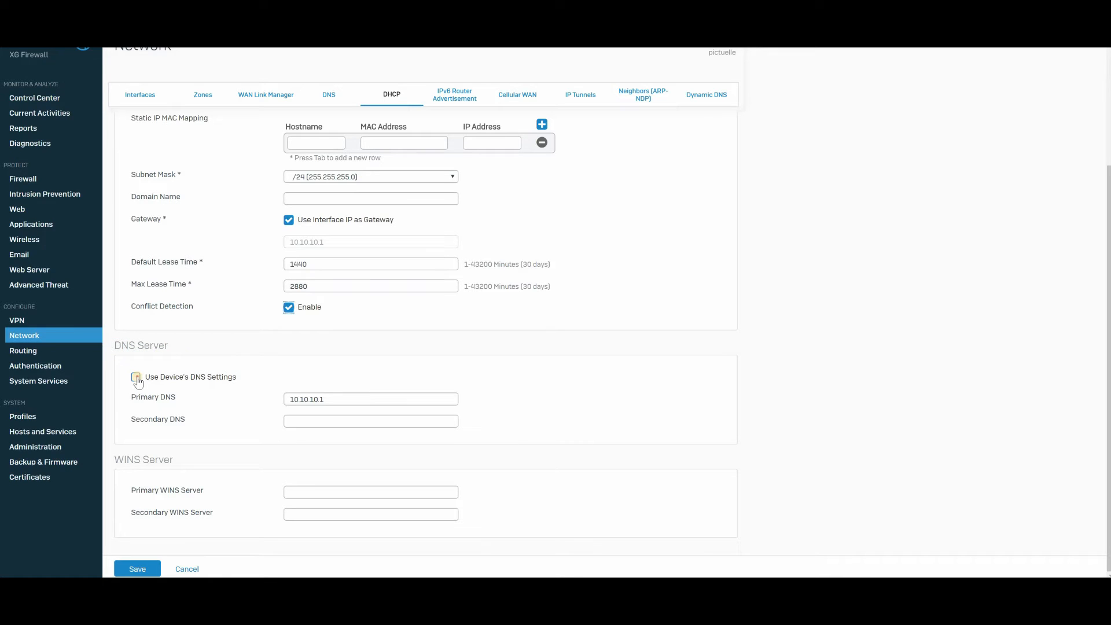
pyautogui.click(135, 377)
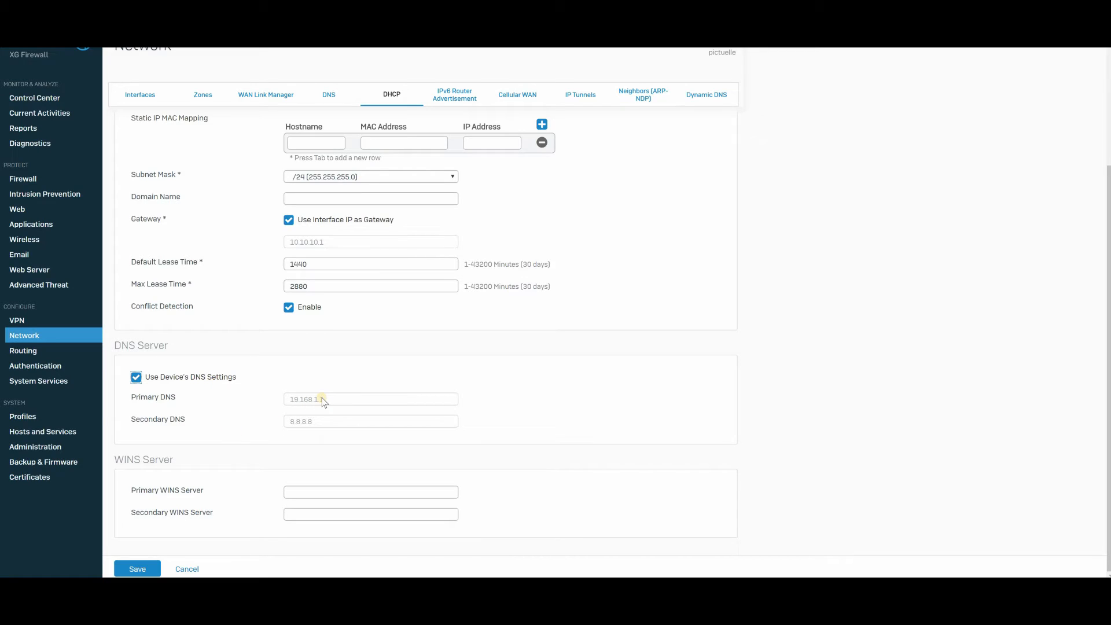
pyautogui.moveTo(223, 477)
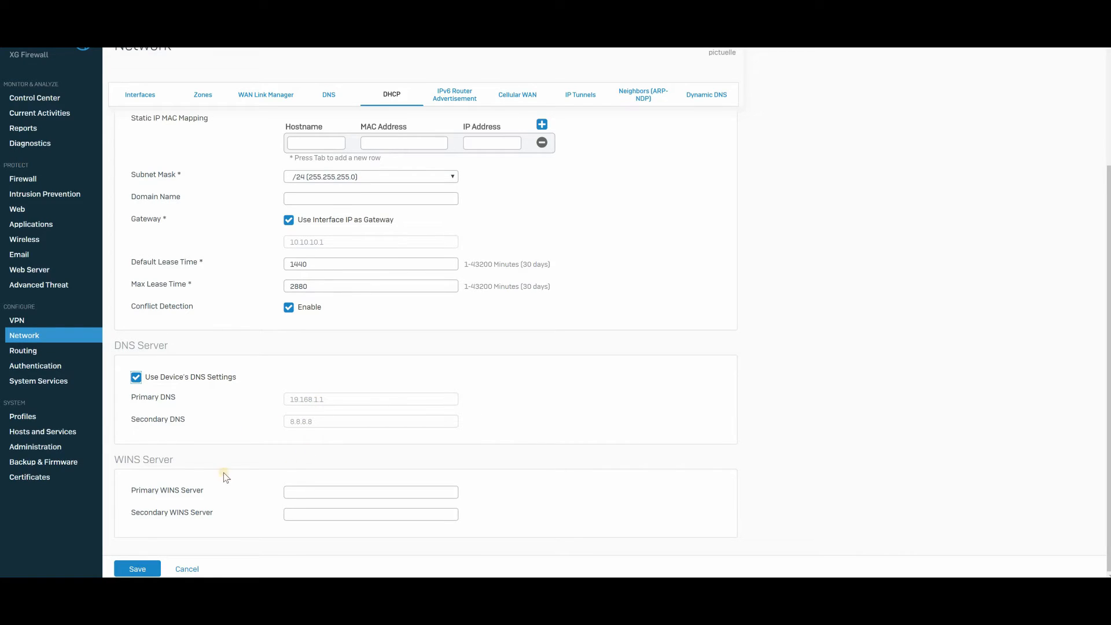
pyautogui.moveTo(153, 469)
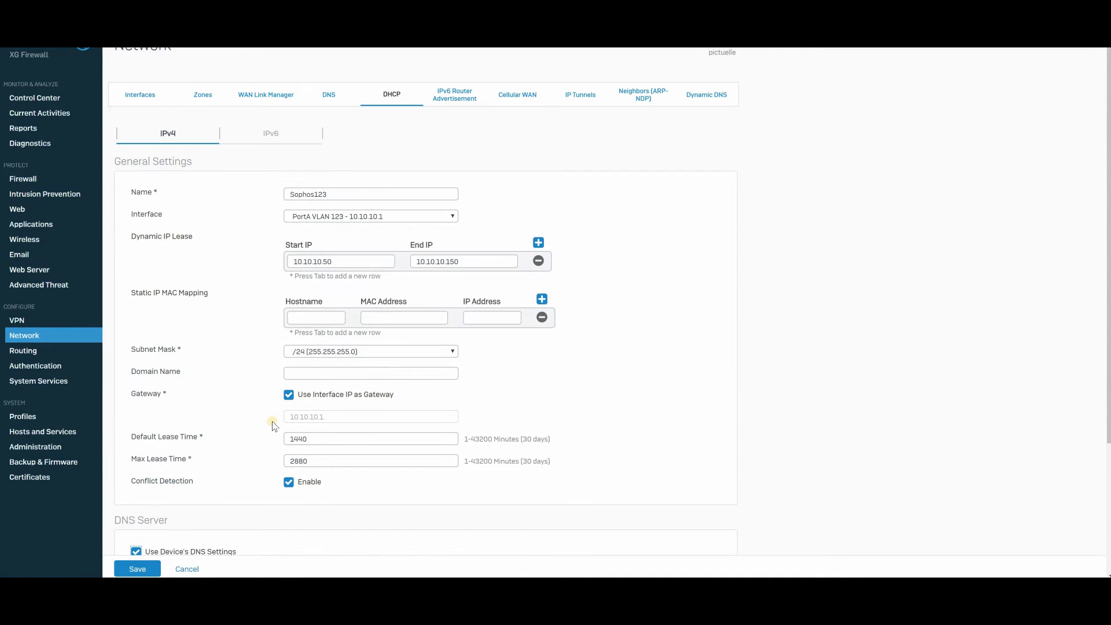
pyautogui.scroll(-3)
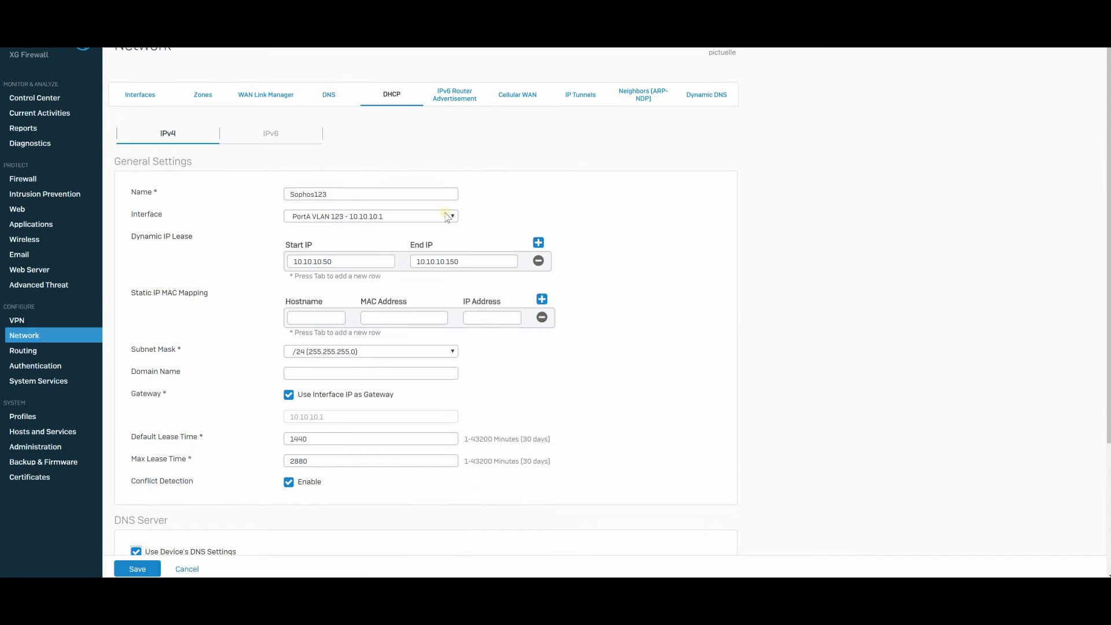
pyautogui.moveTo(318, 232)
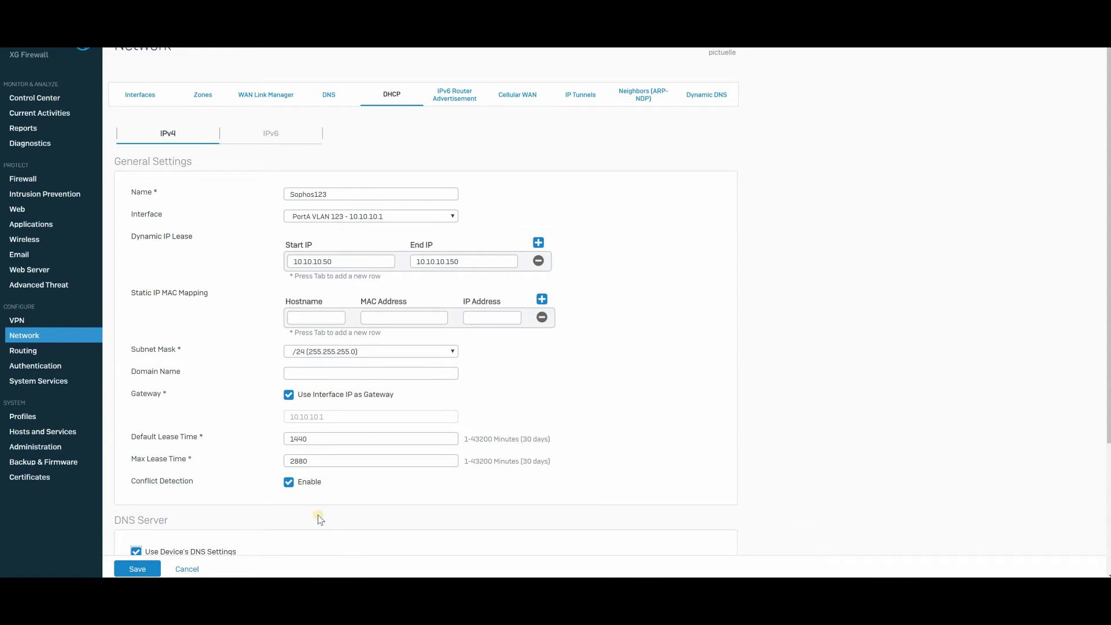
pyautogui.scroll(-3)
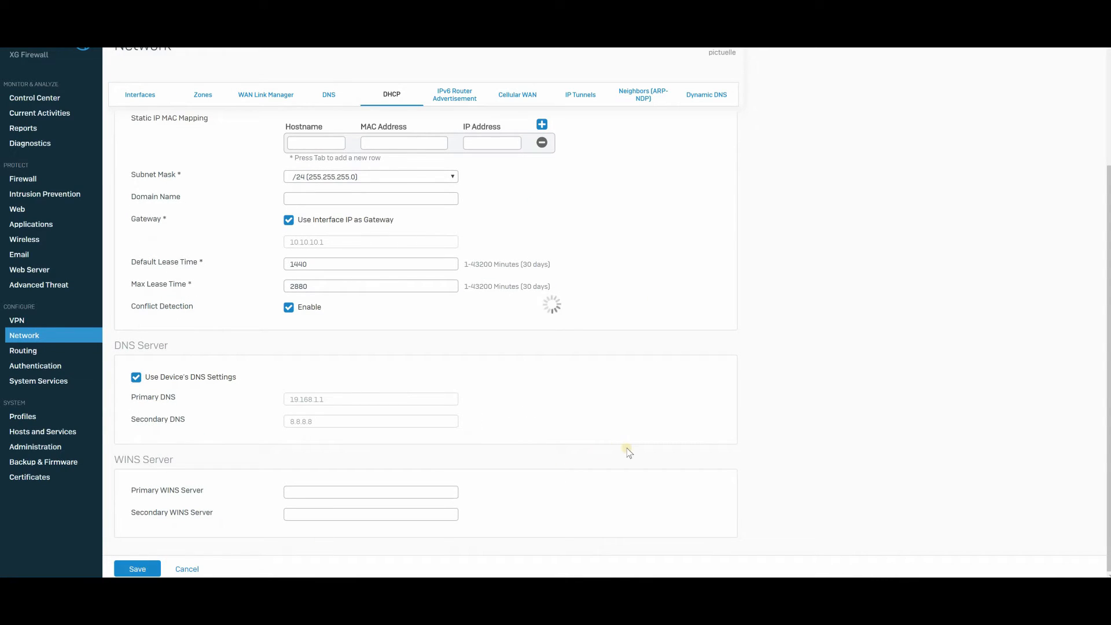
# Save Sophos123, review it in the DHCP server list, then go to Static Routing
pyautogui.click(137, 568)
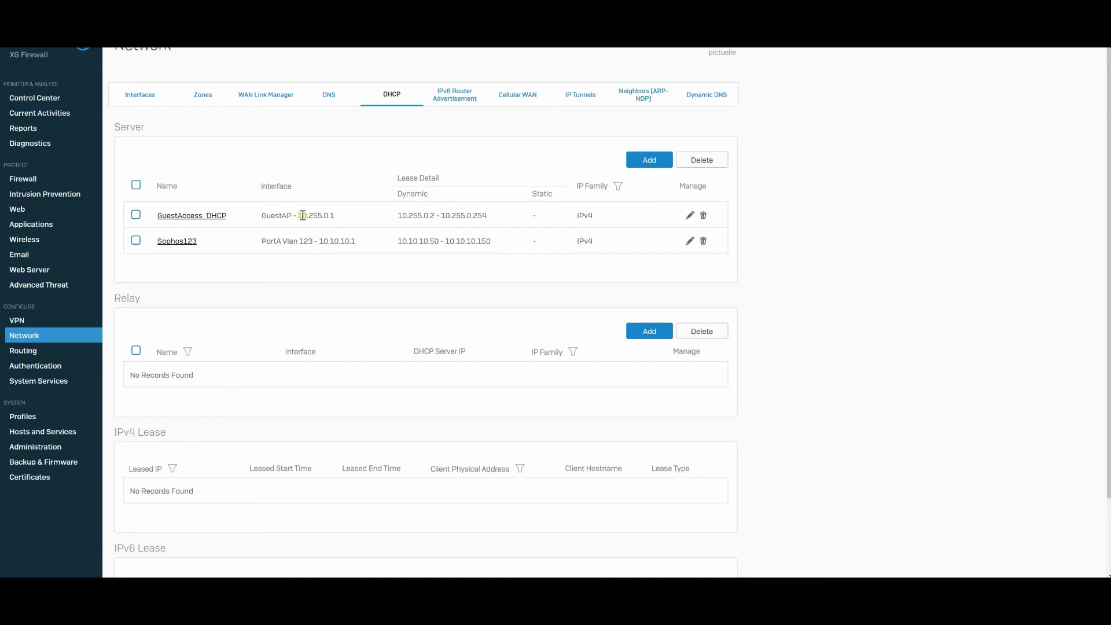
pyautogui.doubleClick(333, 241)
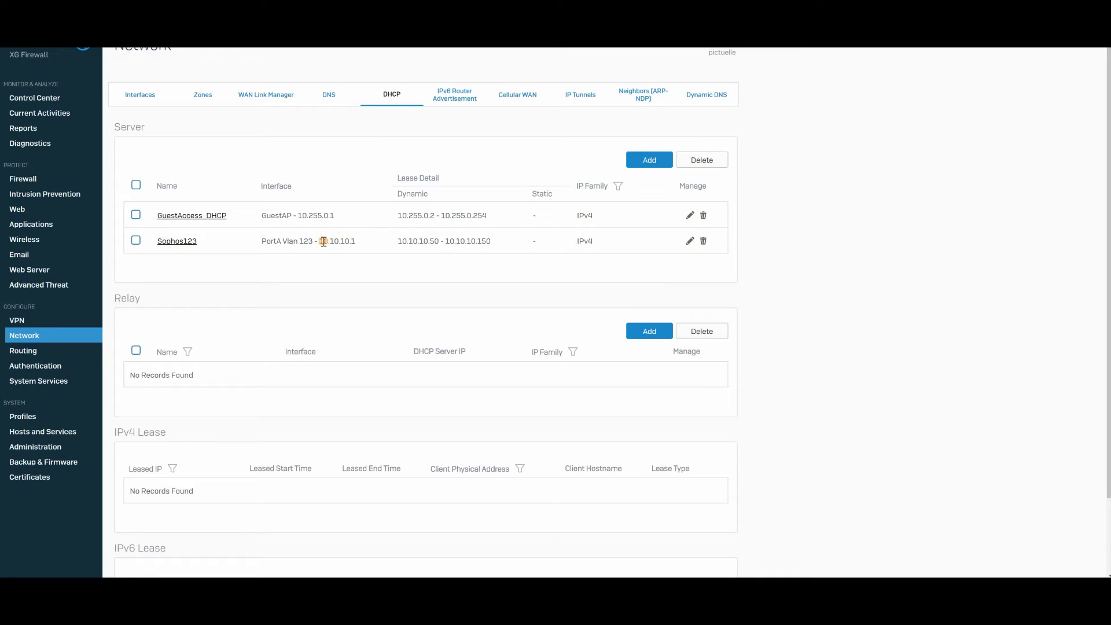
pyautogui.doubleClick(337, 241)
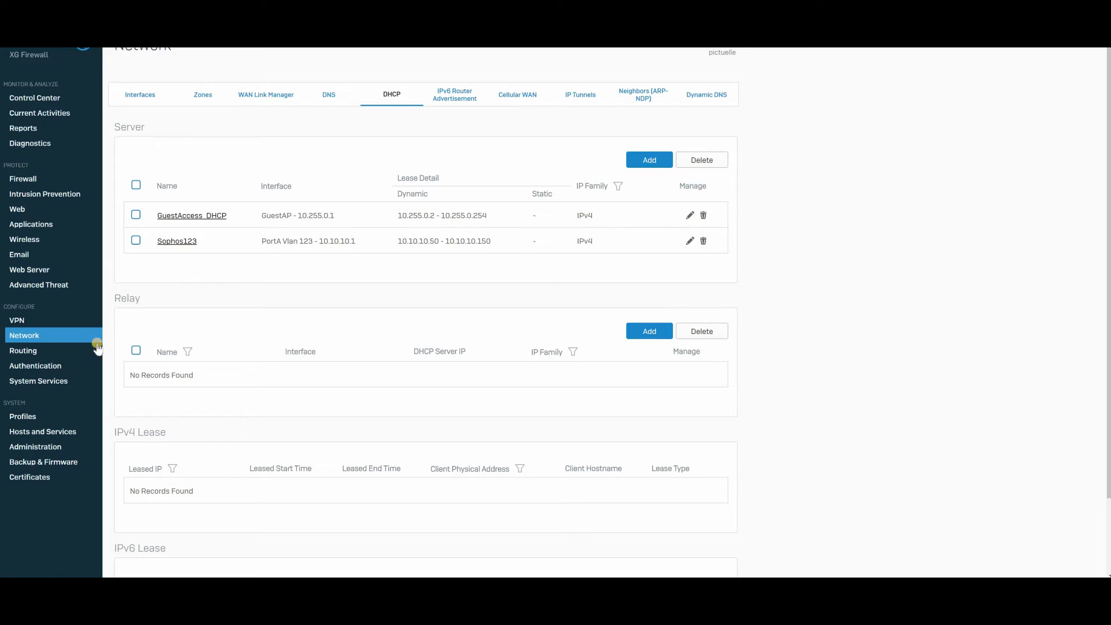
pyautogui.click(23, 350)
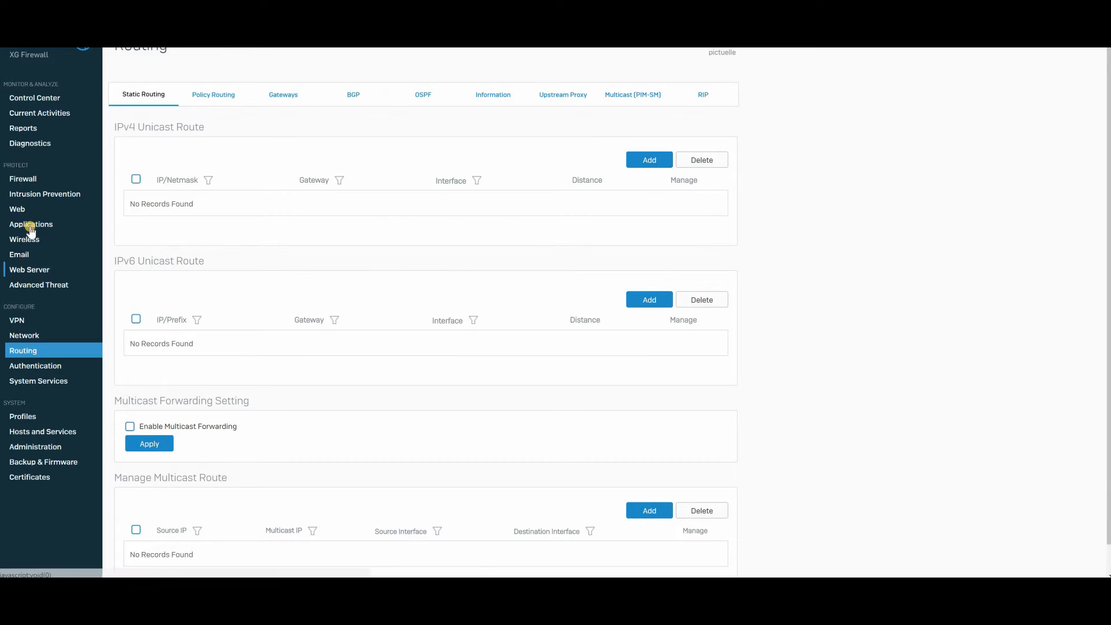
# Sign in to Sophos UTM 9 WebAdmin and expand the Interfaces & Routing section
pyautogui.click(23, 179)
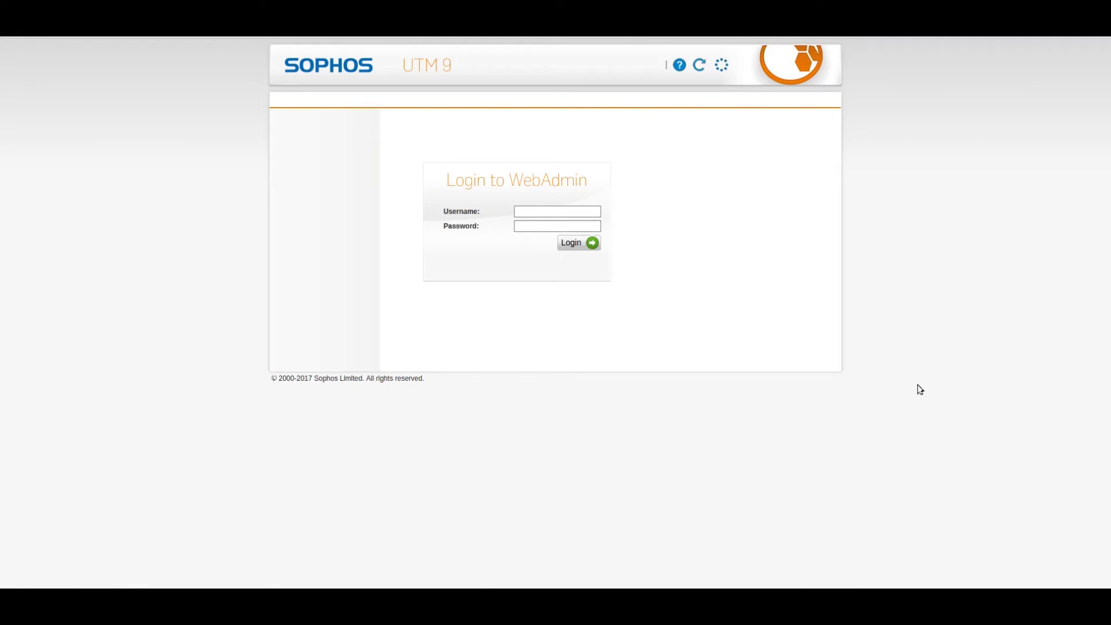
pyautogui.moveTo(741, 213)
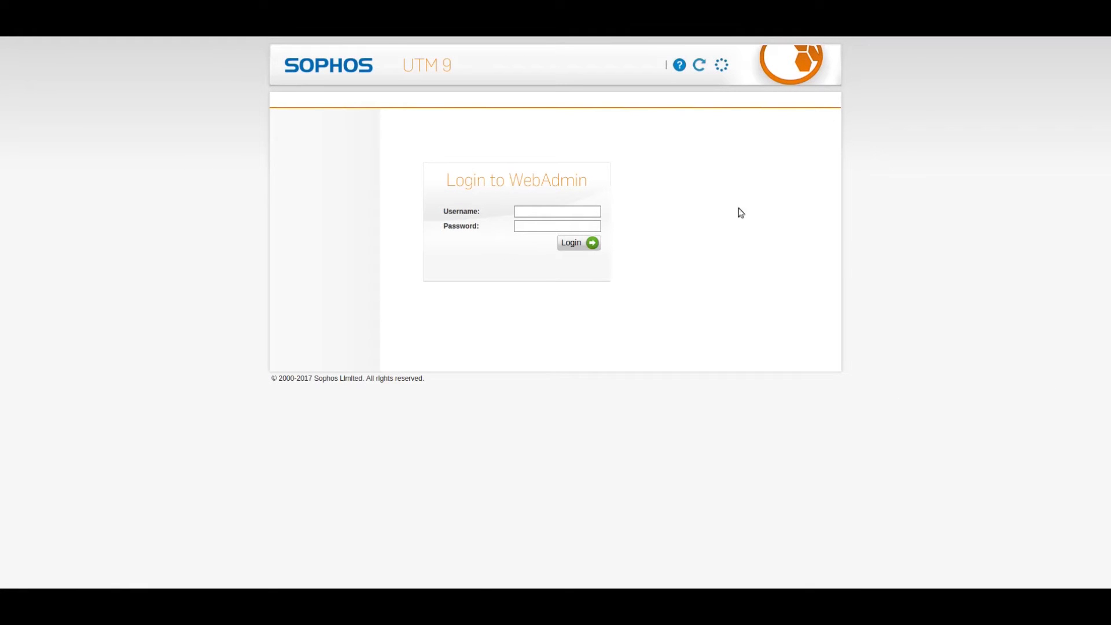
pyautogui.click(557, 216)
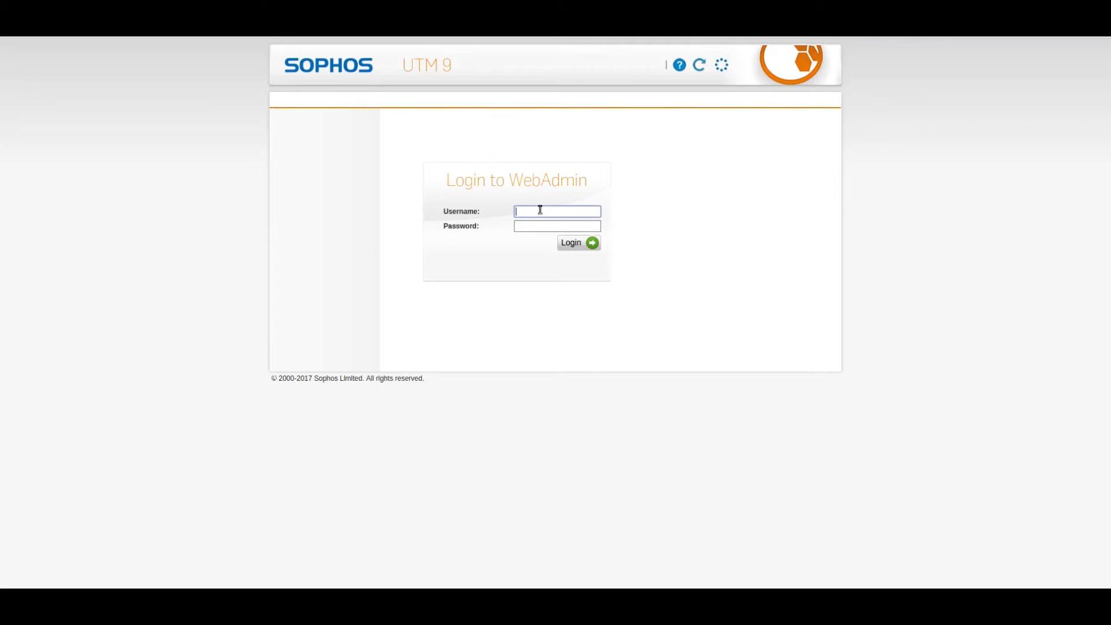
pyautogui.click(579, 246)
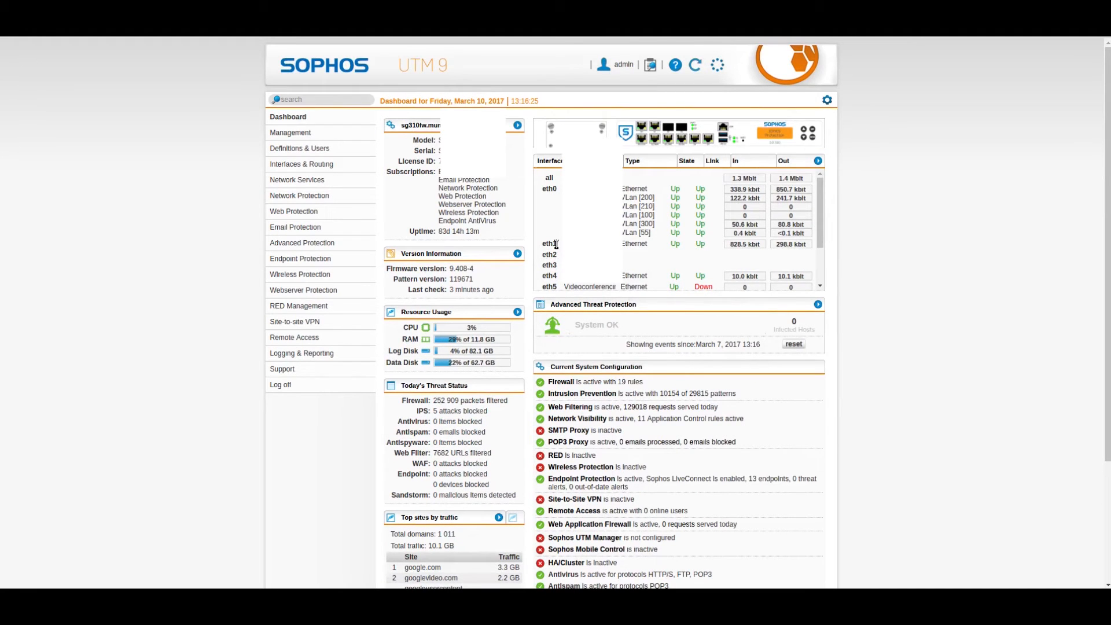
pyautogui.scroll(-3)
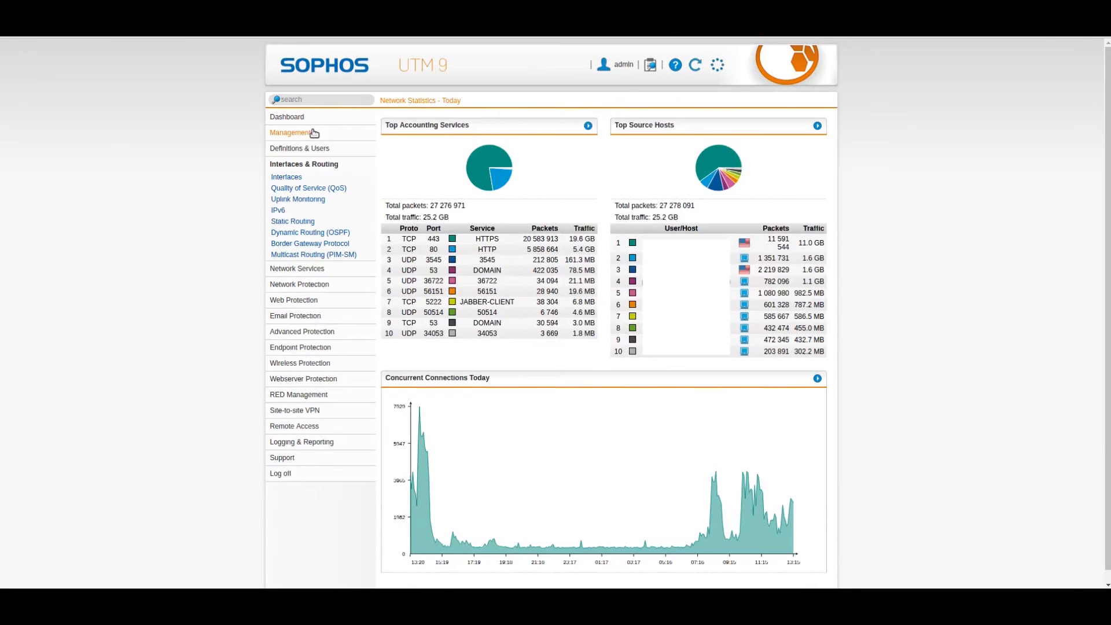
pyautogui.moveTo(286, 177)
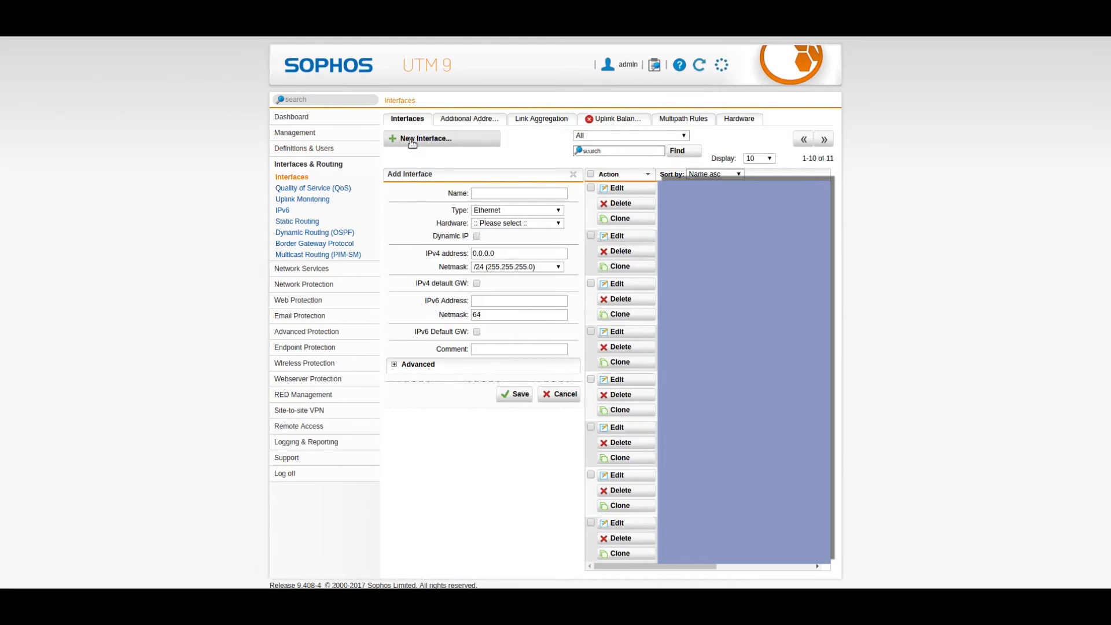
# Name the new interface test, type Ethernet VLAN on hardware port eth0
pyautogui.click(519, 193)
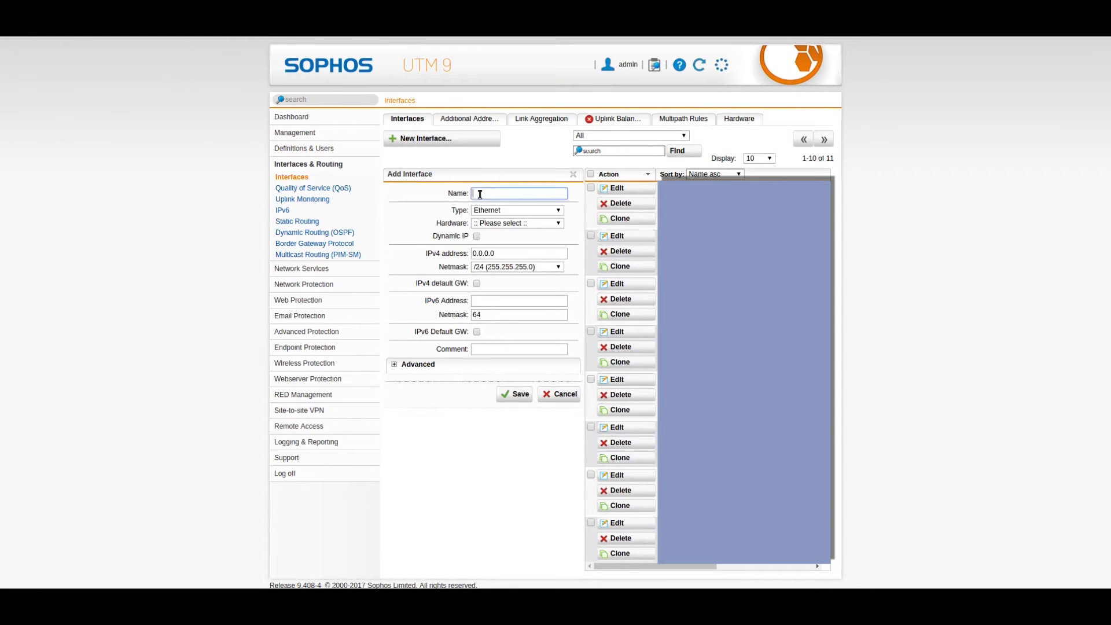
pyautogui.write('test')
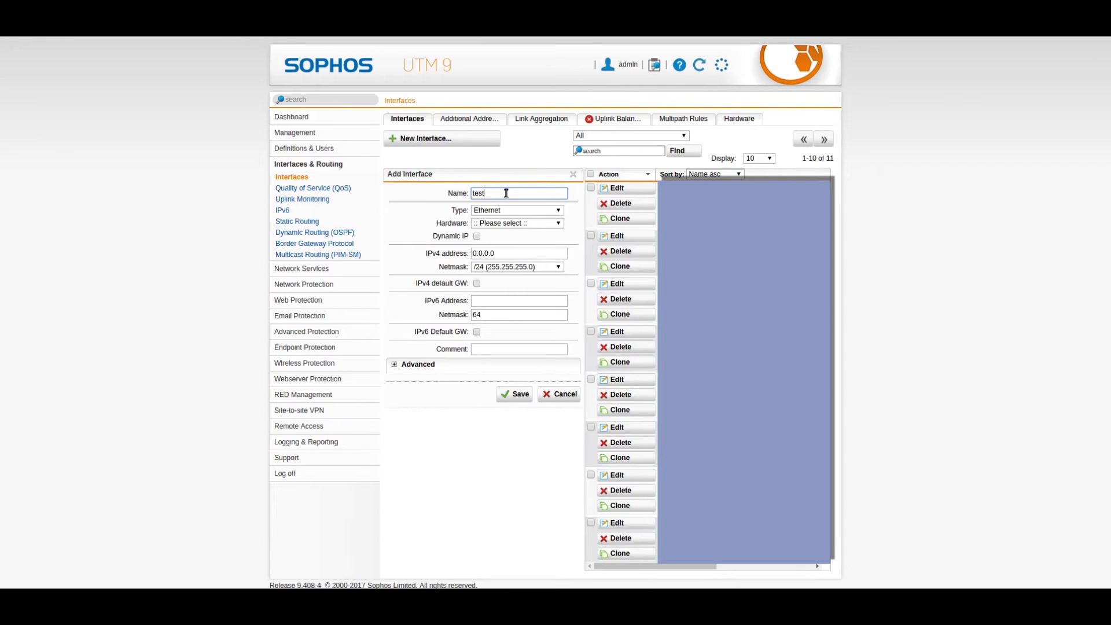
pyautogui.click(517, 209)
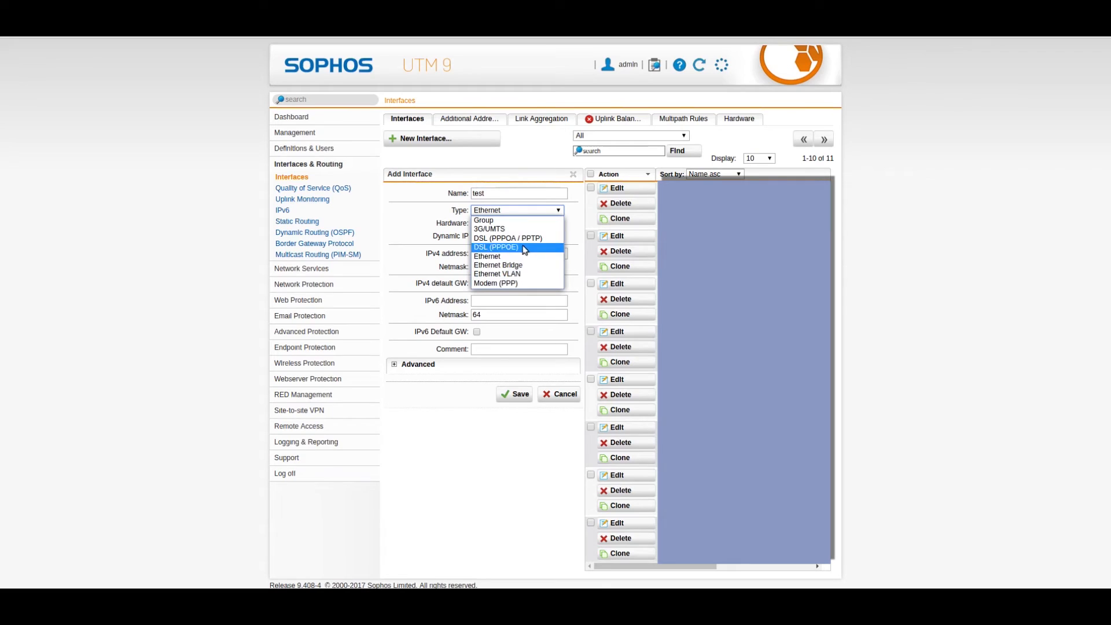
pyautogui.moveTo(511, 275)
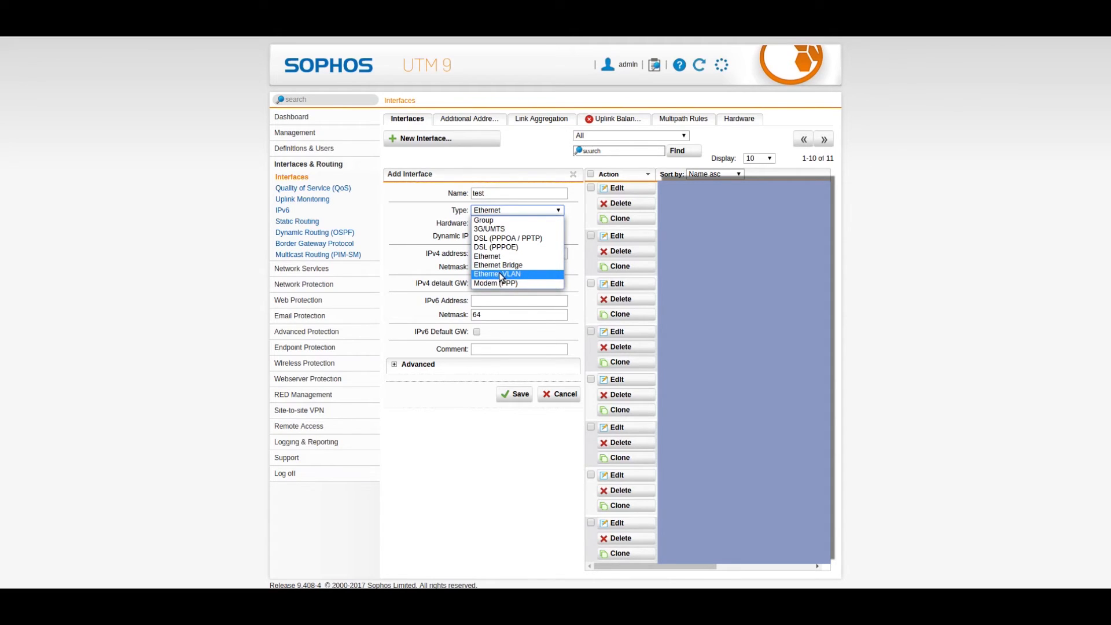
pyautogui.click(498, 273)
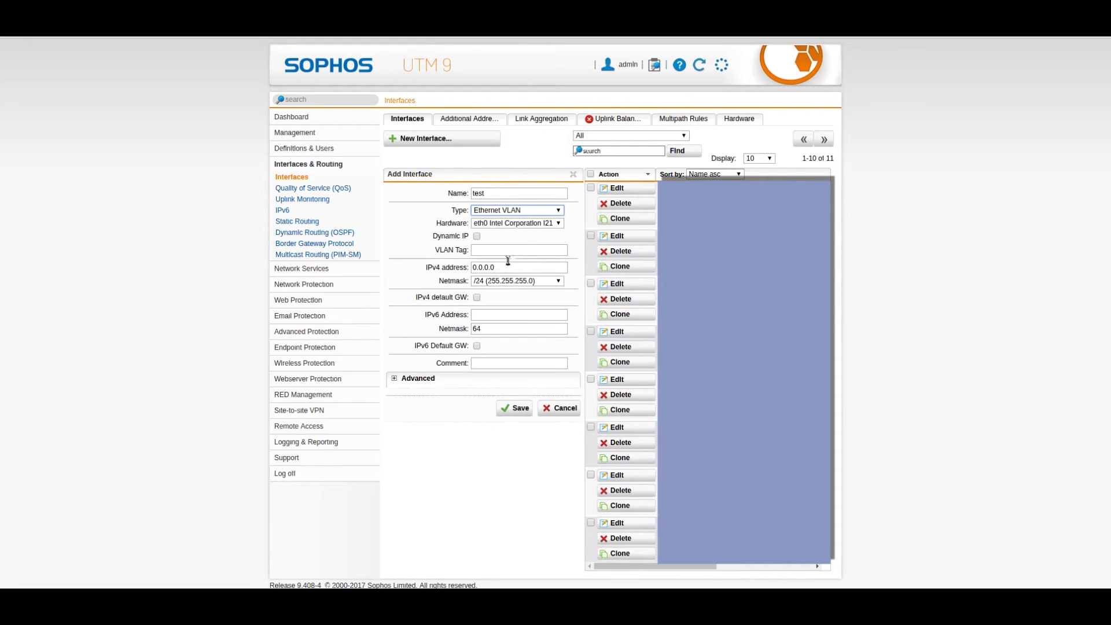
pyautogui.click(515, 222)
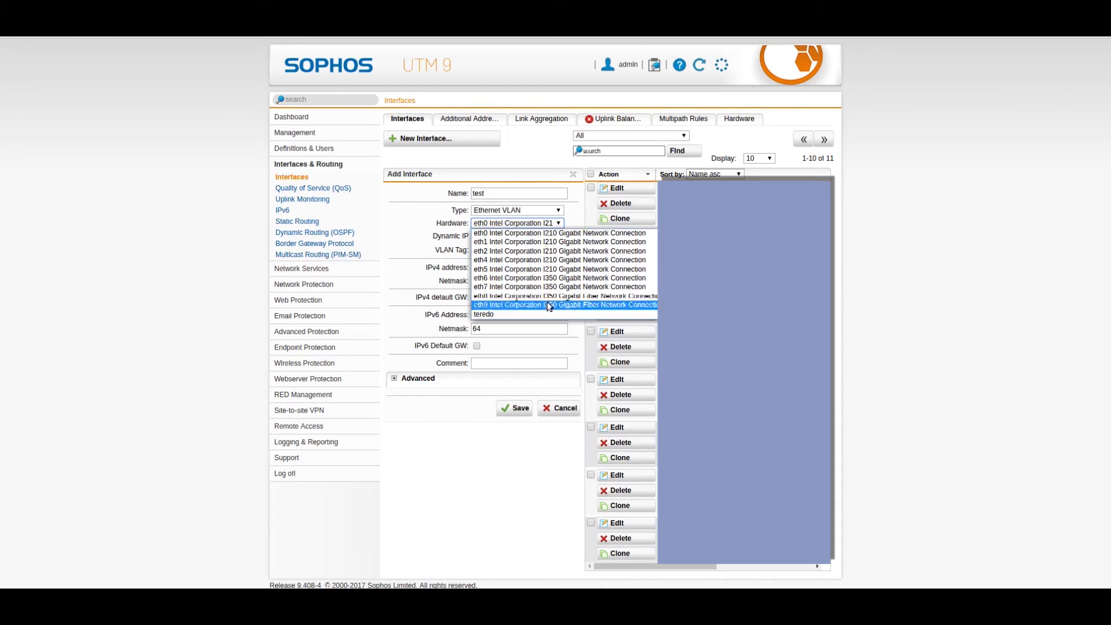
pyautogui.moveTo(558, 233)
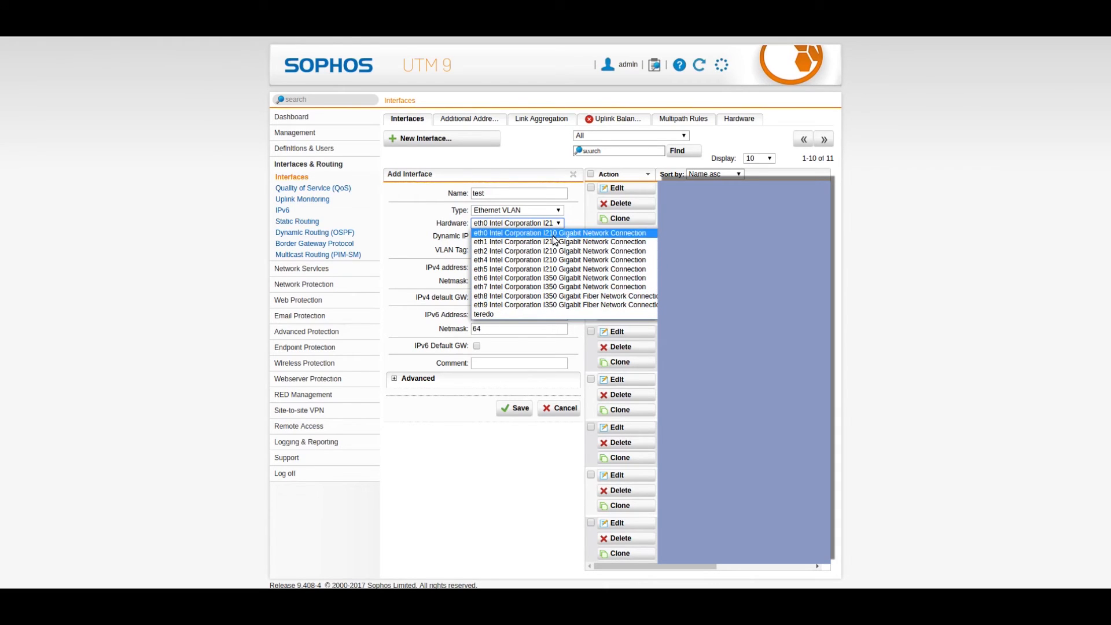
pyautogui.moveTo(577, 236)
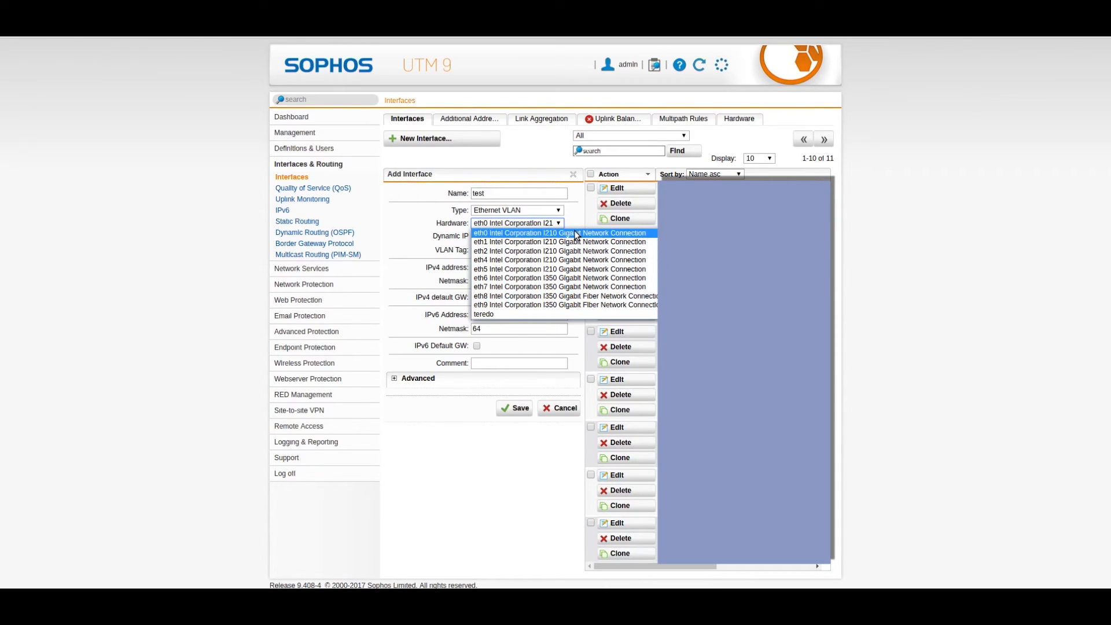
pyautogui.click(558, 233)
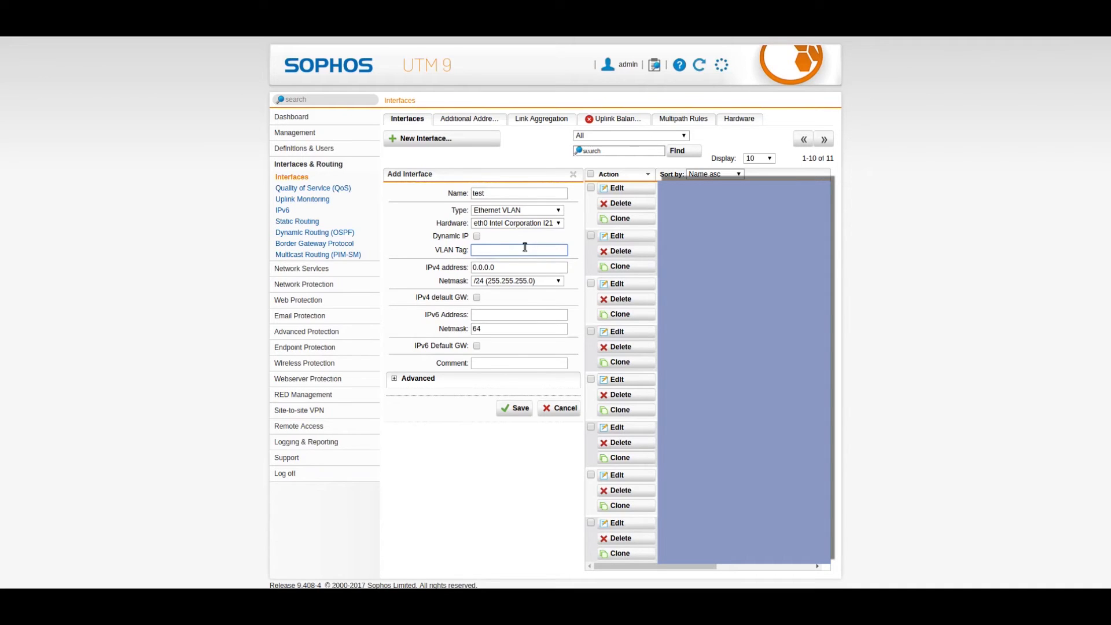
# Set VLAN tag 123 and address 10.10.66.1/24, review Advanced options and save the interface
pyautogui.write('123')
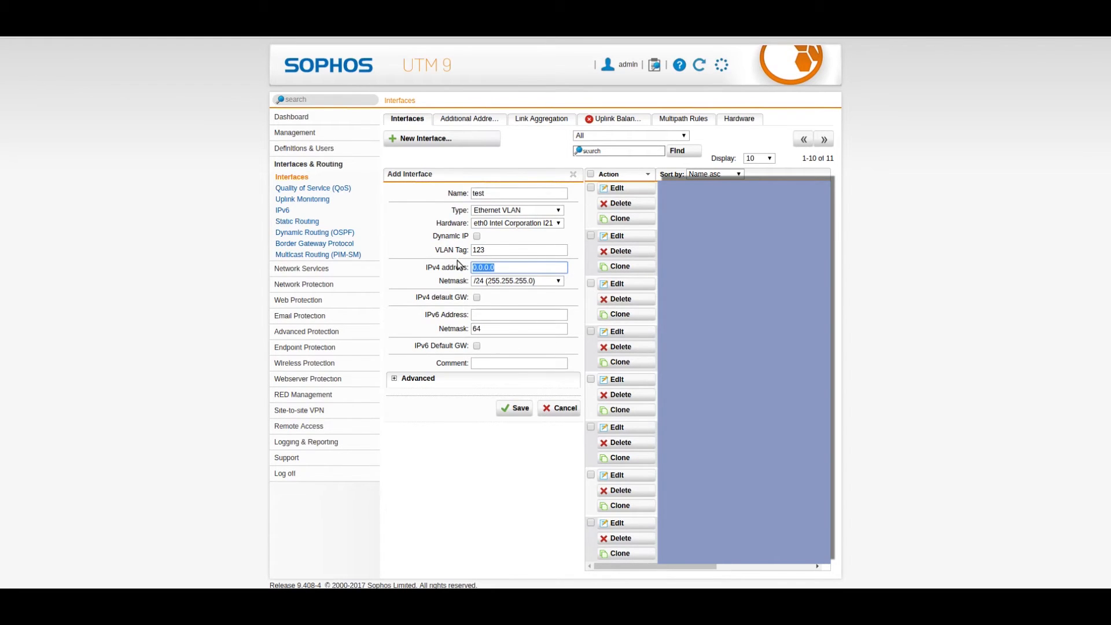
pyautogui.write('10')
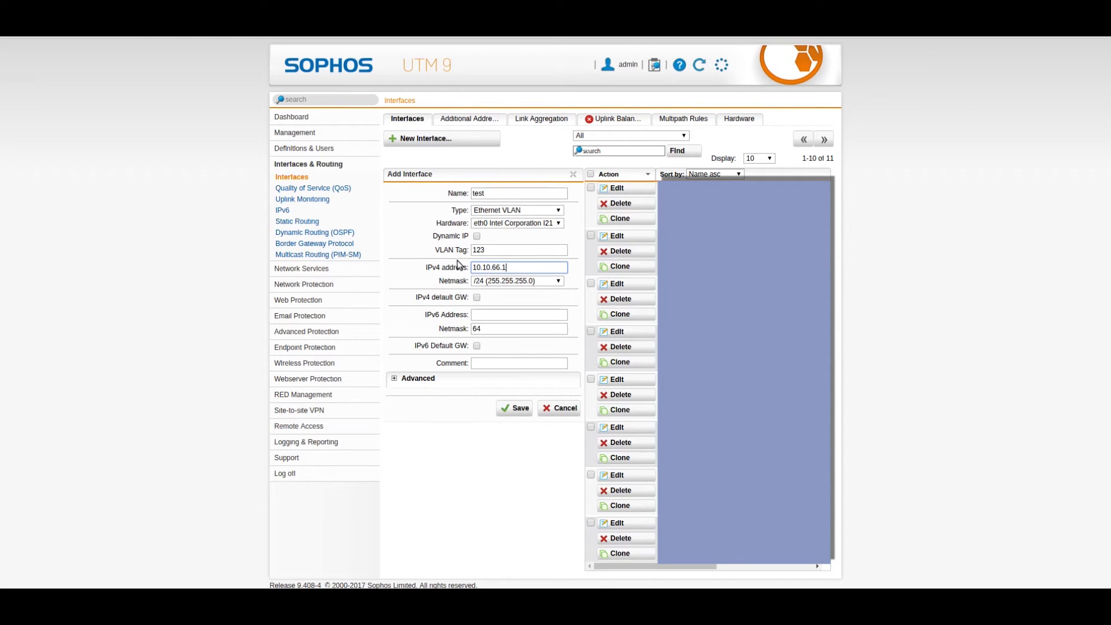
pyautogui.moveTo(467, 381)
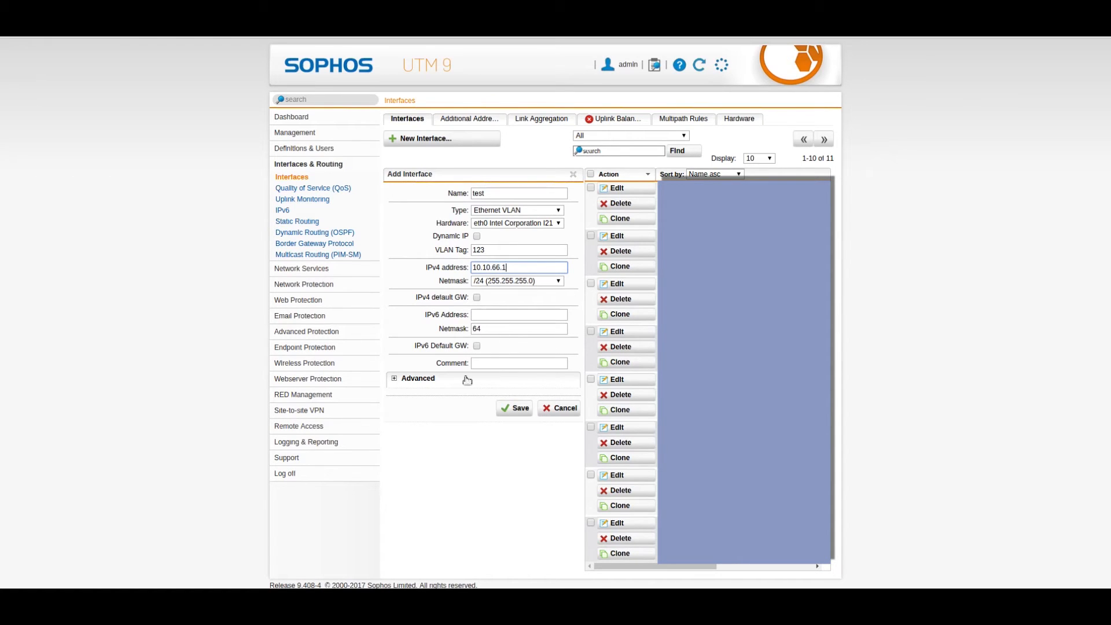
pyautogui.click(395, 377)
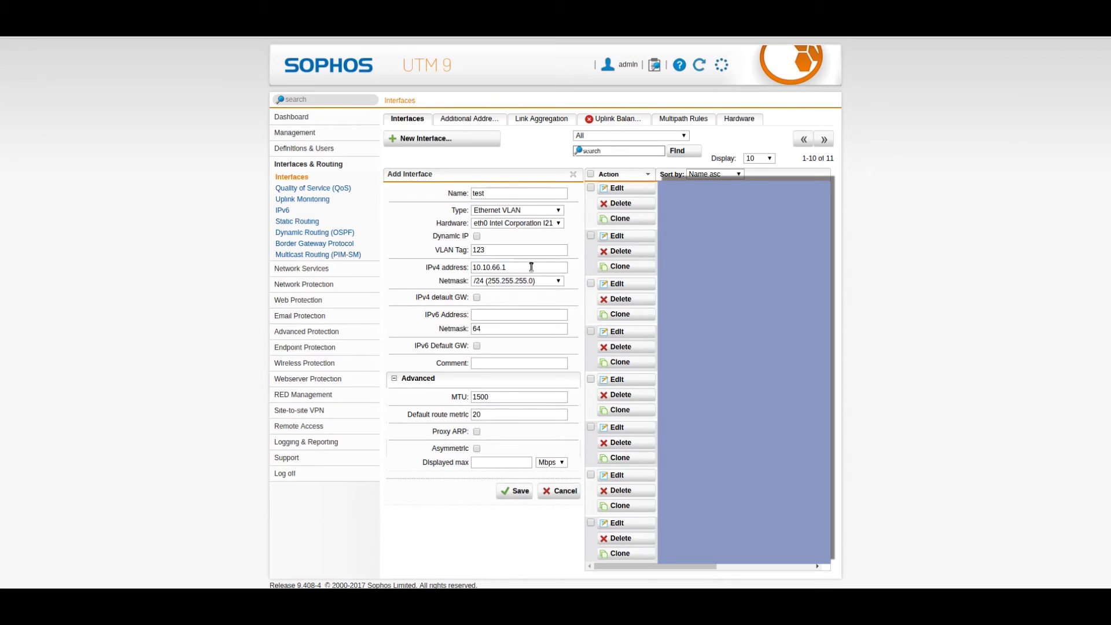
pyautogui.click(519, 267)
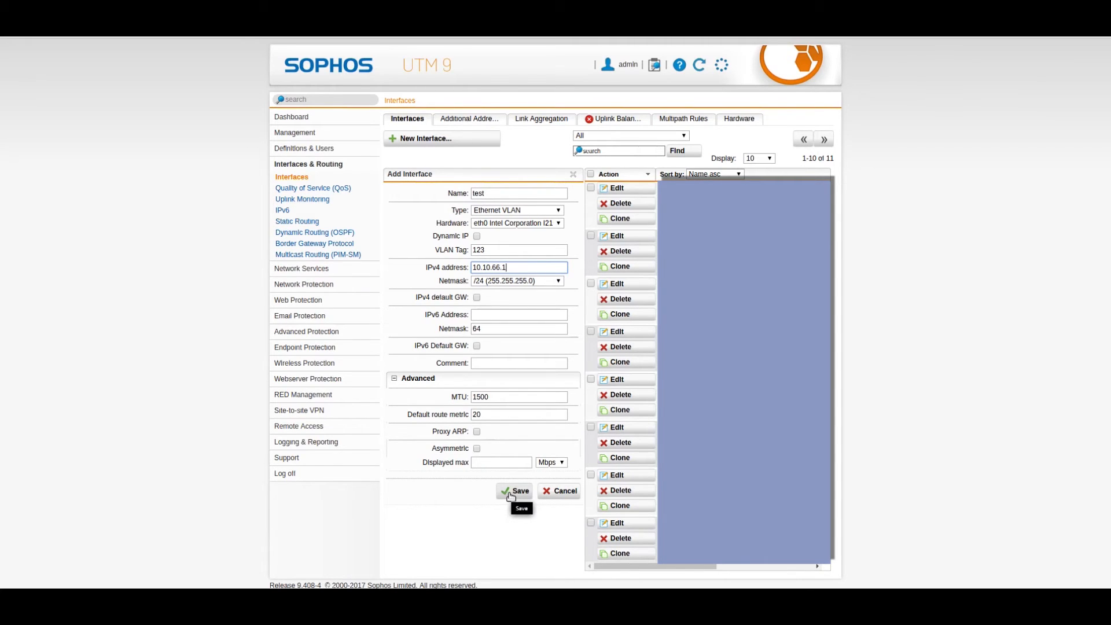
pyautogui.click(517, 490)
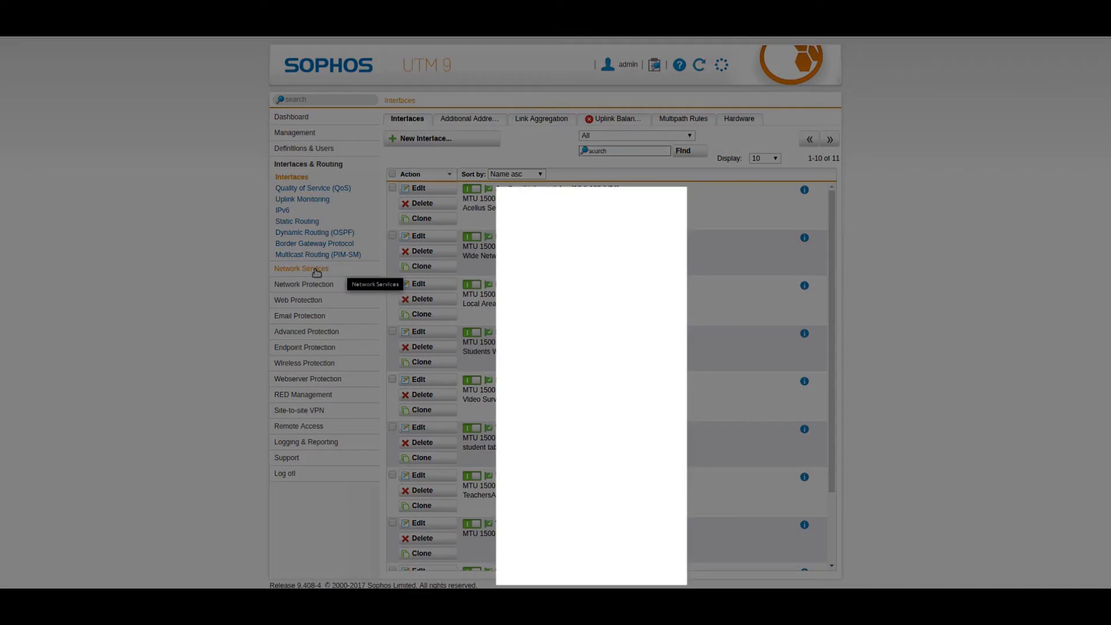
# Go to Network Services > DHCP to reach a blank Add DHCP Server form
pyautogui.click(301, 180)
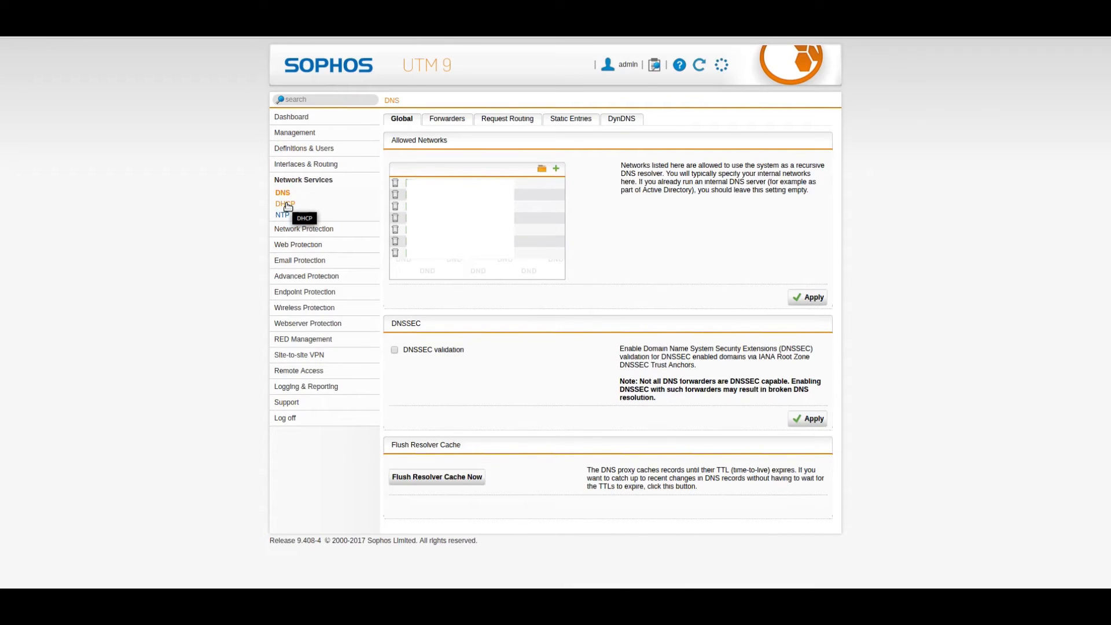
pyautogui.click(285, 204)
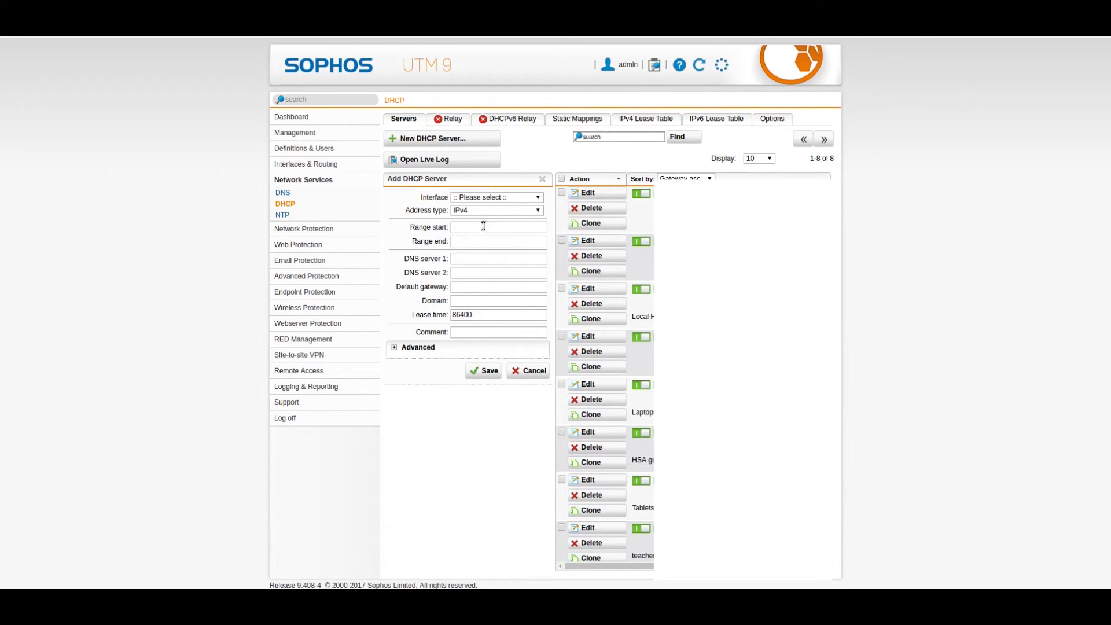
# Enter the DHCP range start 10.10.66.50 and range end 10.10.66.150
pyautogui.click(498, 227)
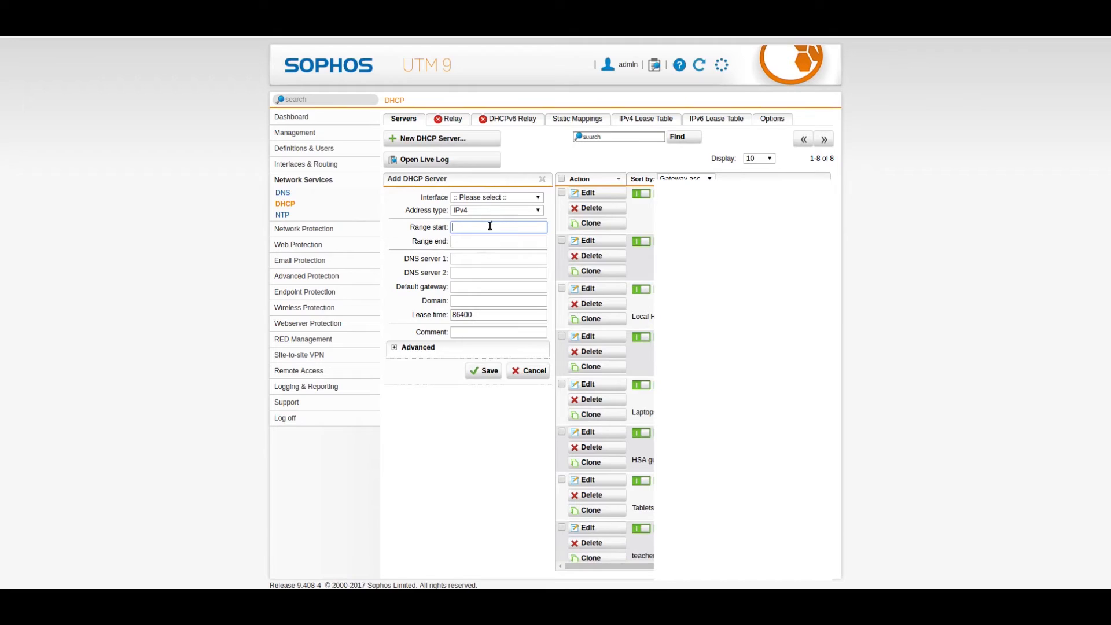
pyautogui.write('10')
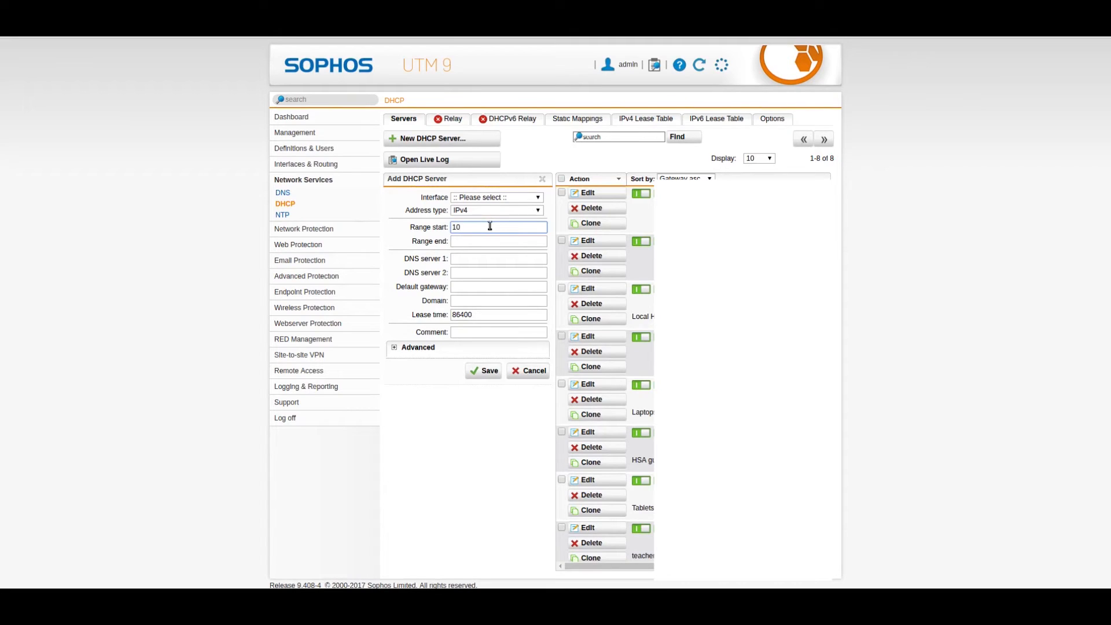
pyautogui.write('.10.66.50')
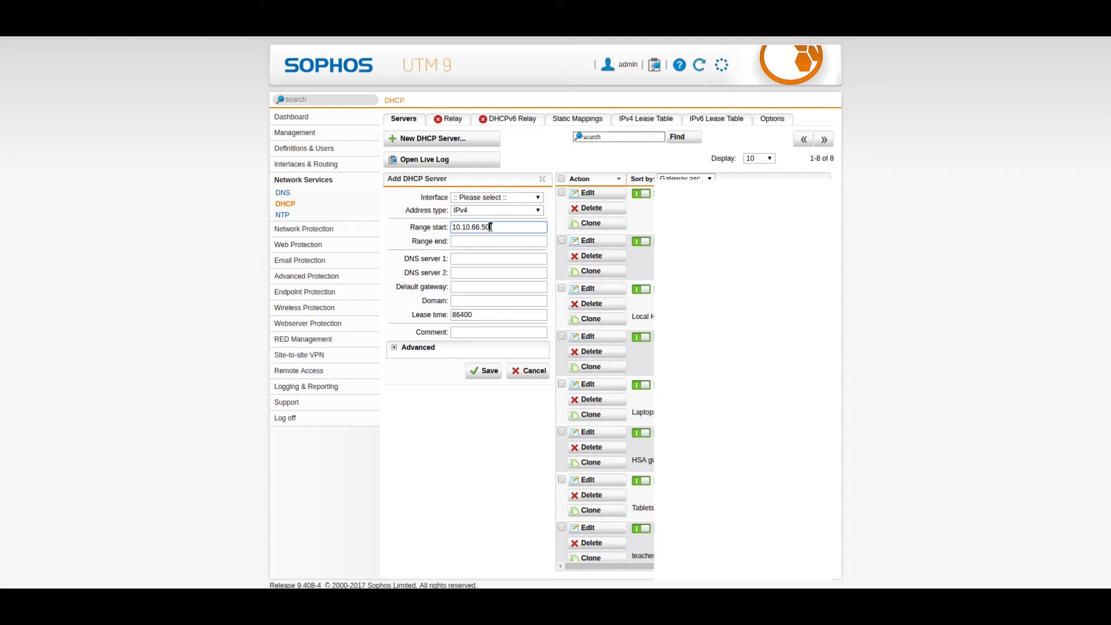
pyautogui.click(498, 241)
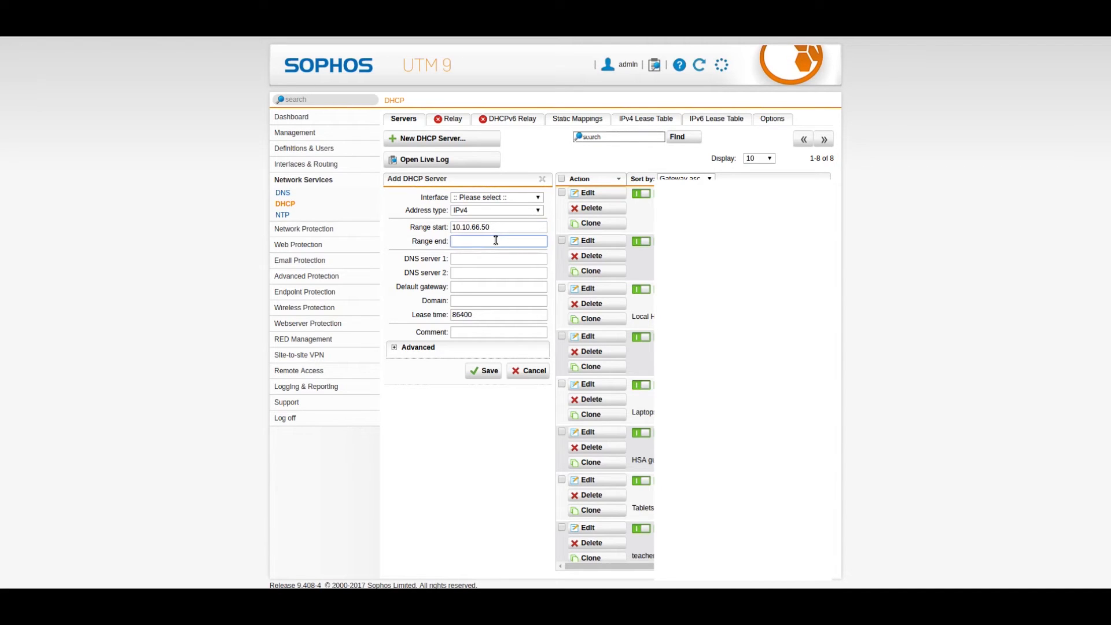
pyautogui.write('10.10.66.150')
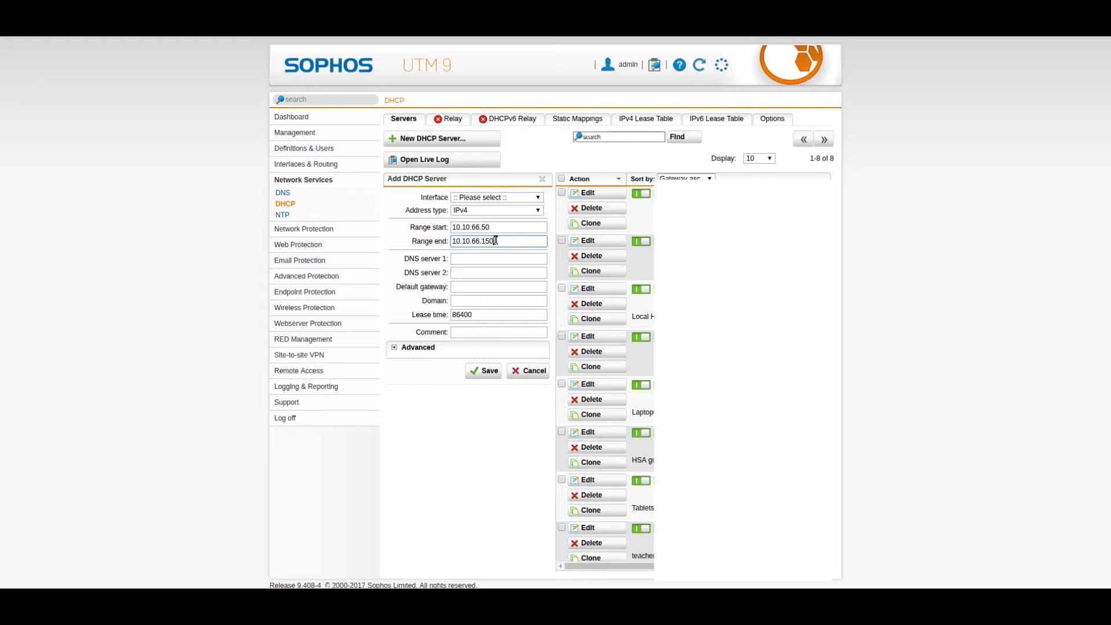
pyautogui.write('10.10.66.')
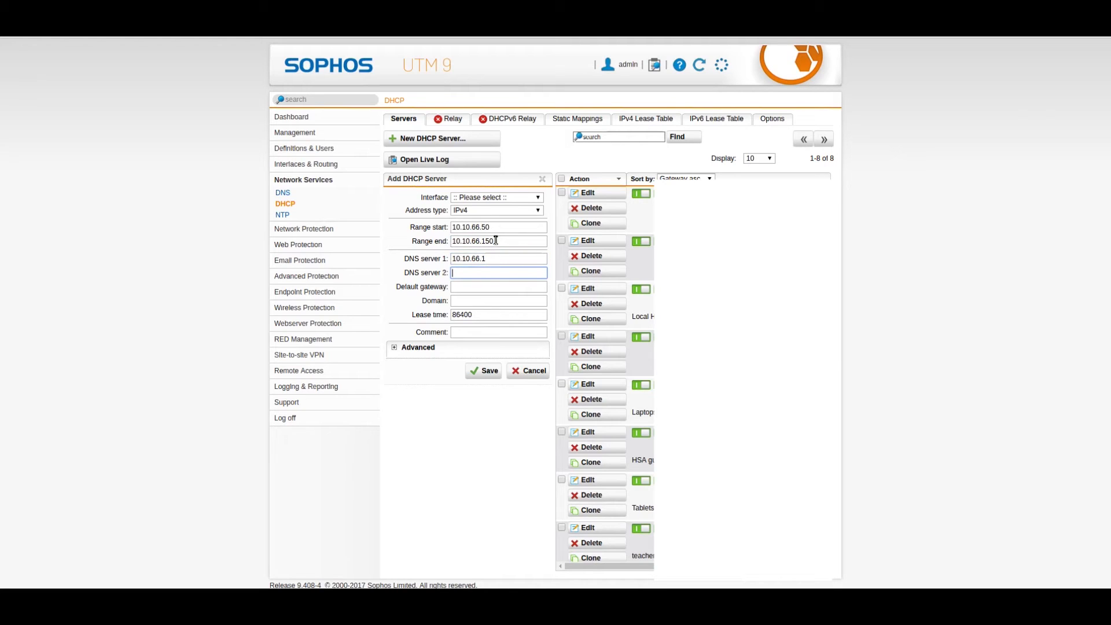
pyautogui.write('1')
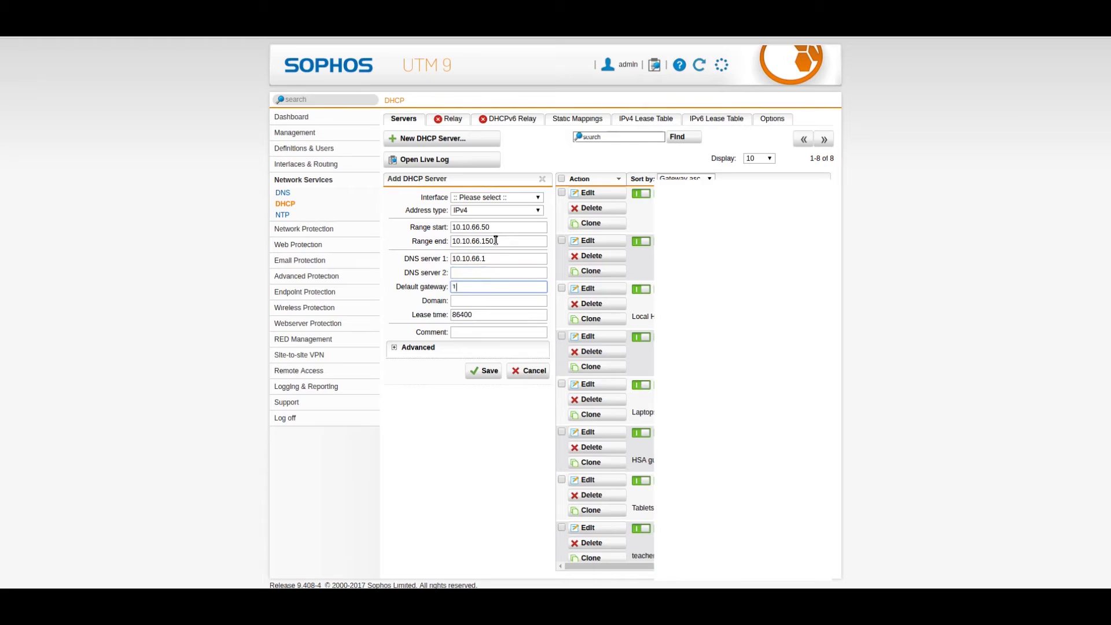
pyautogui.write('0.10.66.1')
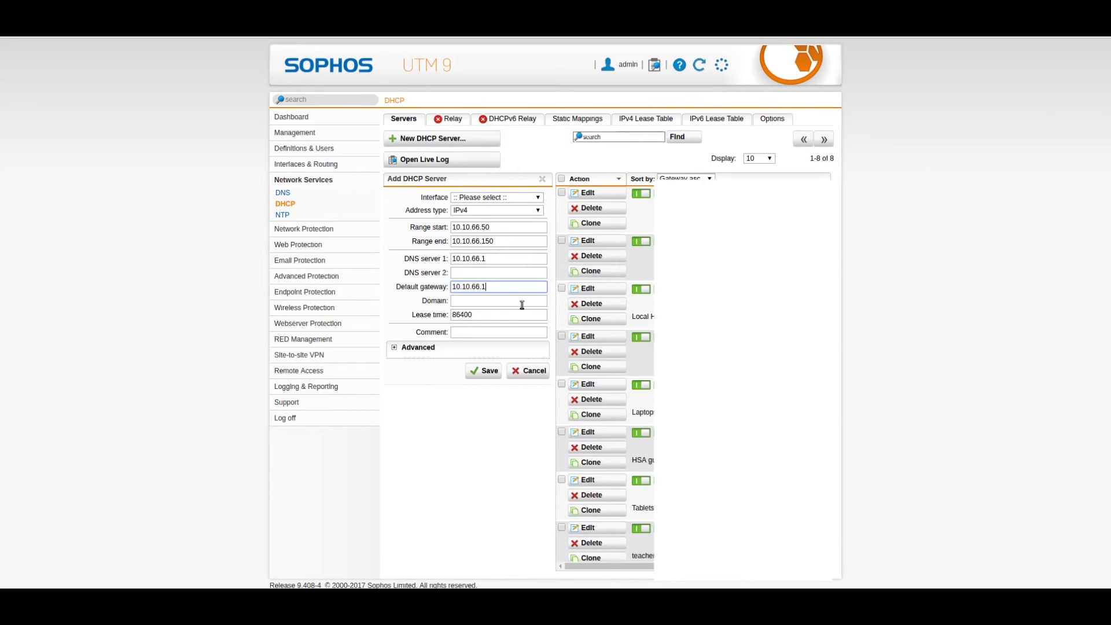
# Start entering a client domain, then clear the partly typed value
pyautogui.click(498, 301)
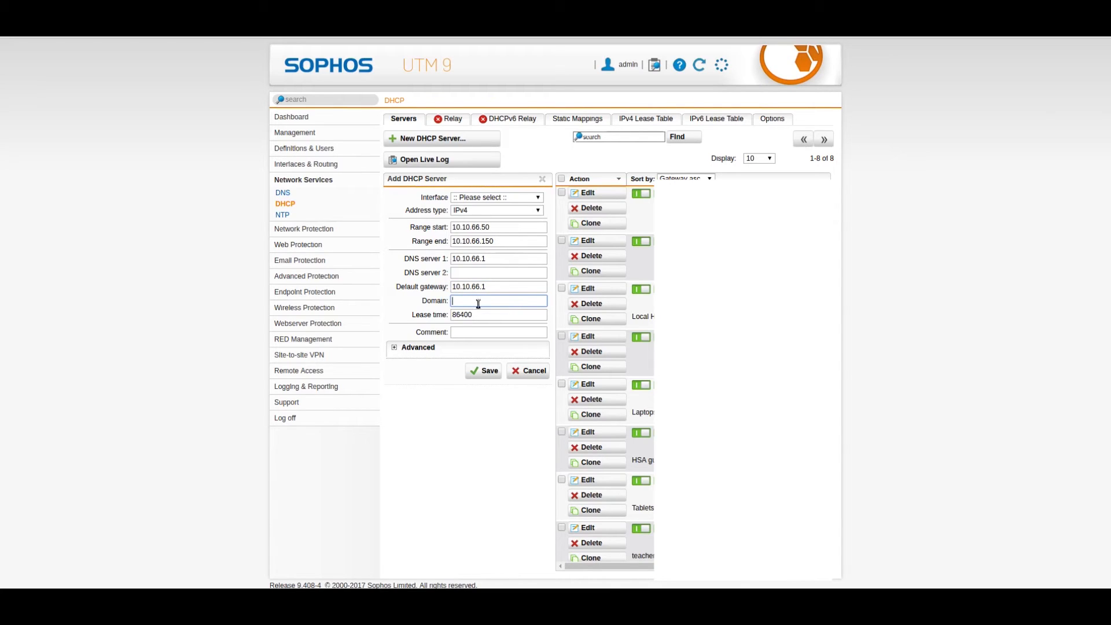
pyautogui.write('yourdo')
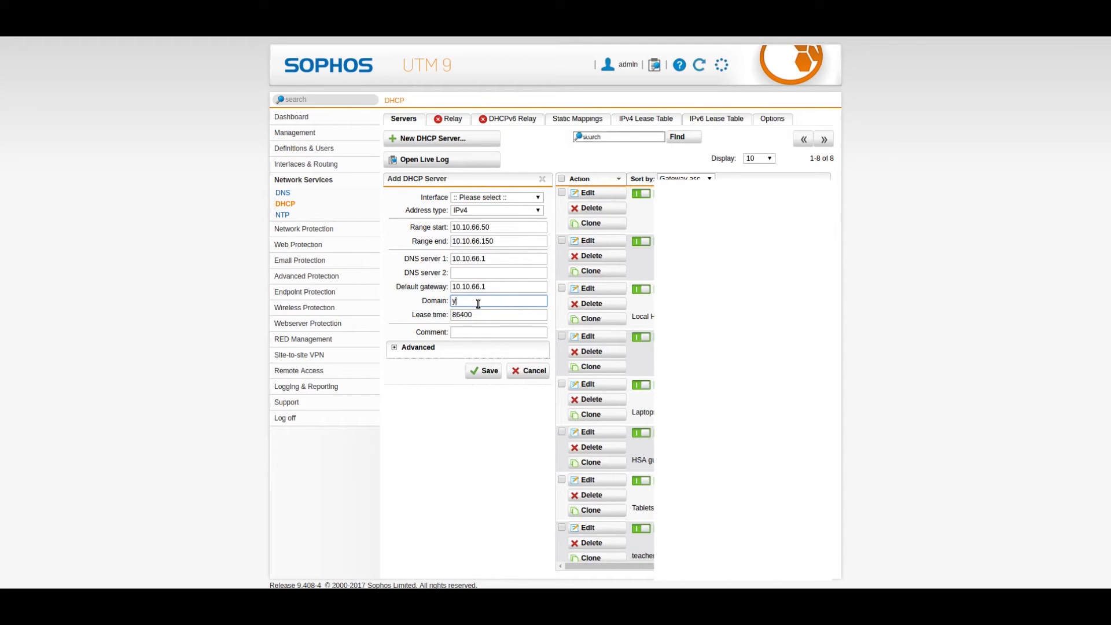
pyautogui.press('Backspace')
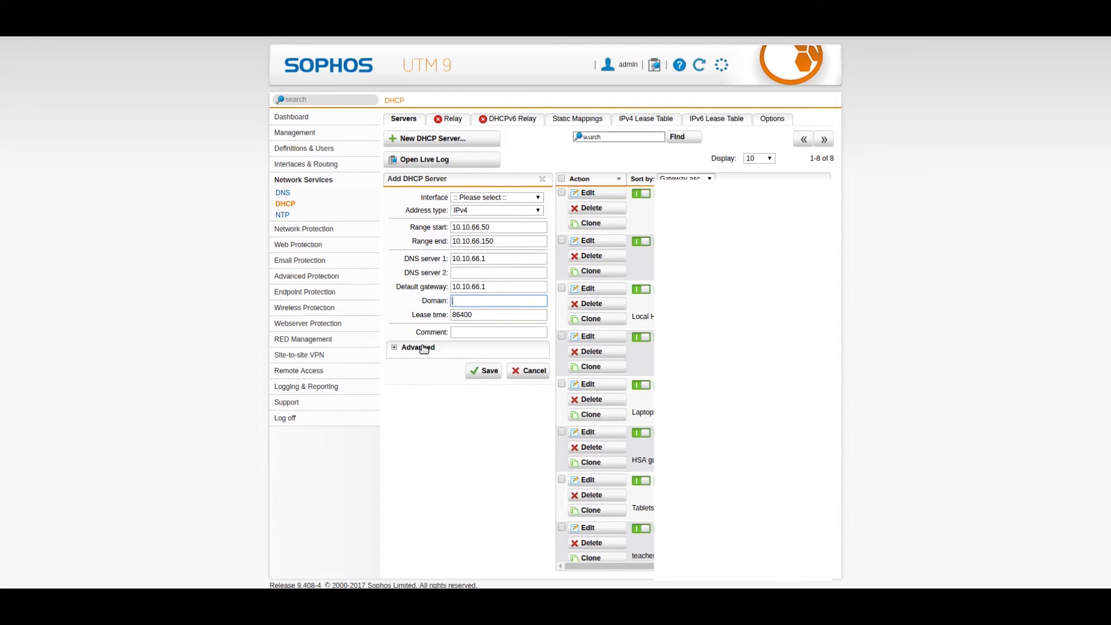
# Review the advanced DHCP options and save the new DHCP server
pyautogui.click(394, 348)
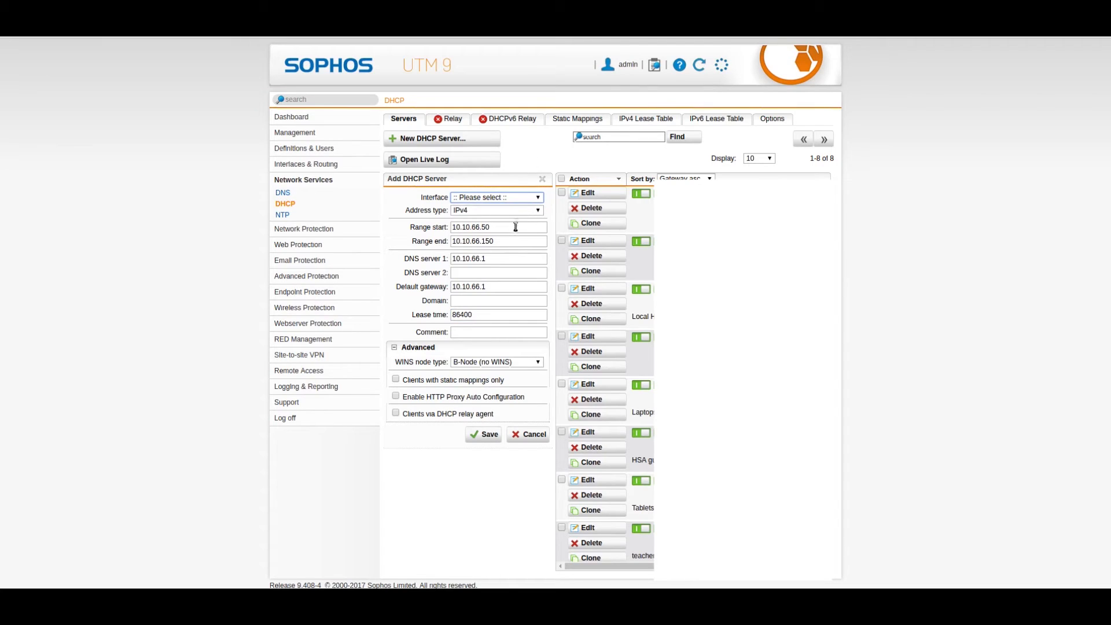
pyautogui.moveTo(510, 241)
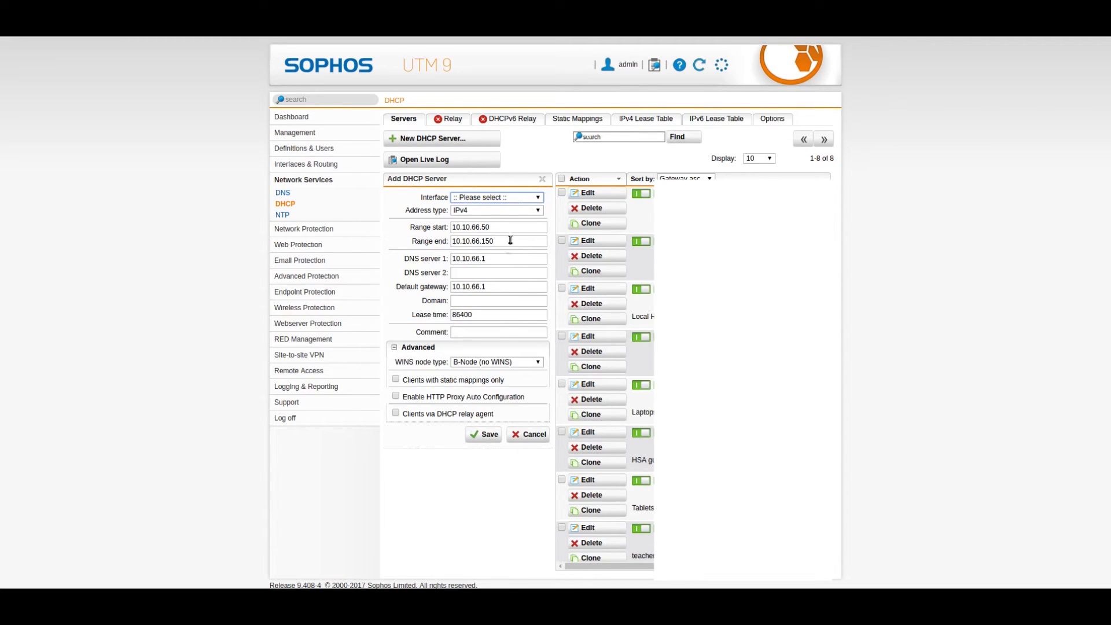
pyautogui.moveTo(520, 420)
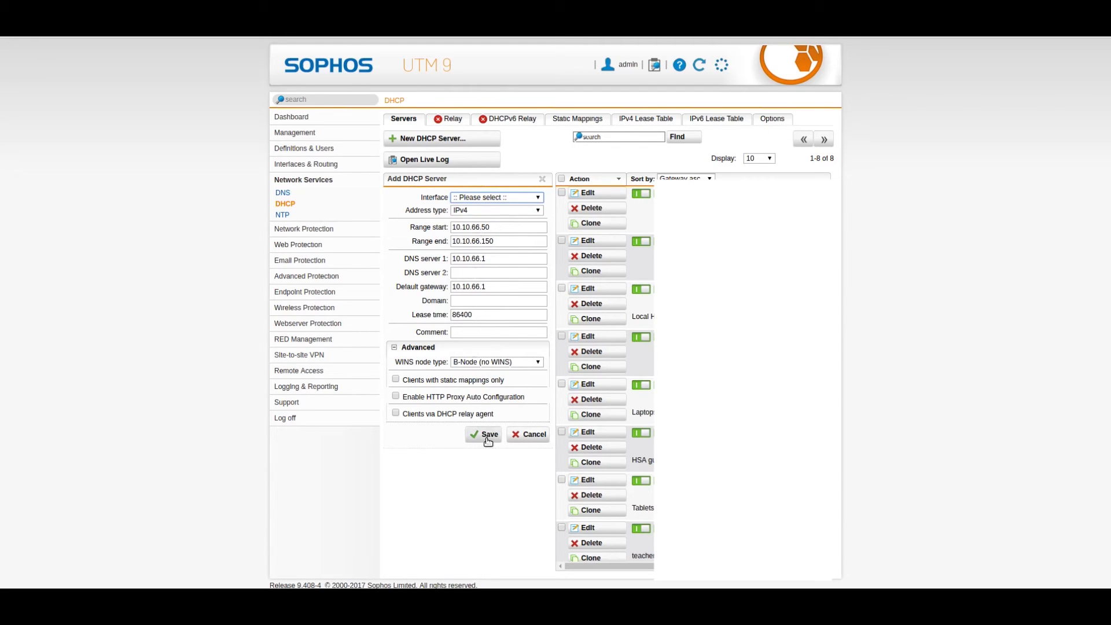
pyautogui.click(282, 192)
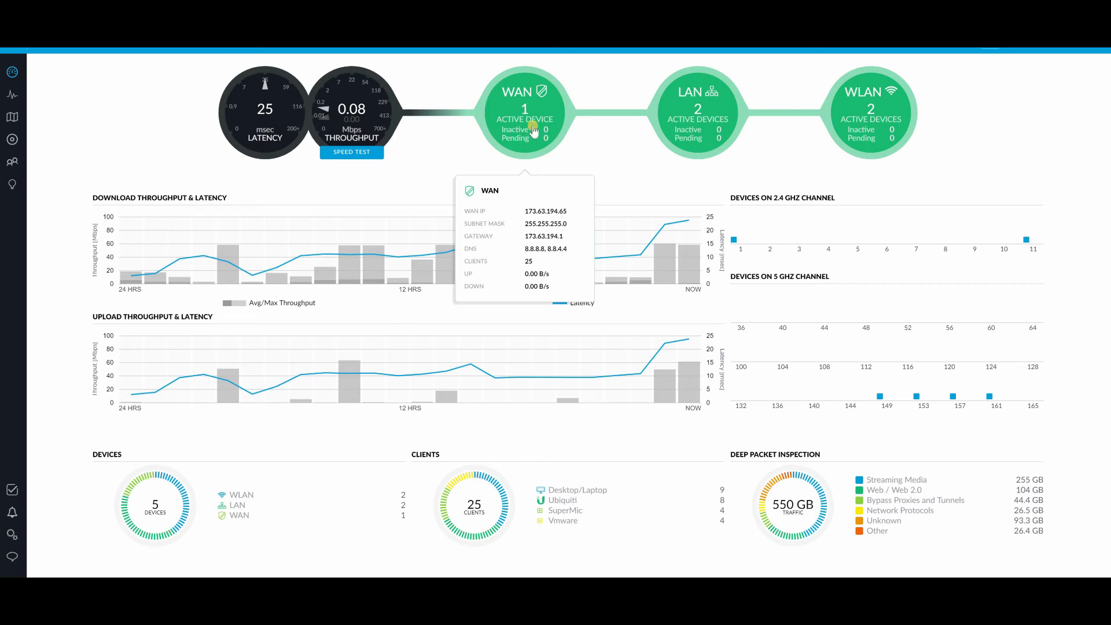
pyautogui.moveTo(163, 139)
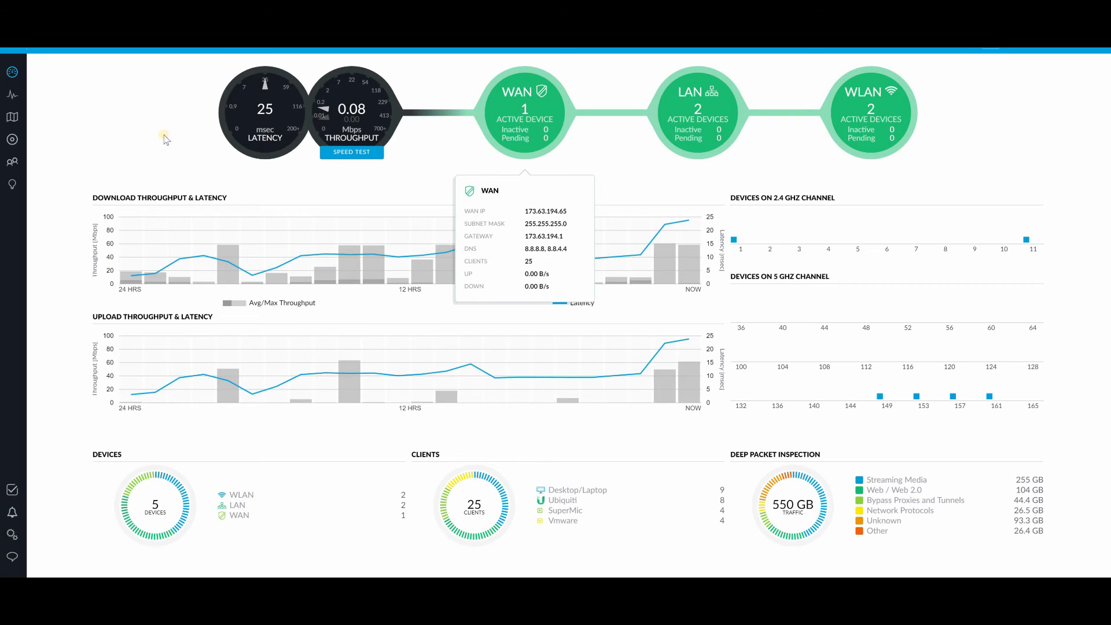
# Show the devices list with the Security Gateway, switches and access points
pyautogui.click(11, 139)
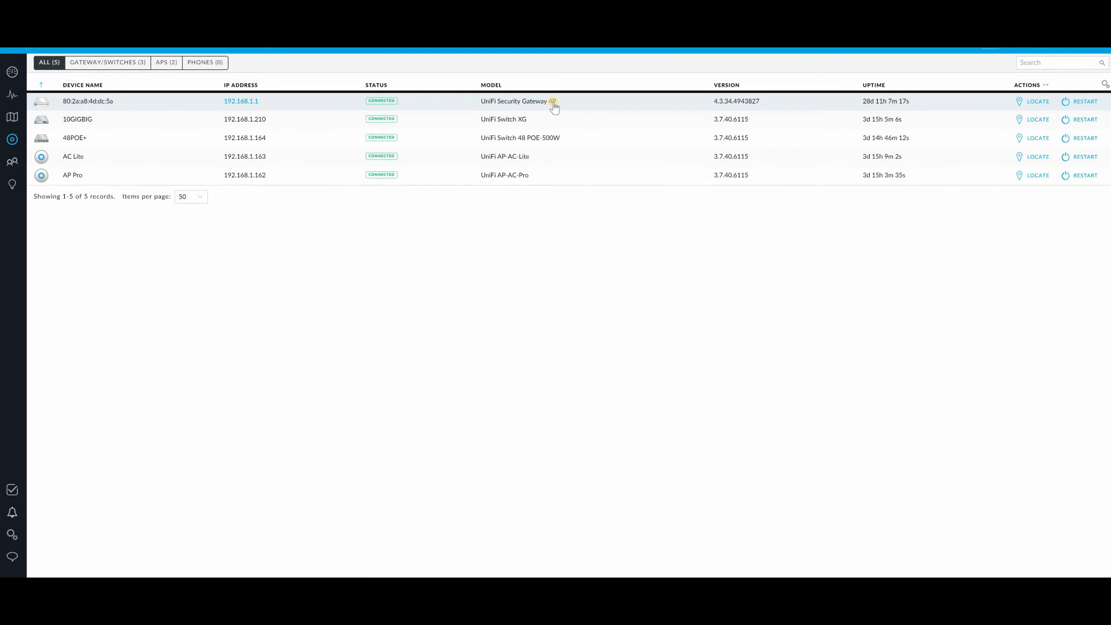
pyautogui.click(240, 85)
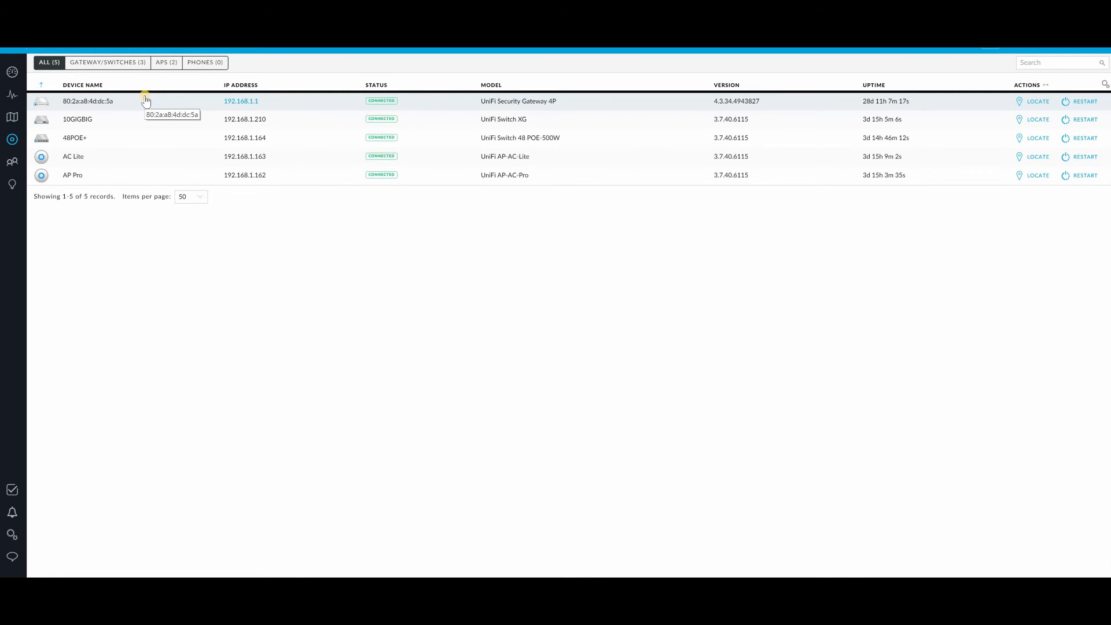
pyautogui.moveTo(260, 97)
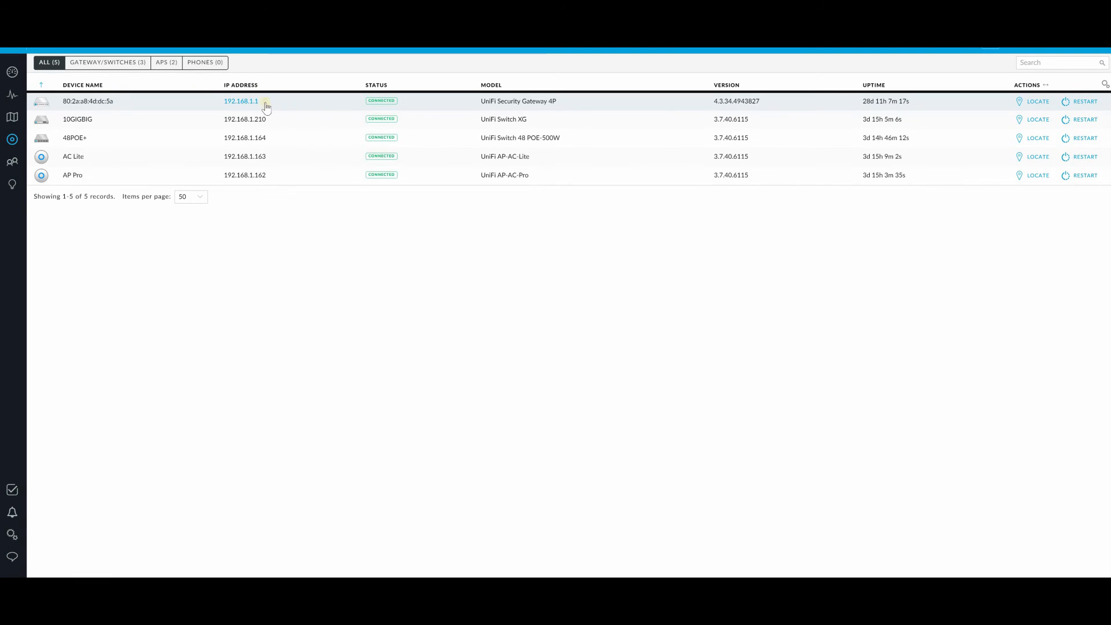
pyautogui.moveTo(189, 336)
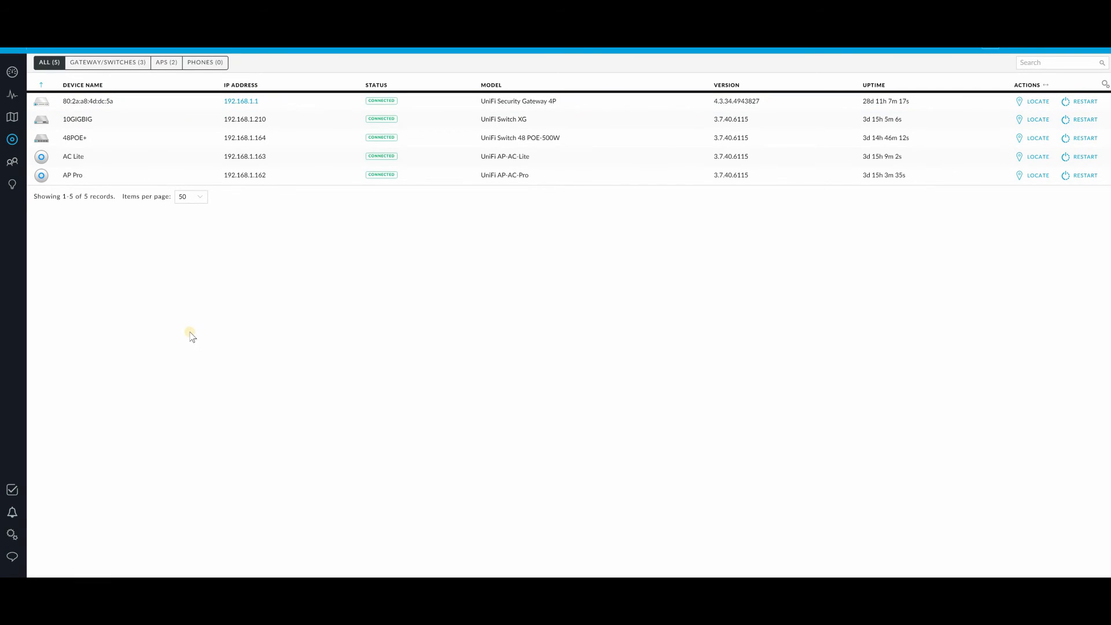
pyautogui.moveTo(63, 438)
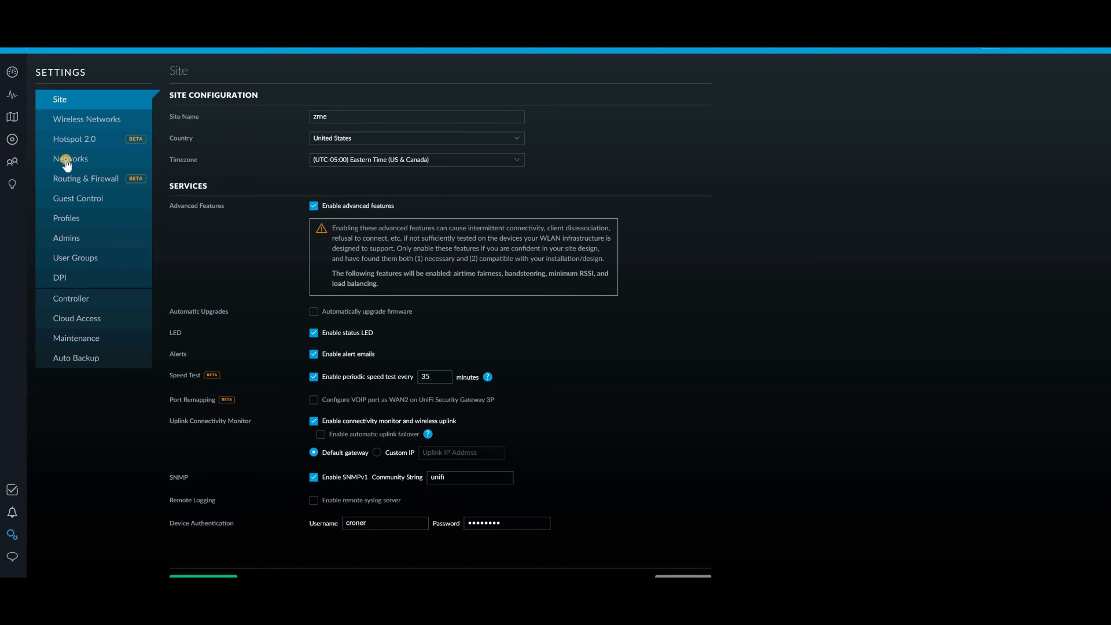
pyautogui.click(70, 158)
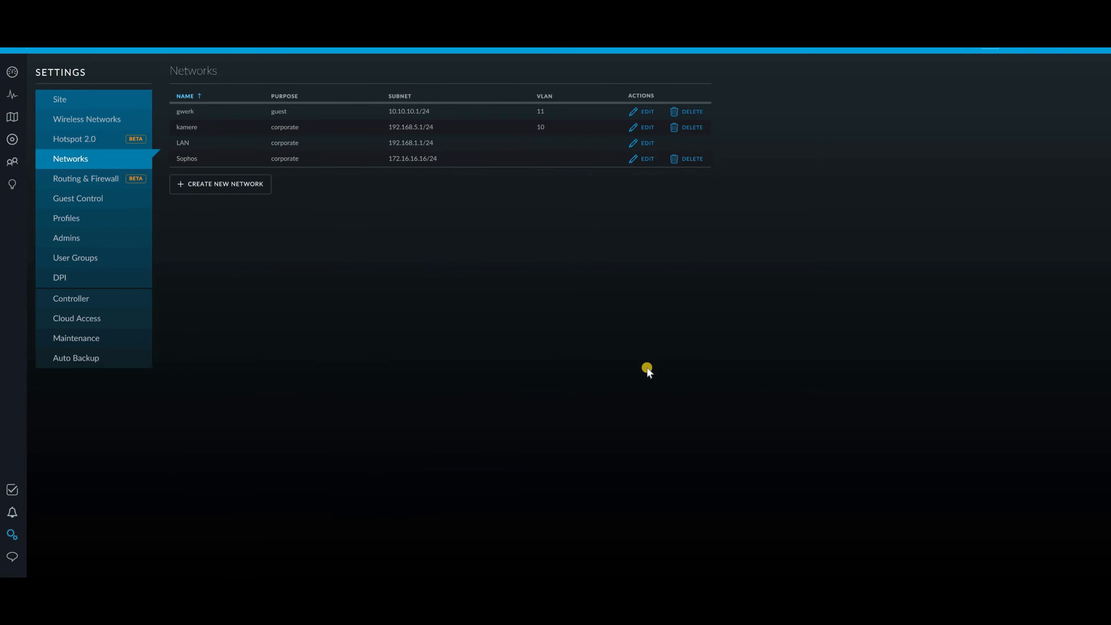
pyautogui.click(399, 96)
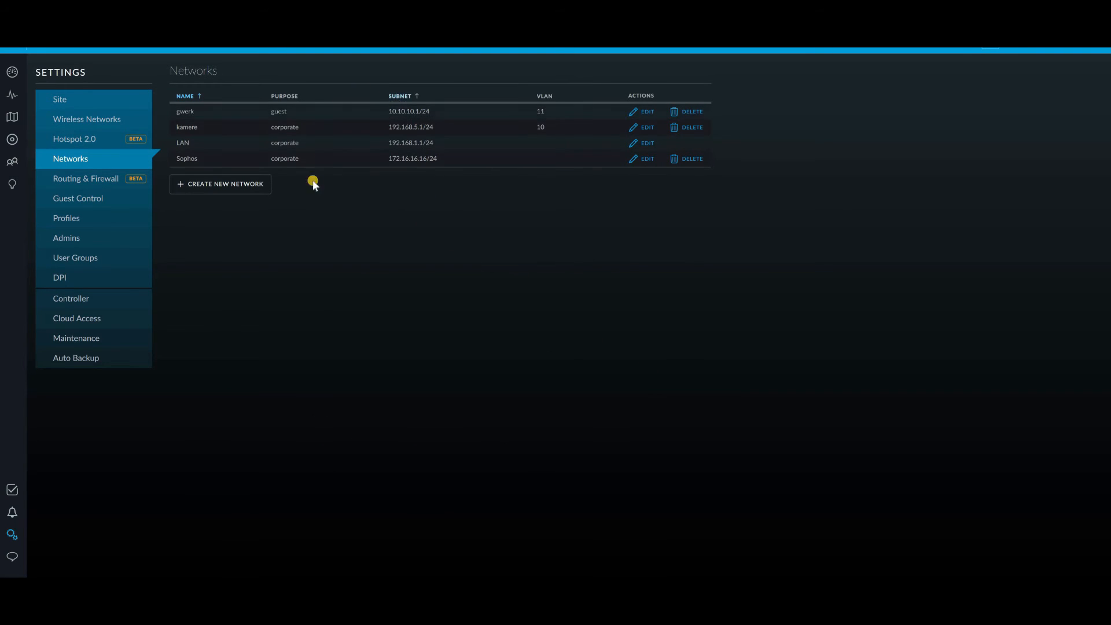
pyautogui.moveTo(445, 112)
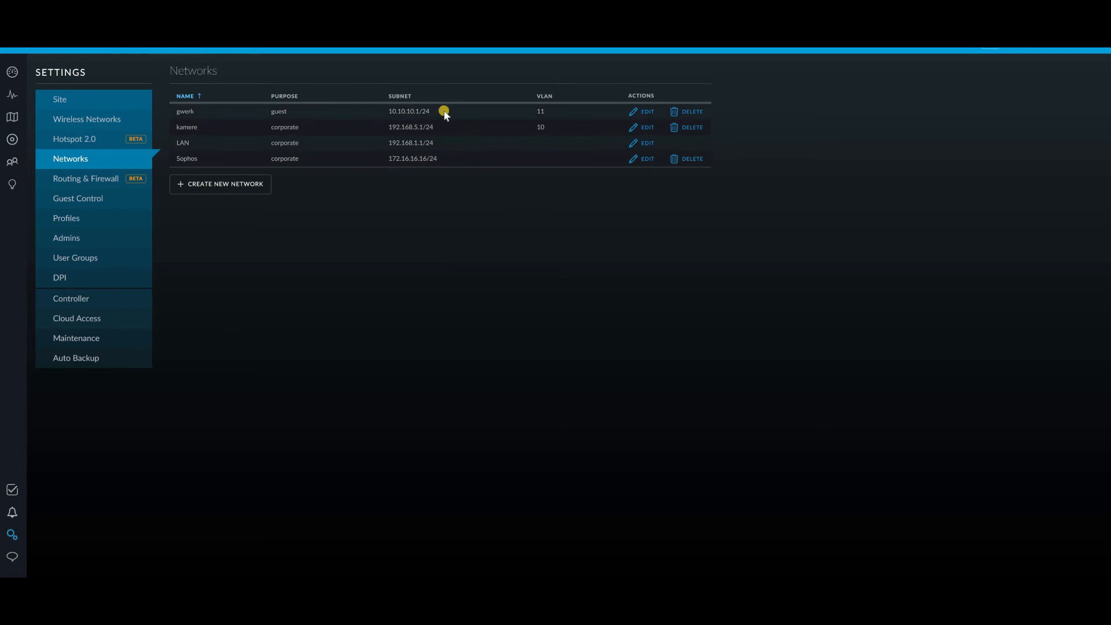
pyautogui.moveTo(177, 112)
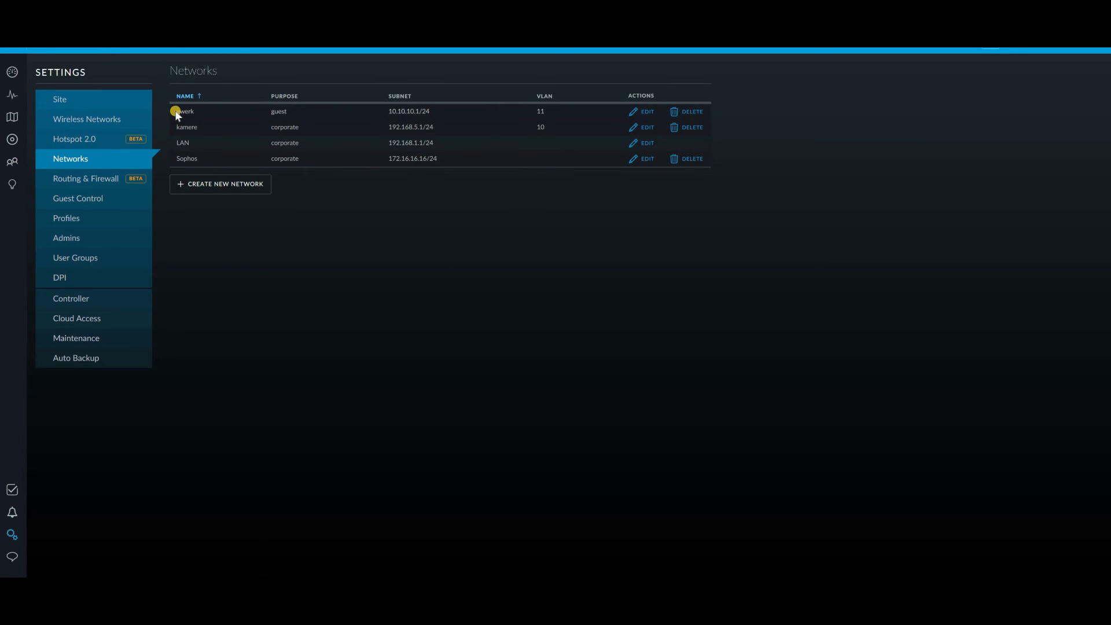
pyautogui.moveTo(415, 111)
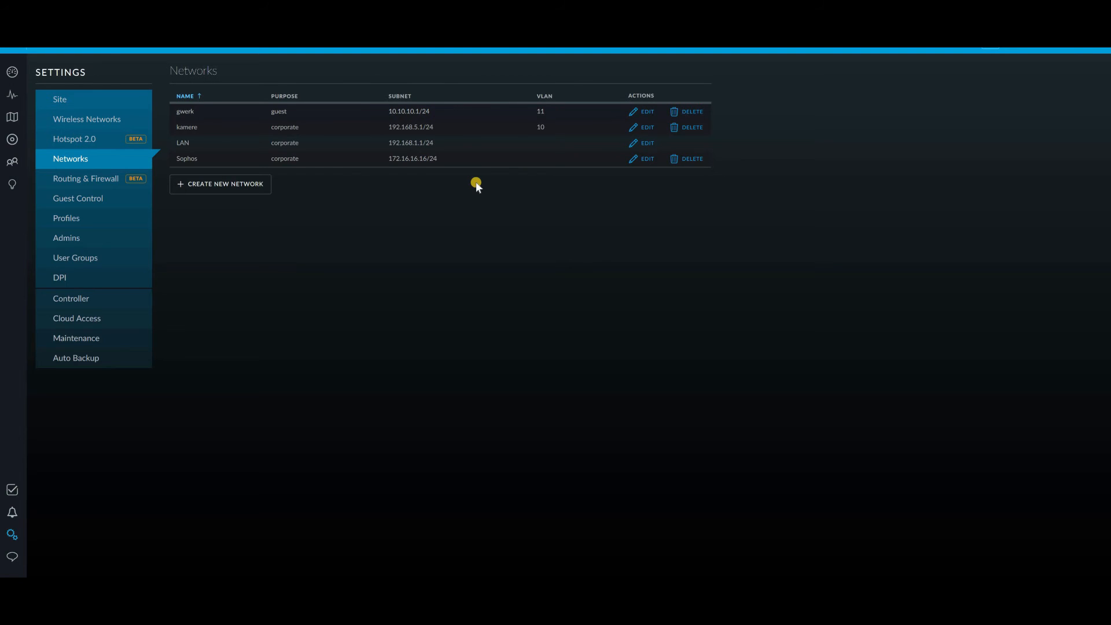
pyautogui.moveTo(452, 191)
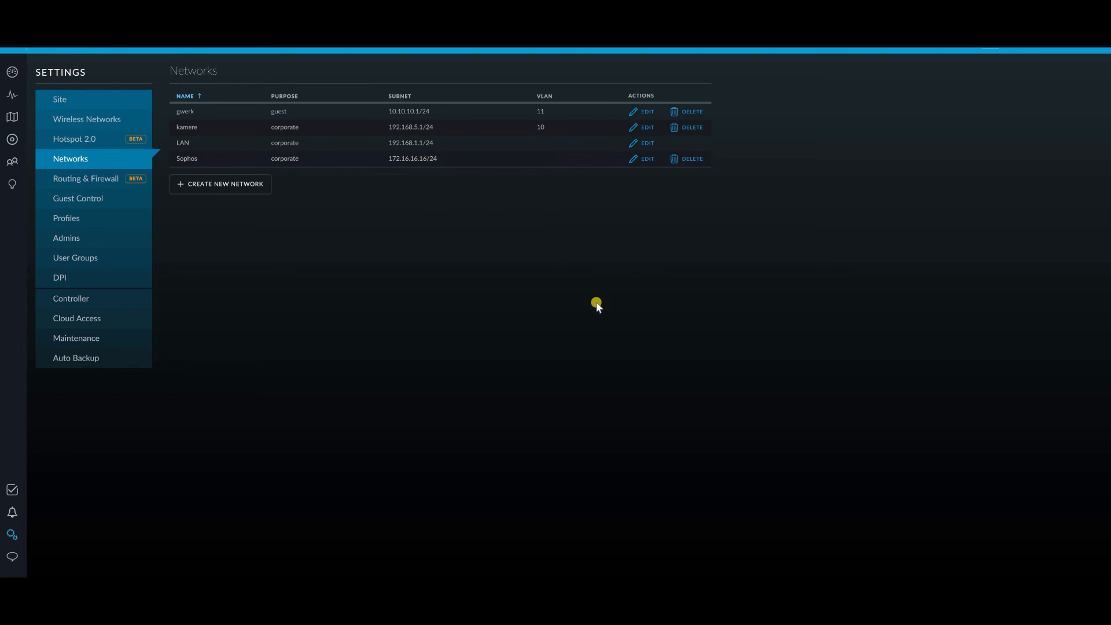
pyautogui.moveTo(810, 355)
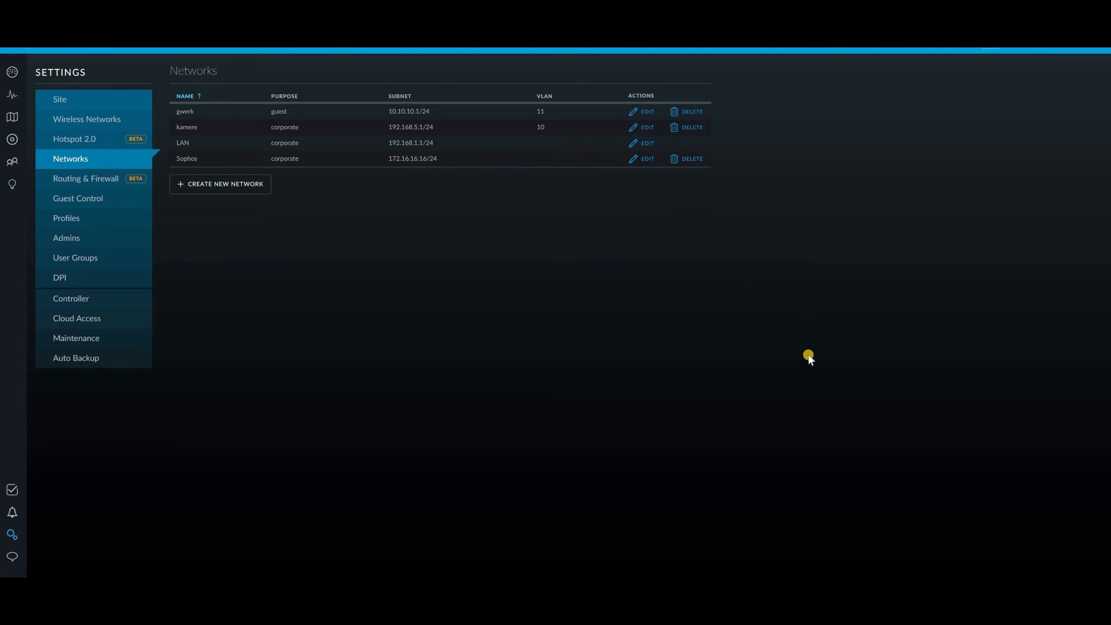
pyautogui.moveTo(410, 241)
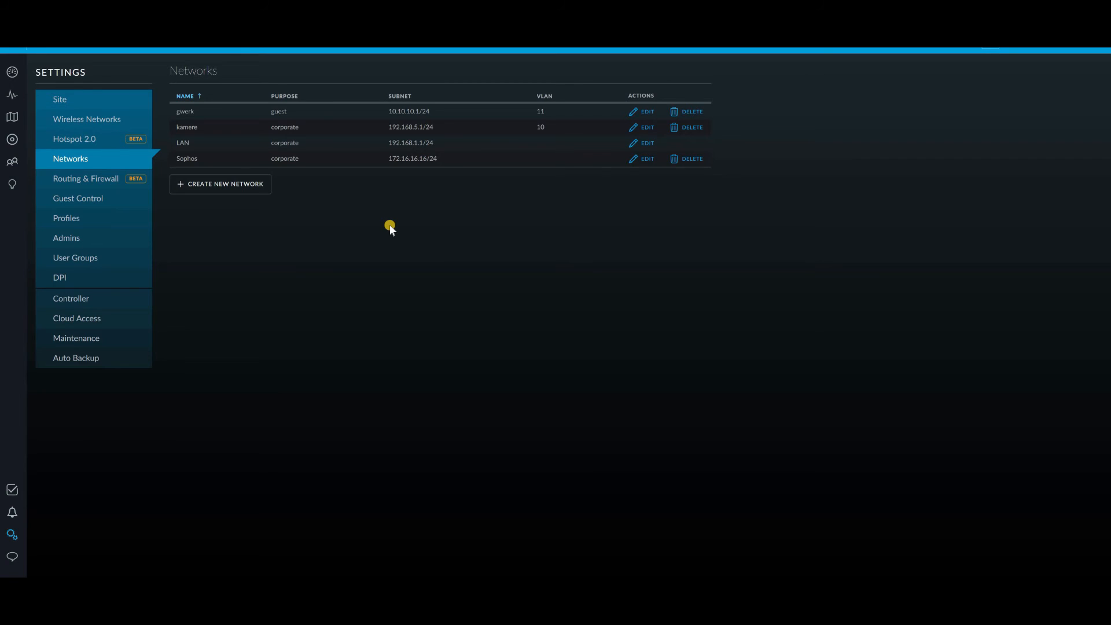
pyautogui.moveTo(264, 198)
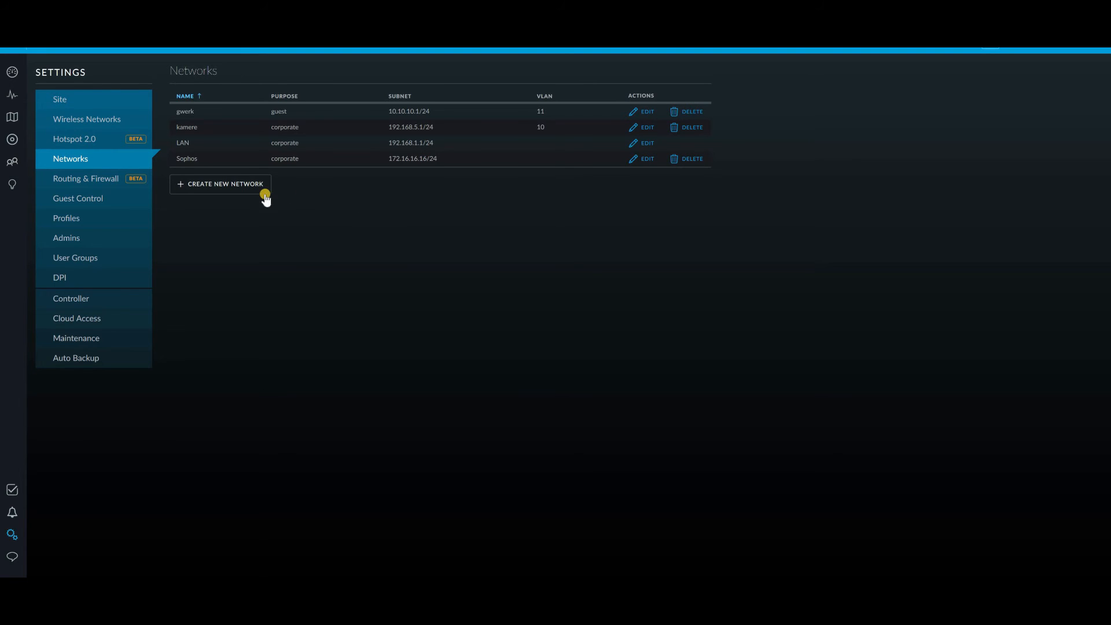
pyautogui.click(225, 184)
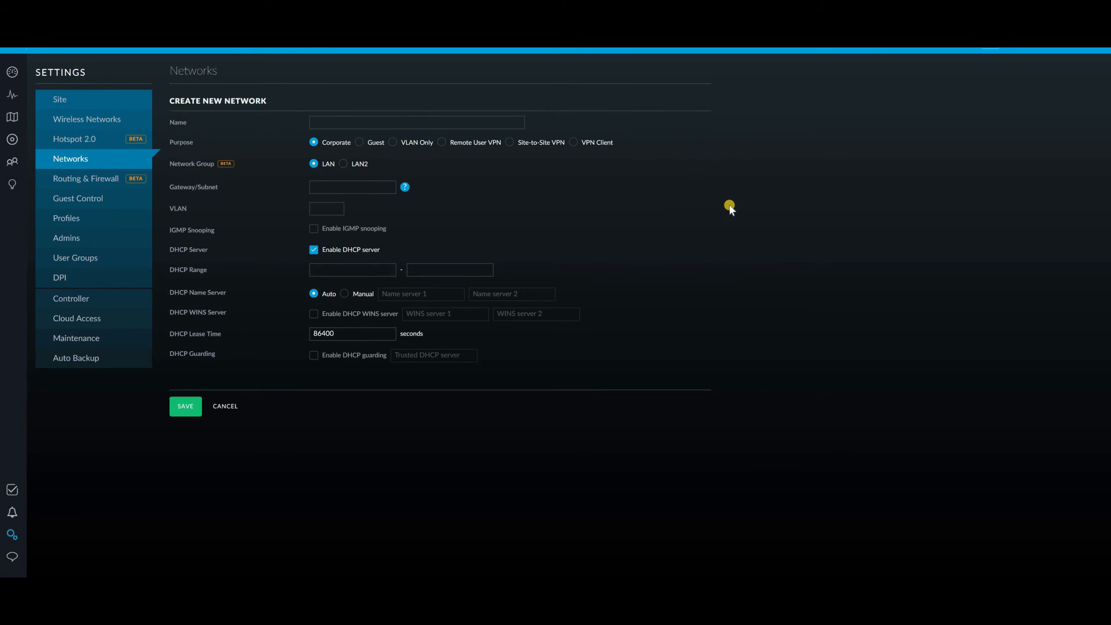
pyautogui.moveTo(225, 406)
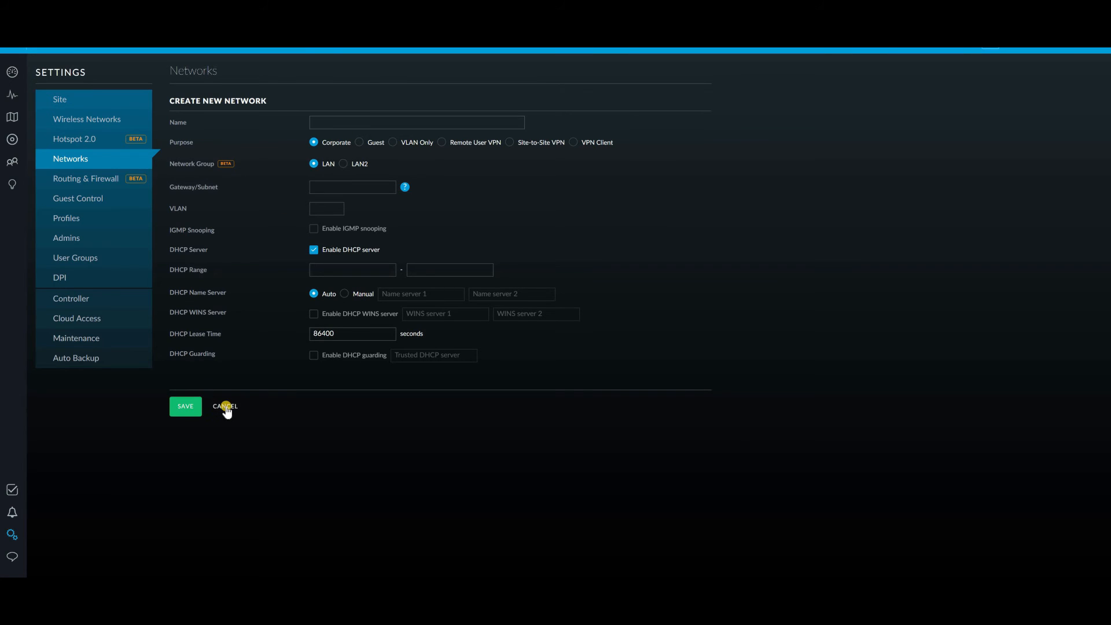
pyautogui.click(224, 406)
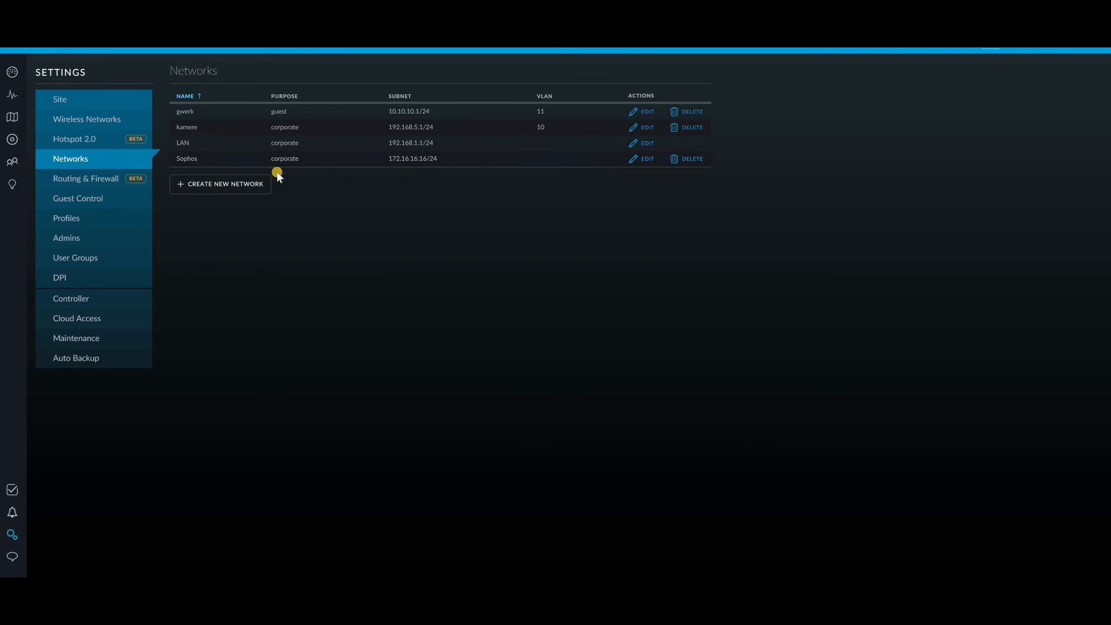
pyautogui.moveTo(346, 187)
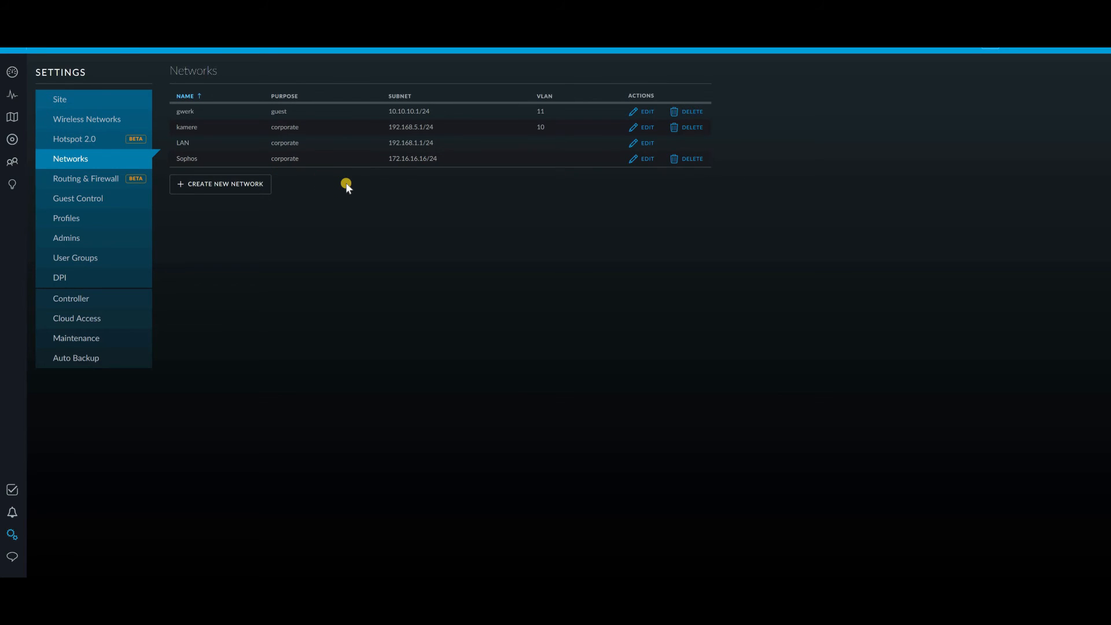
pyautogui.moveTo(375, 185)
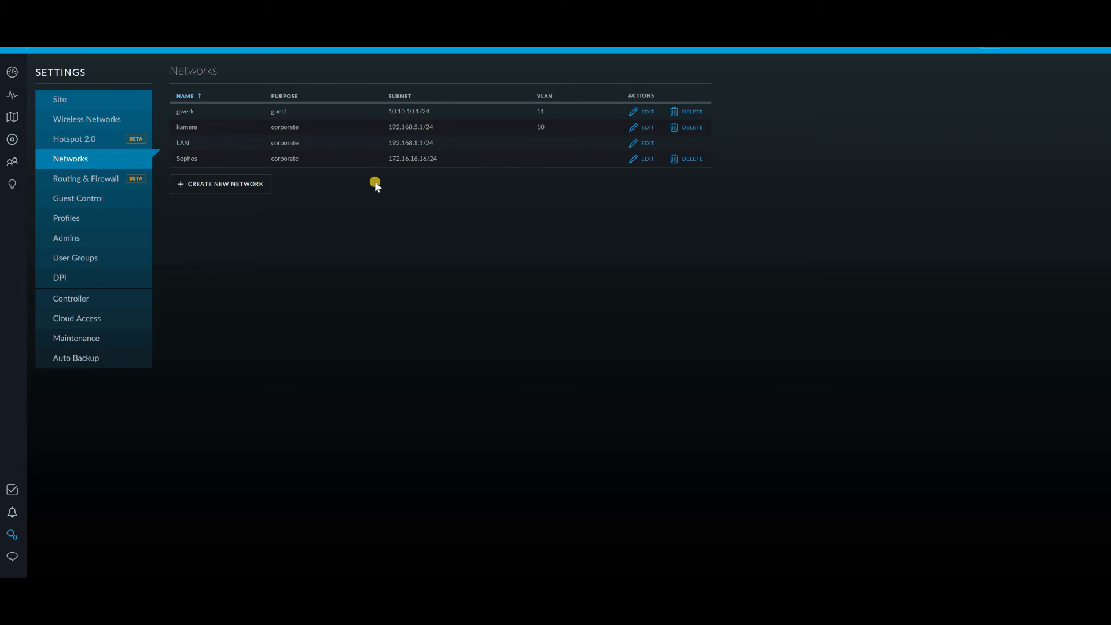
pyautogui.moveTo(379, 184)
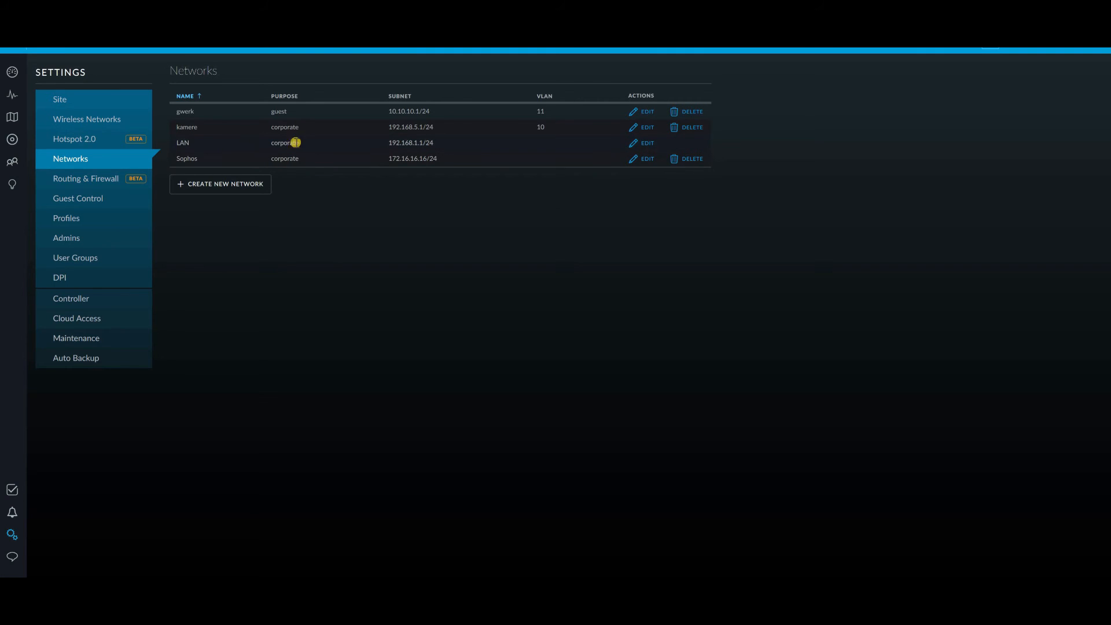
pyautogui.moveTo(371, 199)
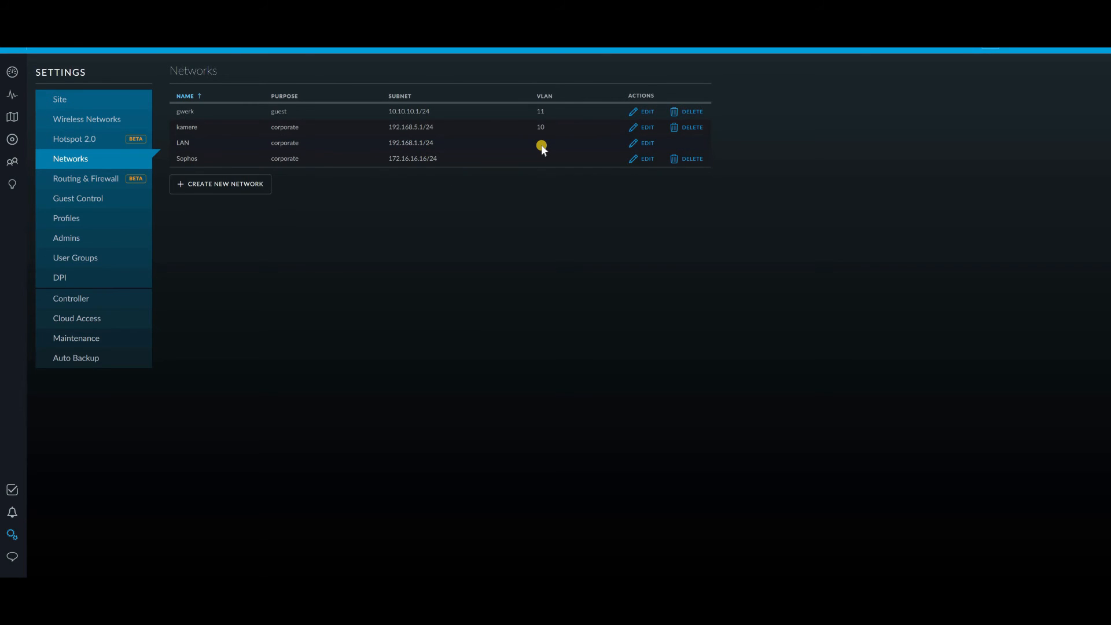
pyautogui.moveTo(683, 328)
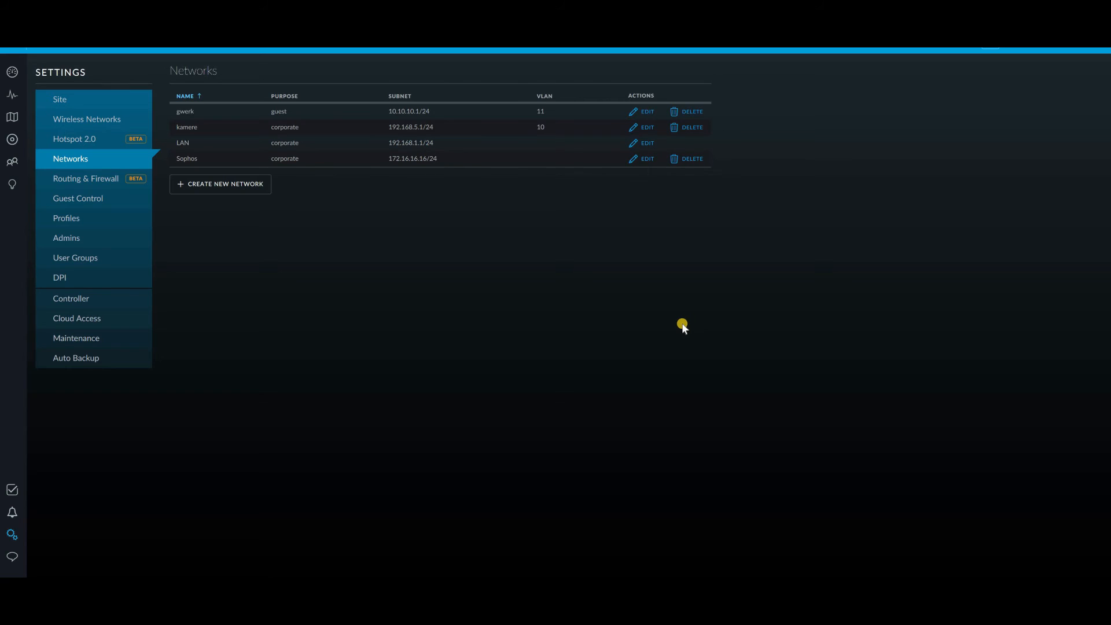
pyautogui.moveTo(677, 316)
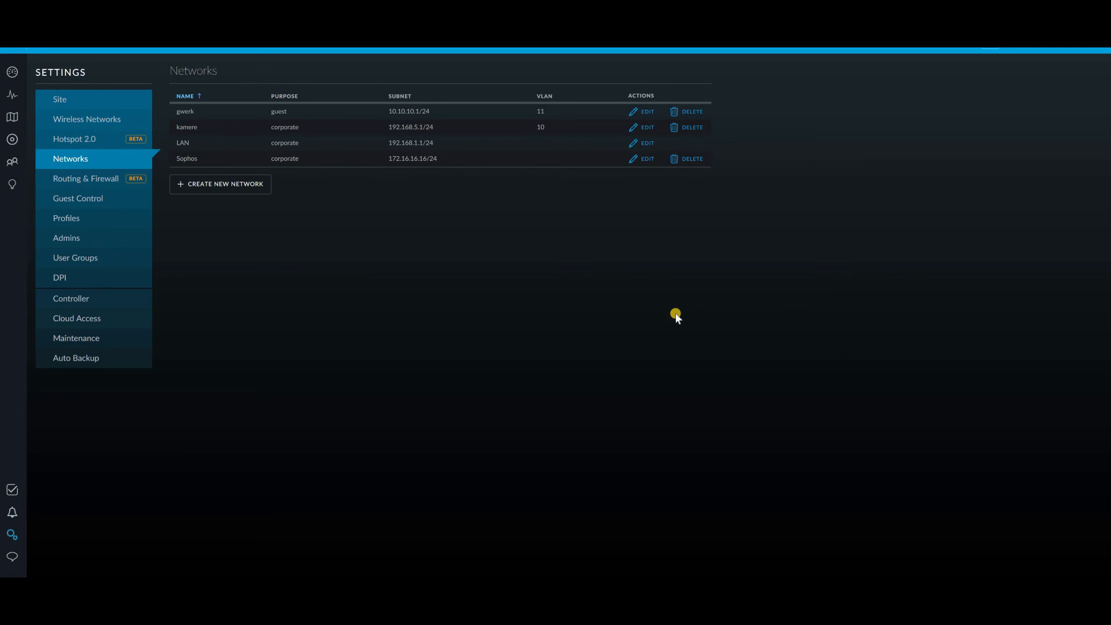
pyautogui.moveTo(272, 147)
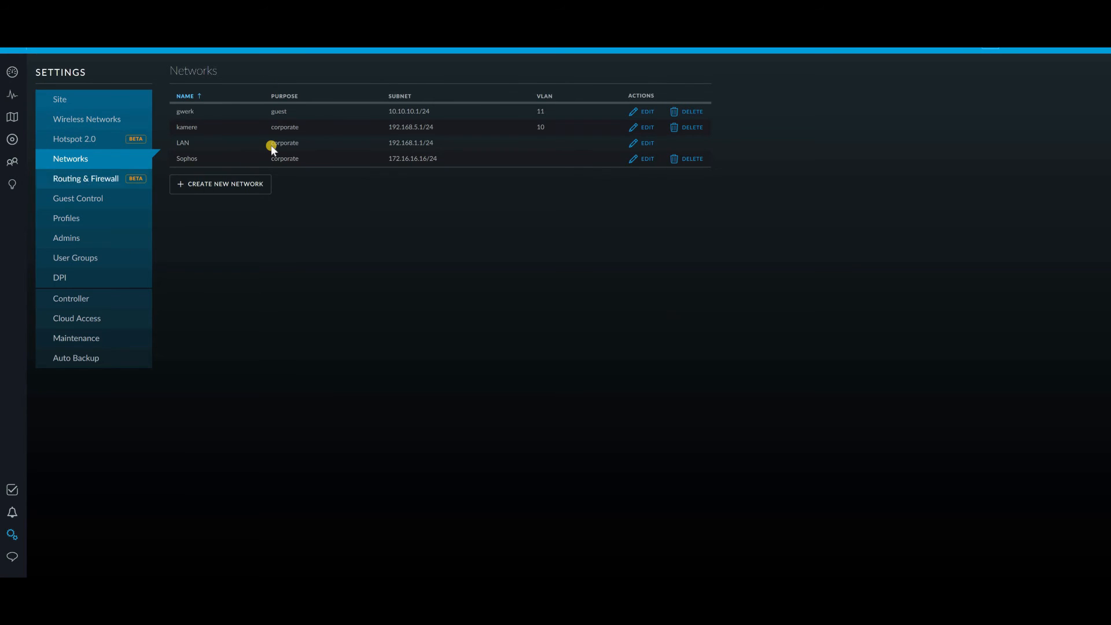
pyautogui.moveTo(481, 259)
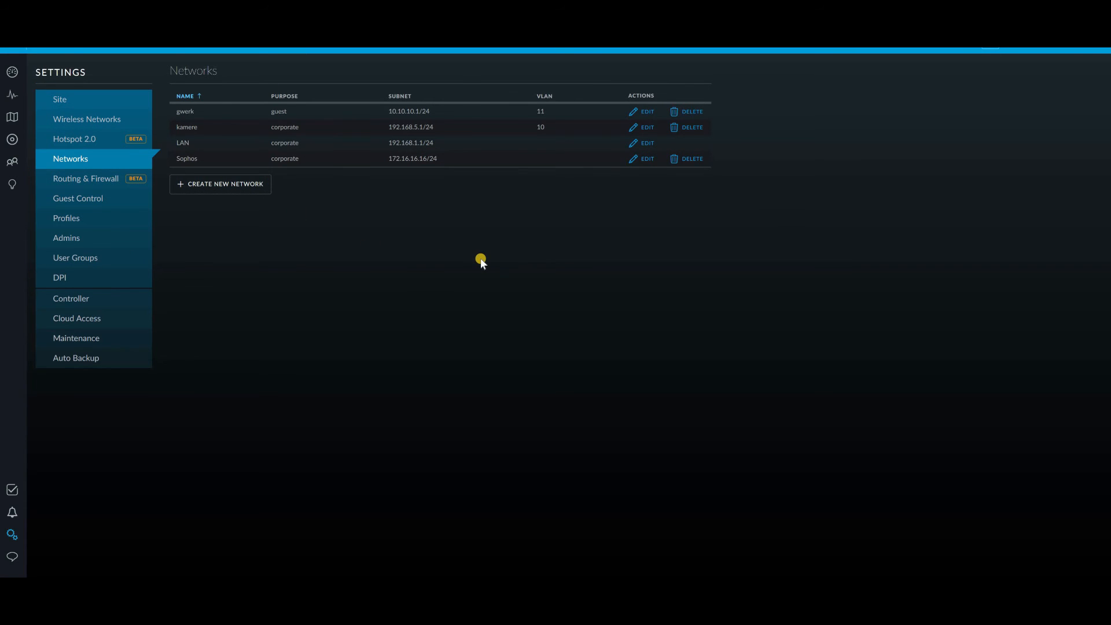
pyautogui.moveTo(456, 226)
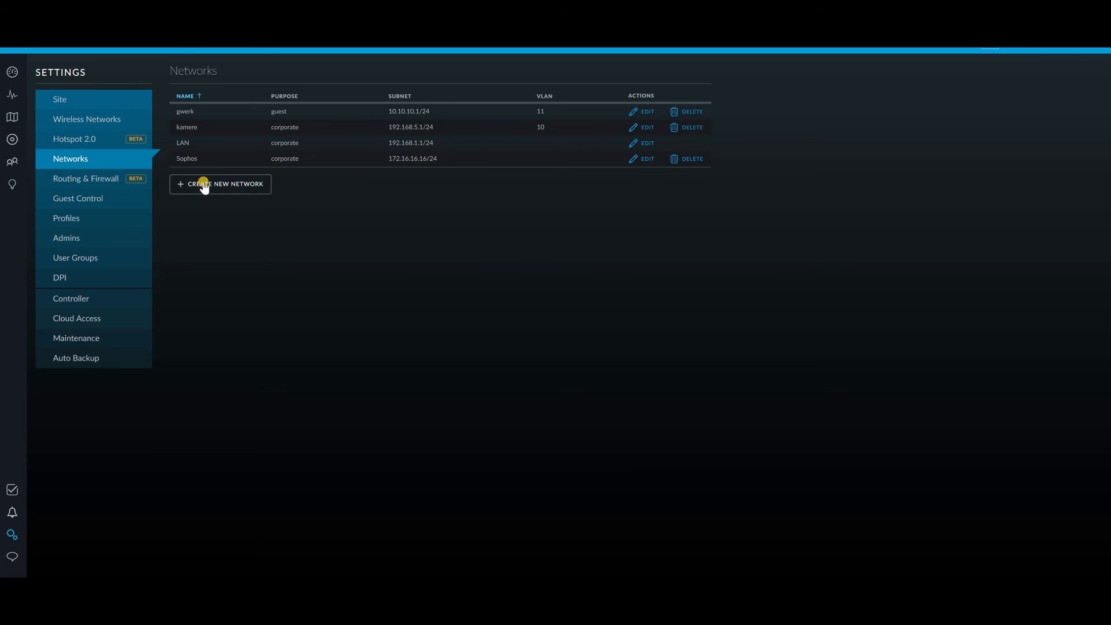
# Create and save a VLAN Only network named sophosFW with VLAN 123
pyautogui.click(220, 184)
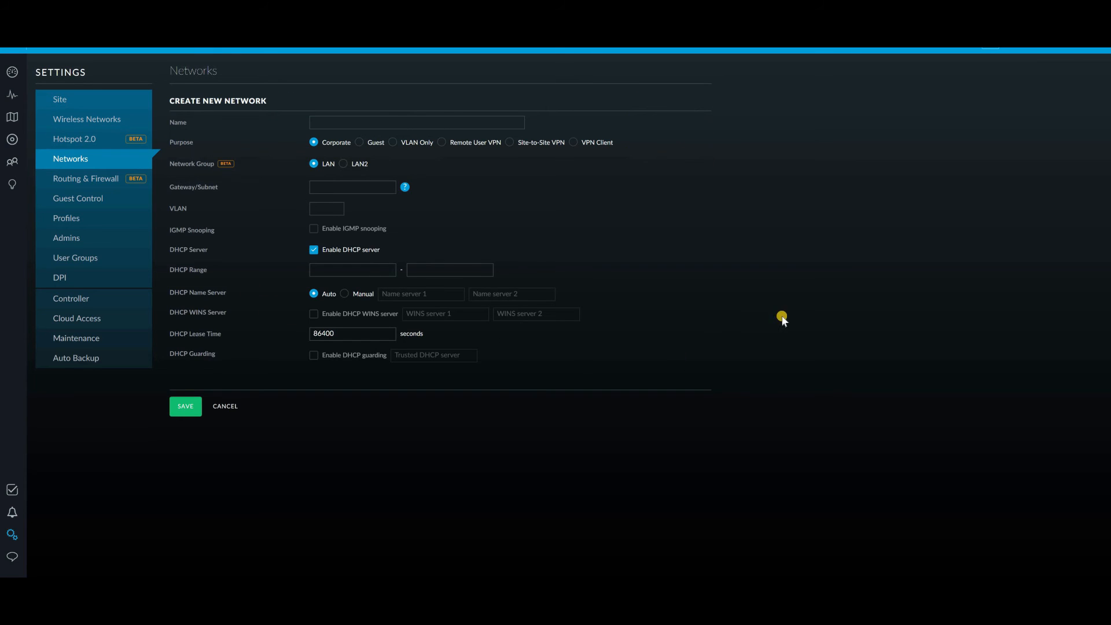
pyautogui.moveTo(154, 105)
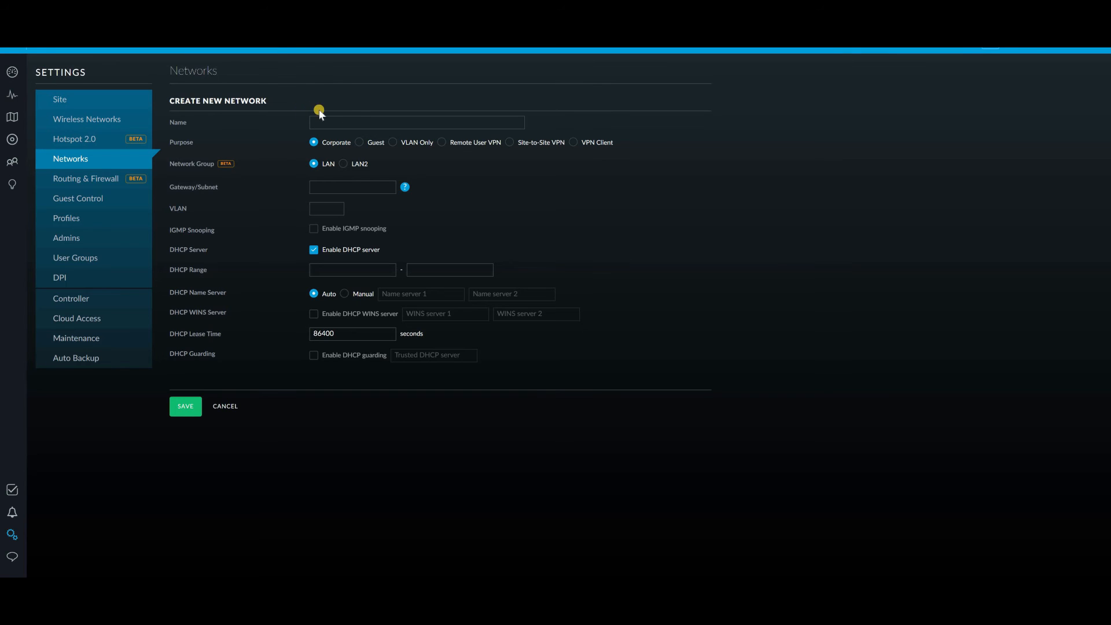
pyautogui.moveTo(395, 146)
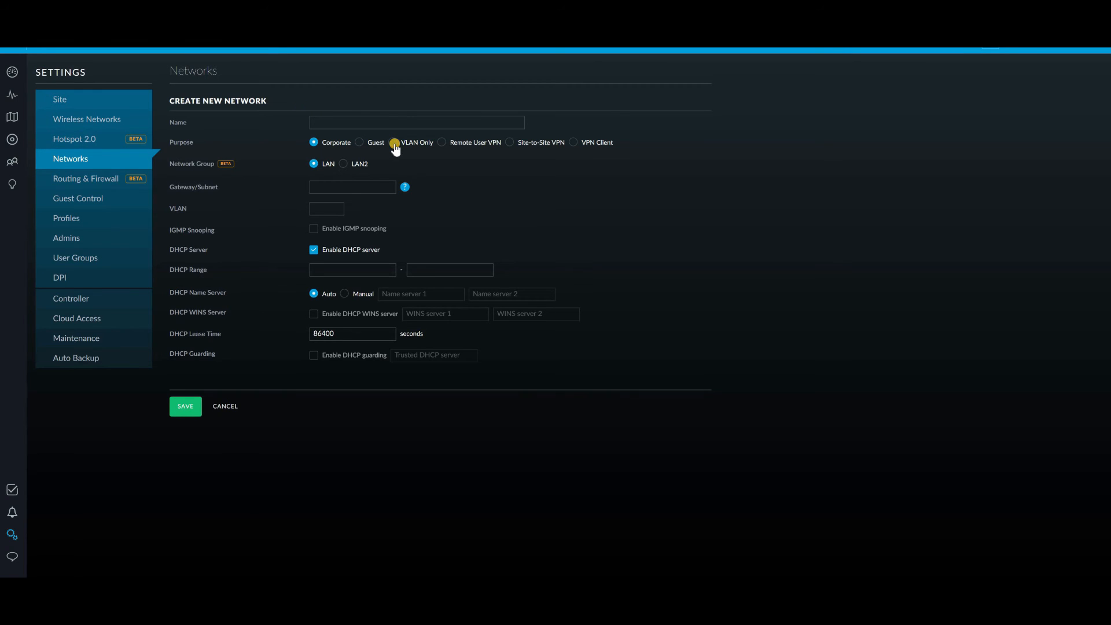
pyautogui.click(394, 142)
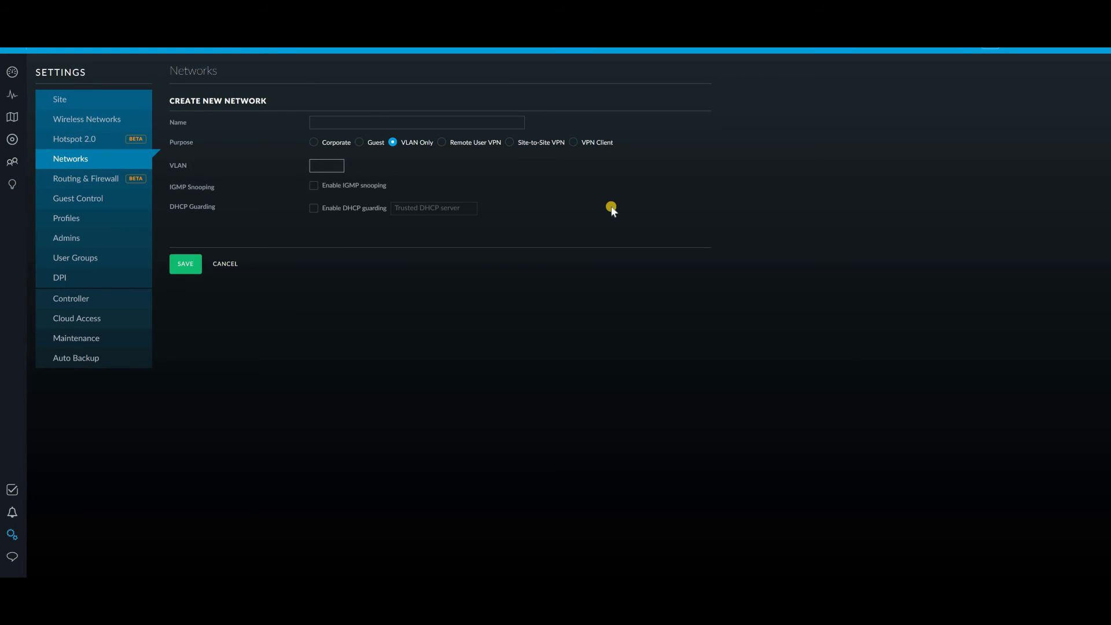
pyautogui.moveTo(613, 207)
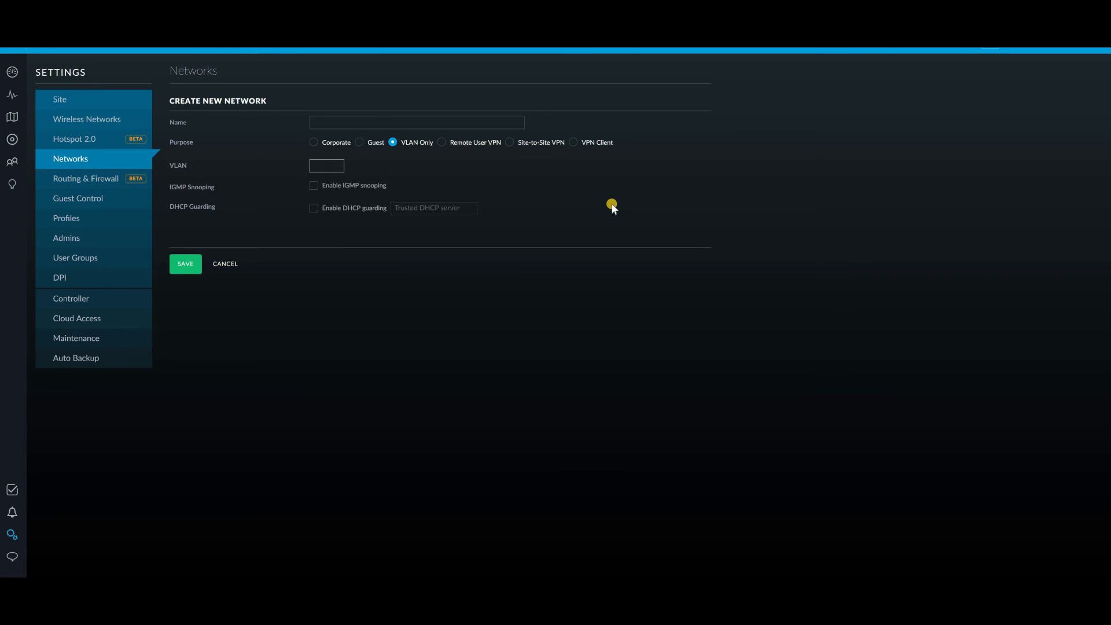
pyautogui.write('123')
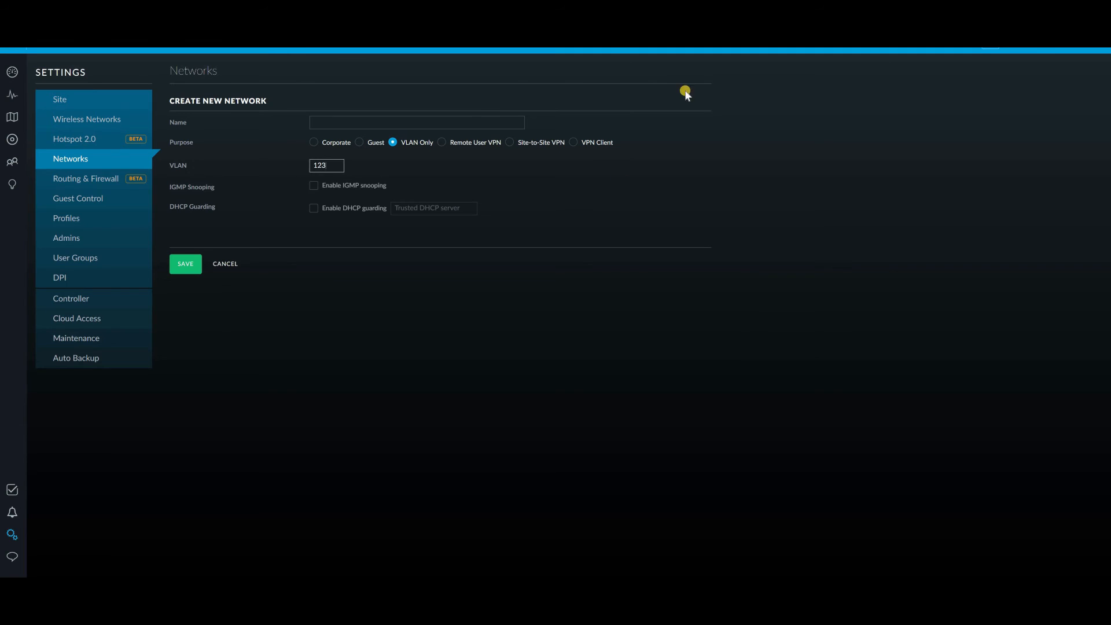
pyautogui.click(417, 122)
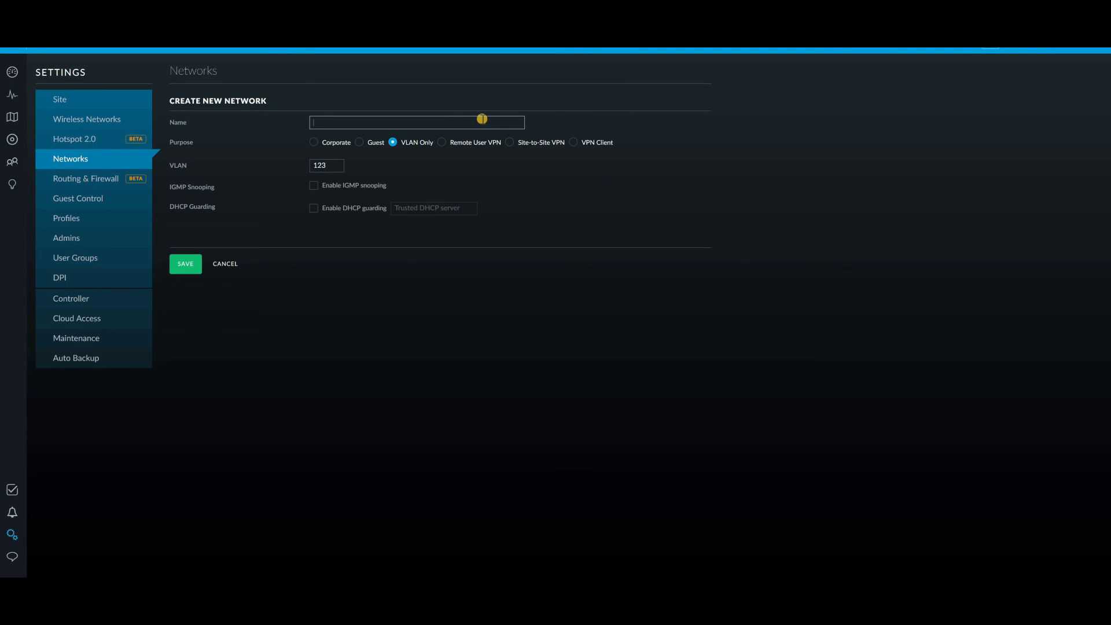
pyautogui.write('sophosFW')
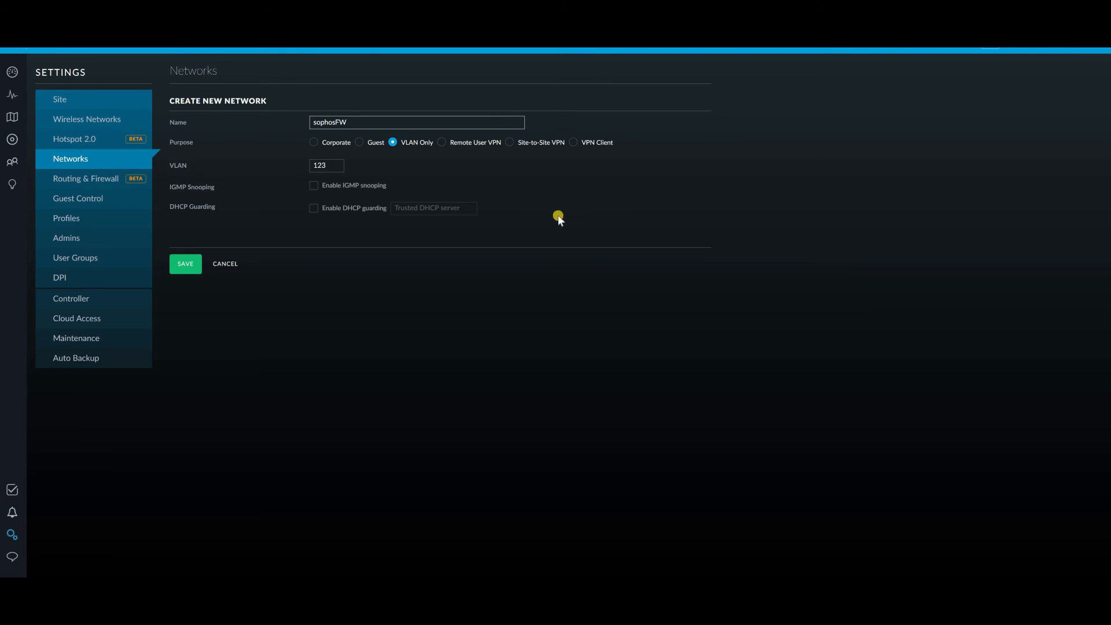
pyautogui.moveTo(570, 216)
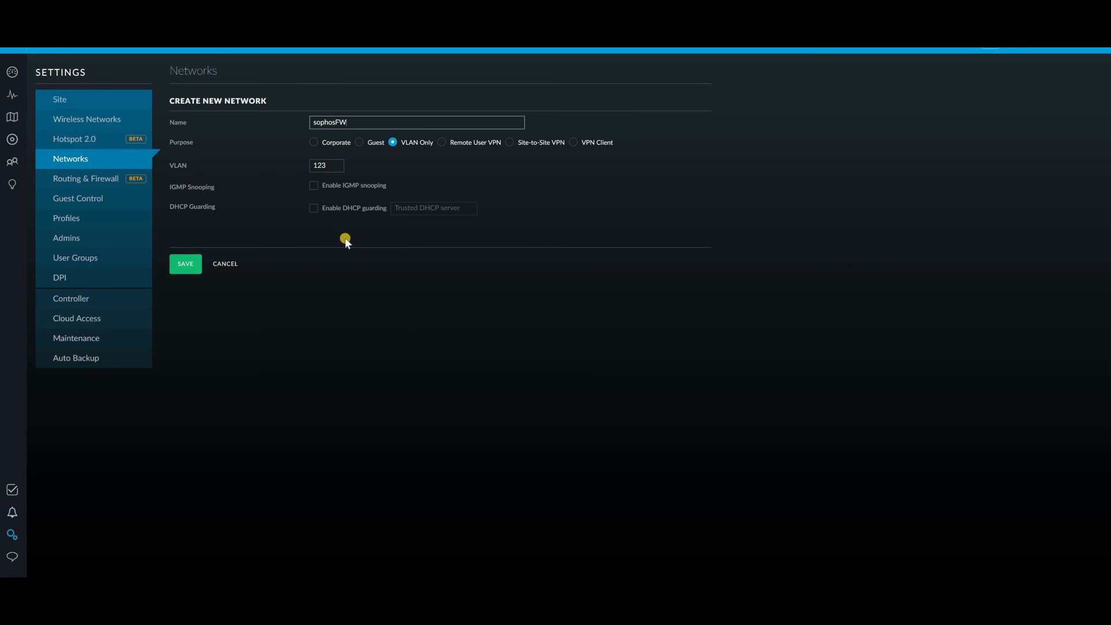
pyautogui.moveTo(525, 238)
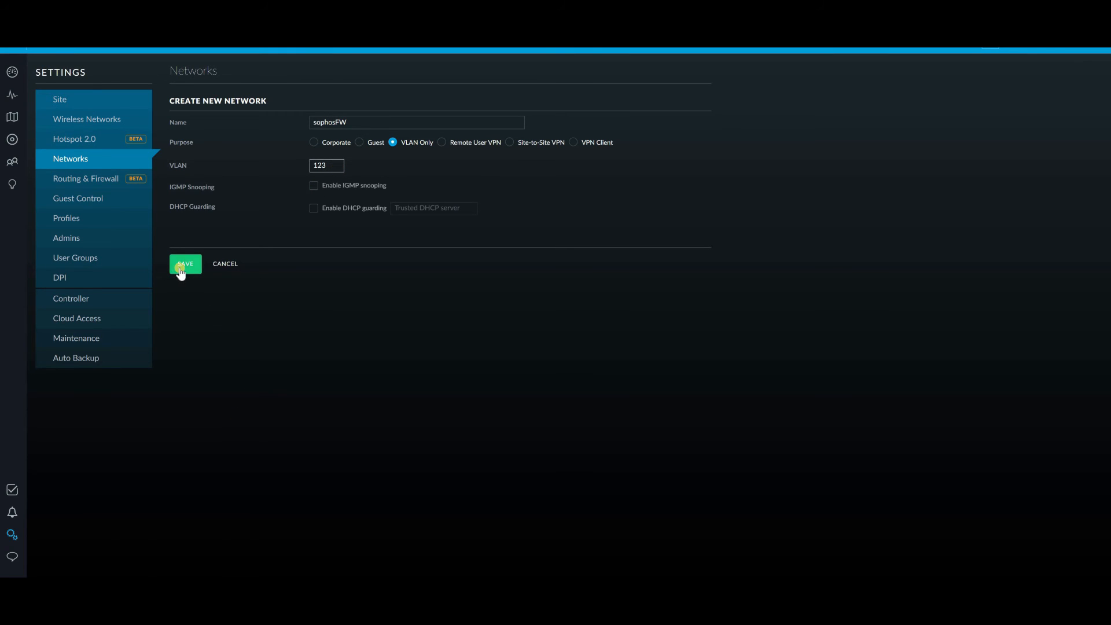
pyautogui.click(186, 264)
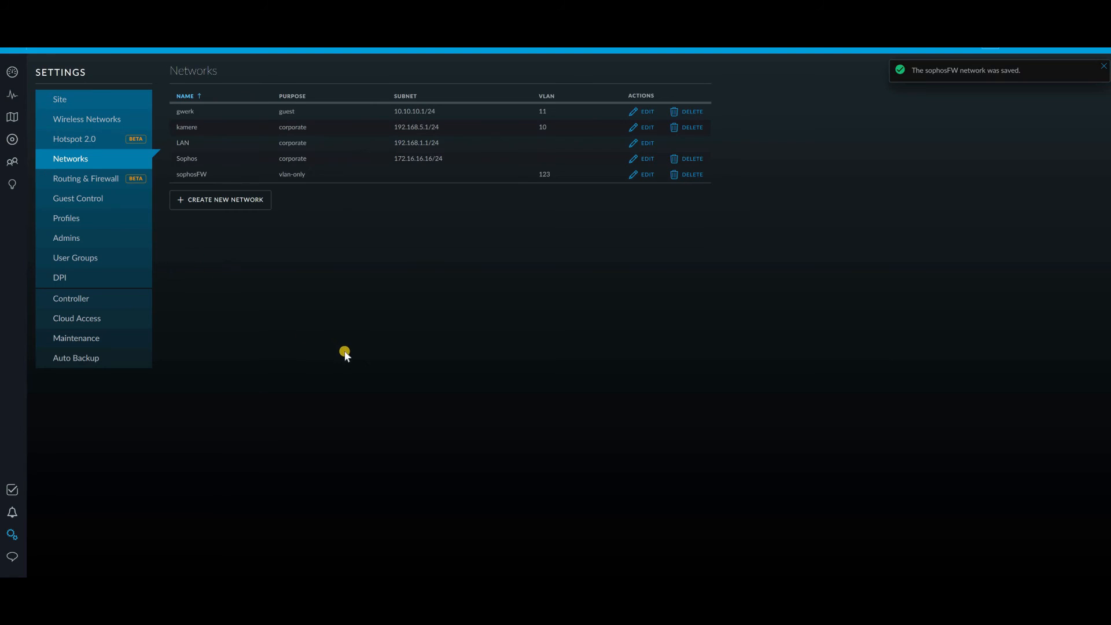
pyautogui.moveTo(187, 176)
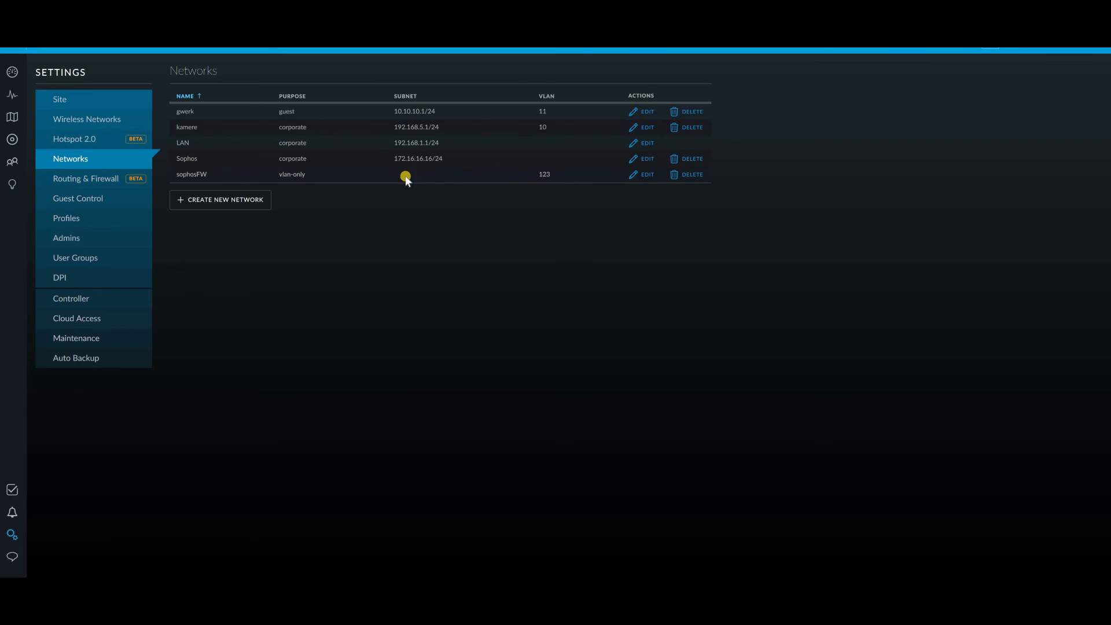
pyautogui.moveTo(117, 133)
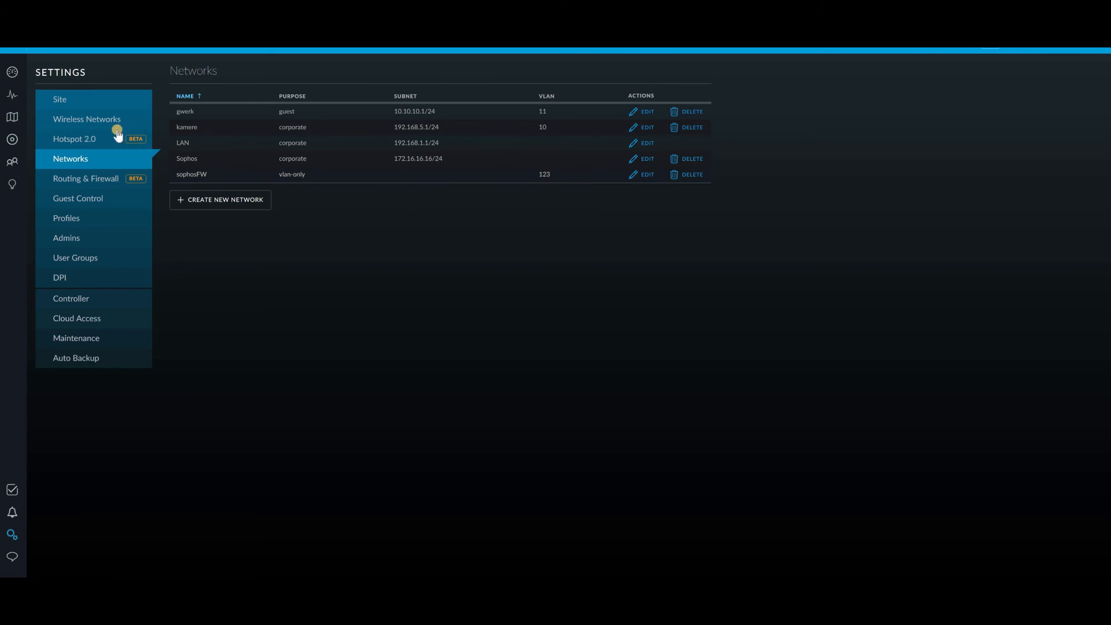
pyautogui.moveTo(202, 182)
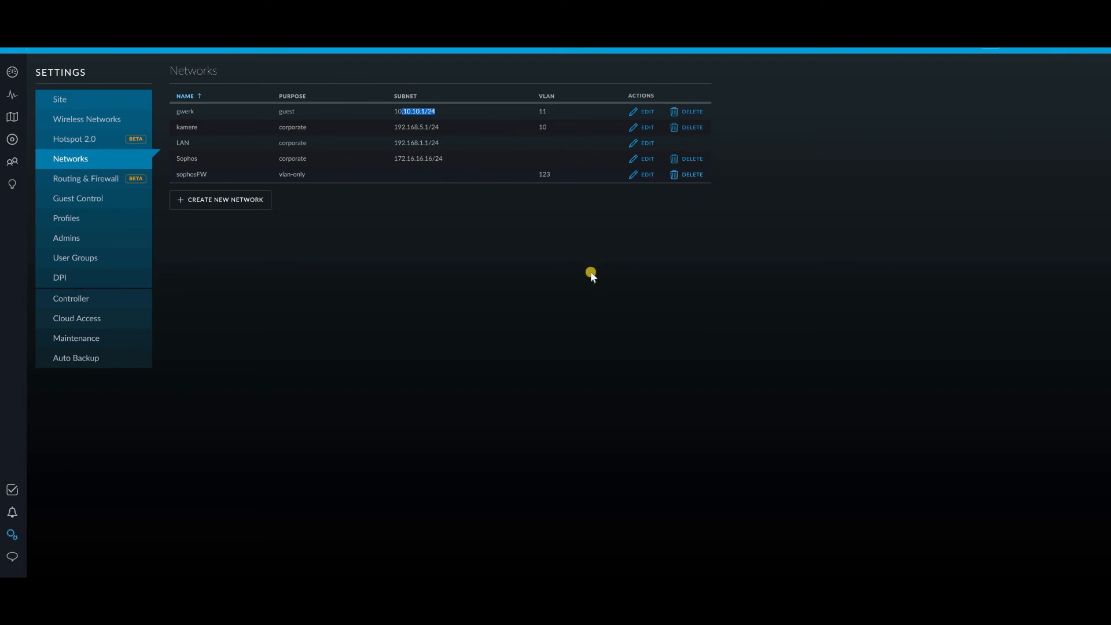
# Switch to the Wireless Networks page listing CRONER and gwerk
pyautogui.click(691, 175)
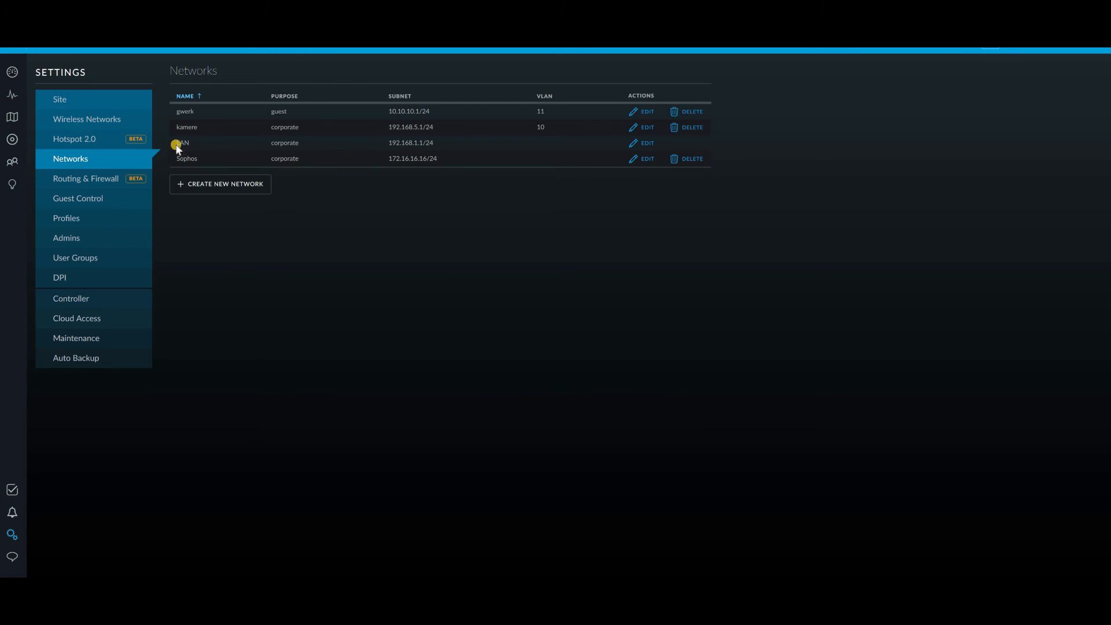
pyautogui.click(87, 119)
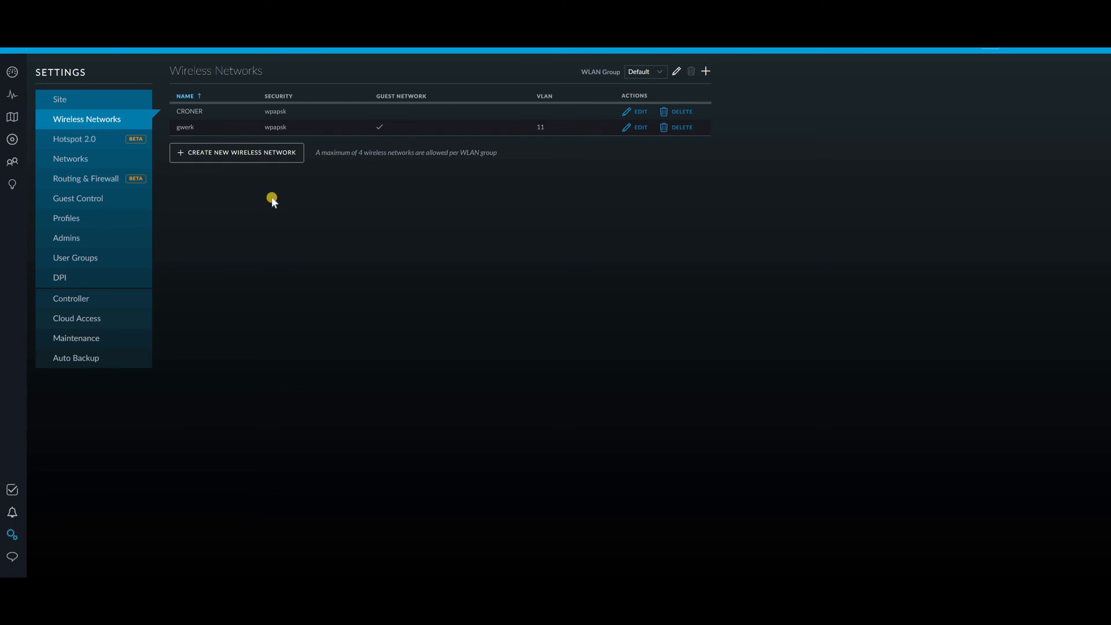
# Draft a wireless network with SSID whatever, Use VLAN enabled and VLAN 123
pyautogui.click(237, 153)
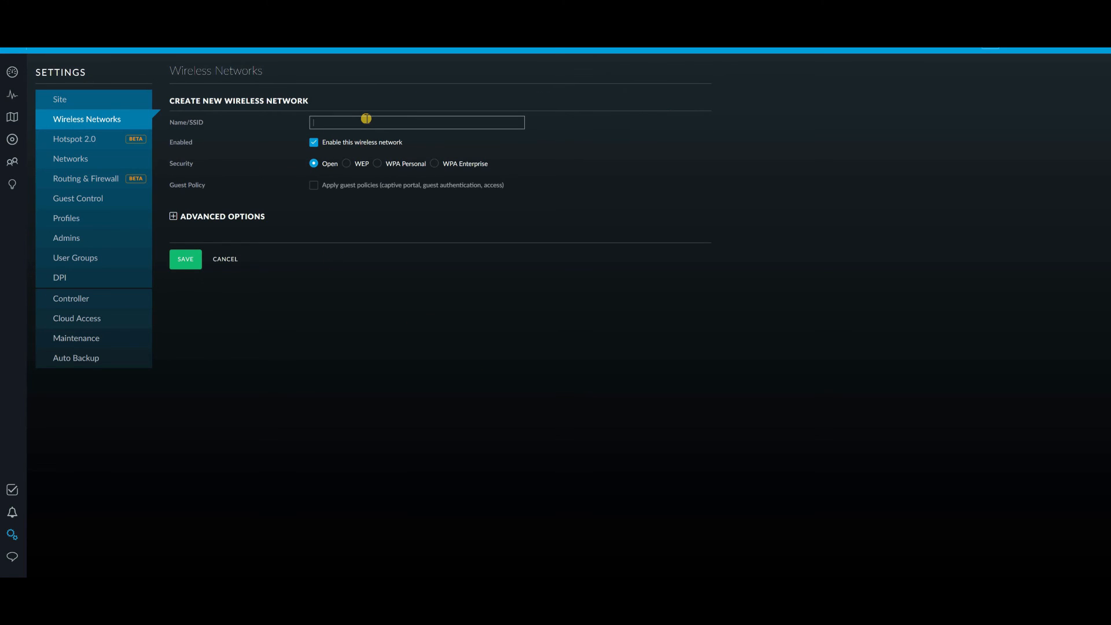
pyautogui.write('whatever')
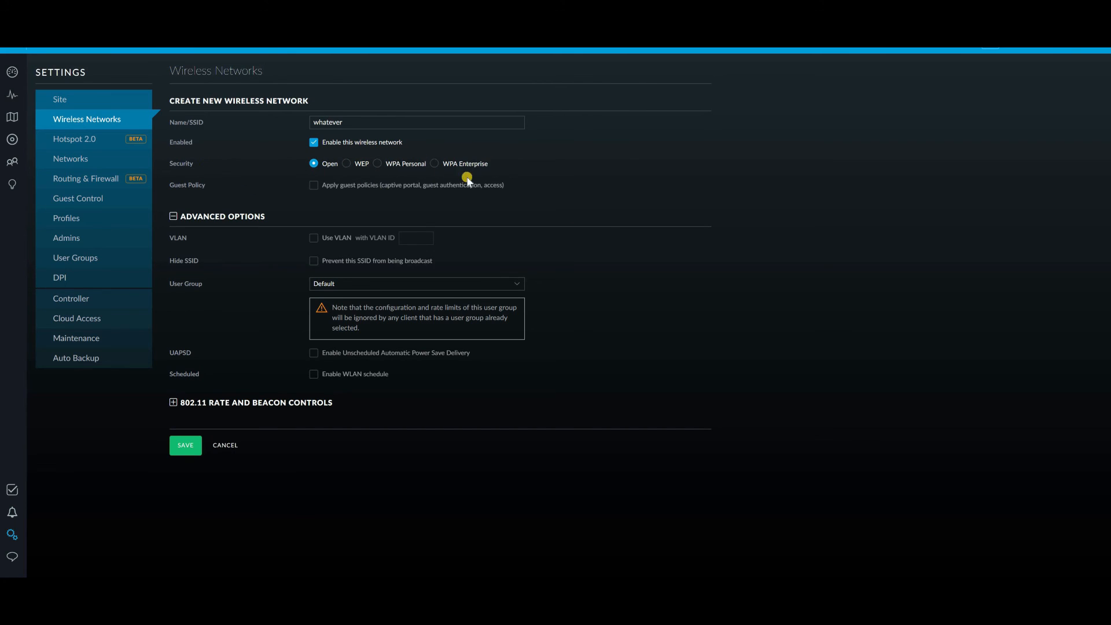
pyautogui.moveTo(396, 247)
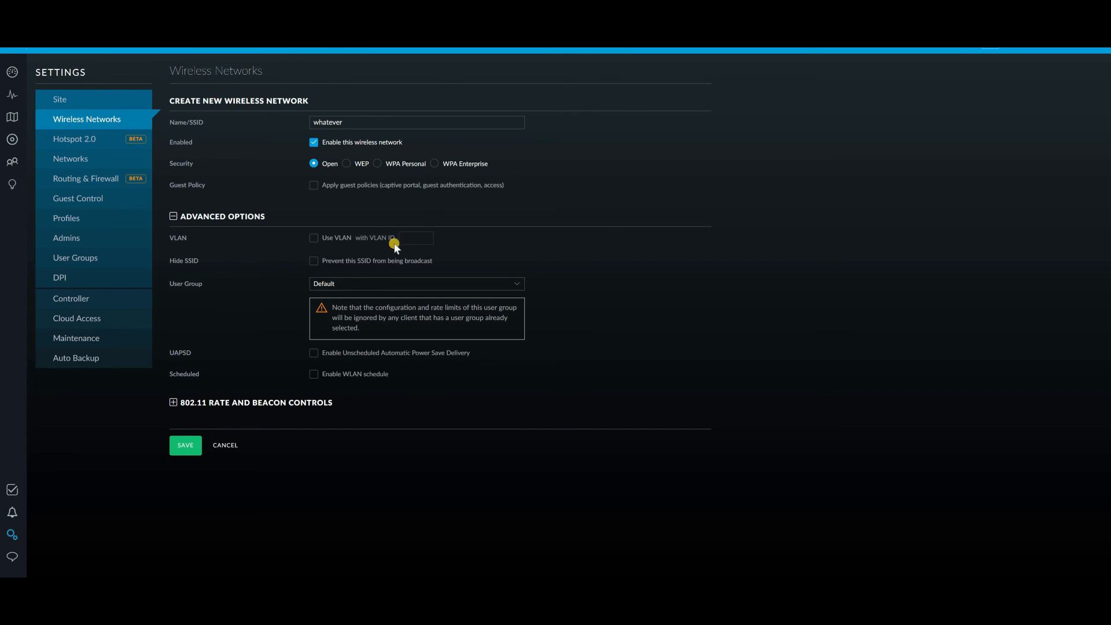
pyautogui.click(313, 237)
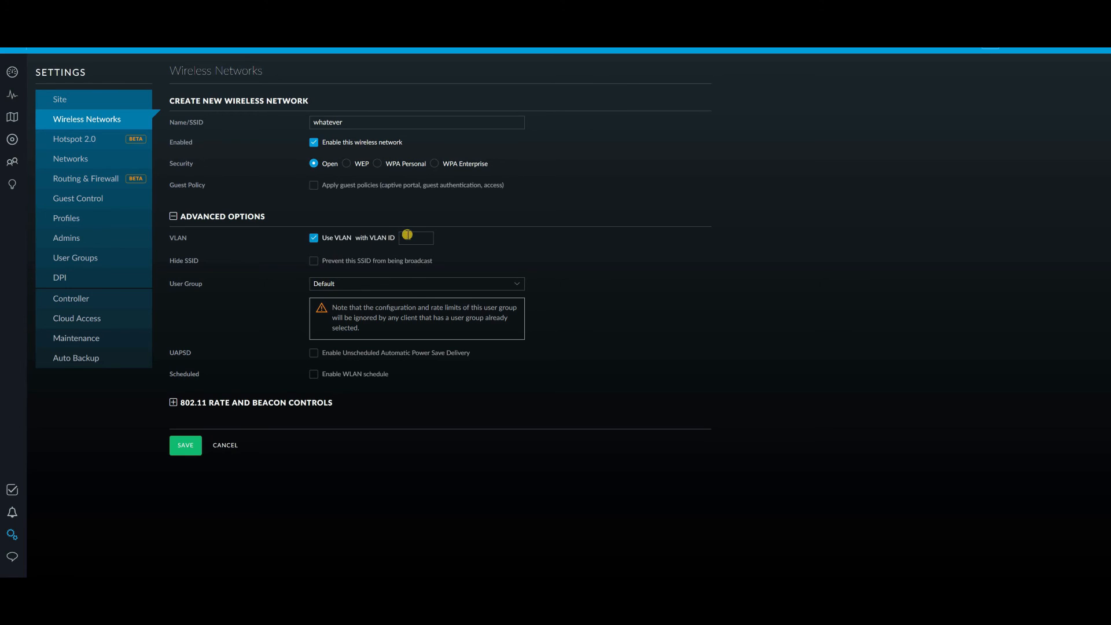
pyautogui.write('123')
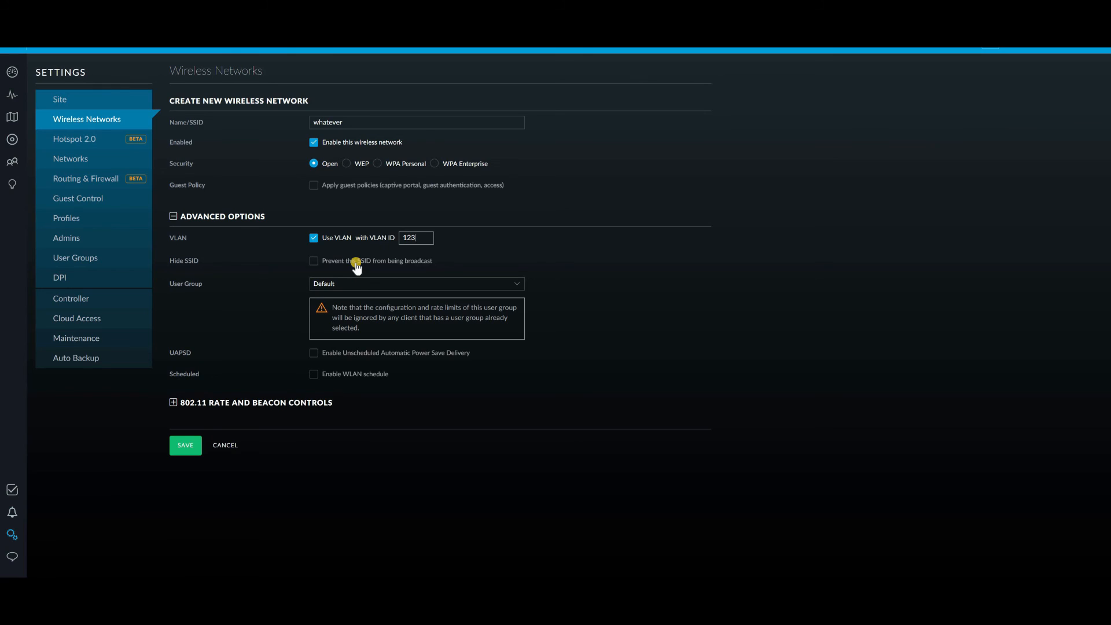
pyautogui.moveTo(344, 285)
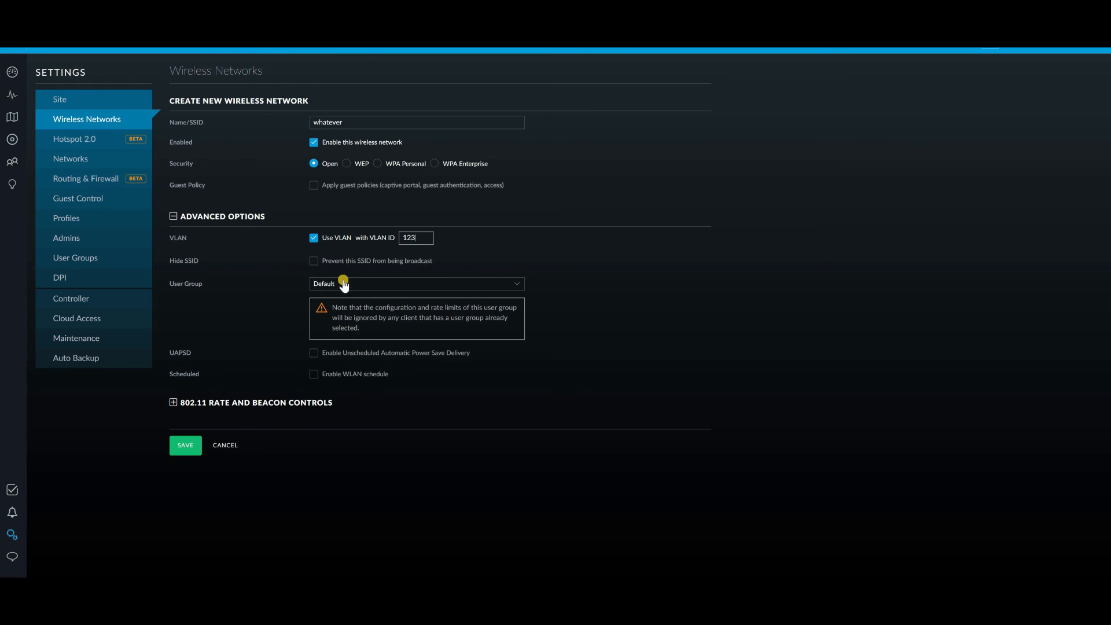
pyautogui.moveTo(267, 398)
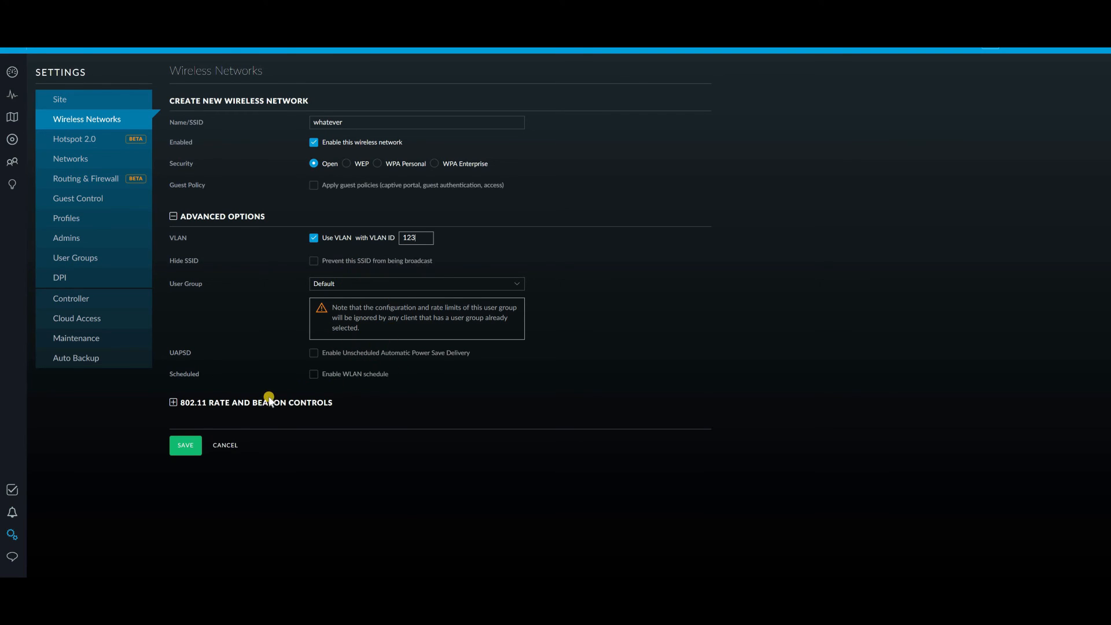
pyautogui.click(173, 402)
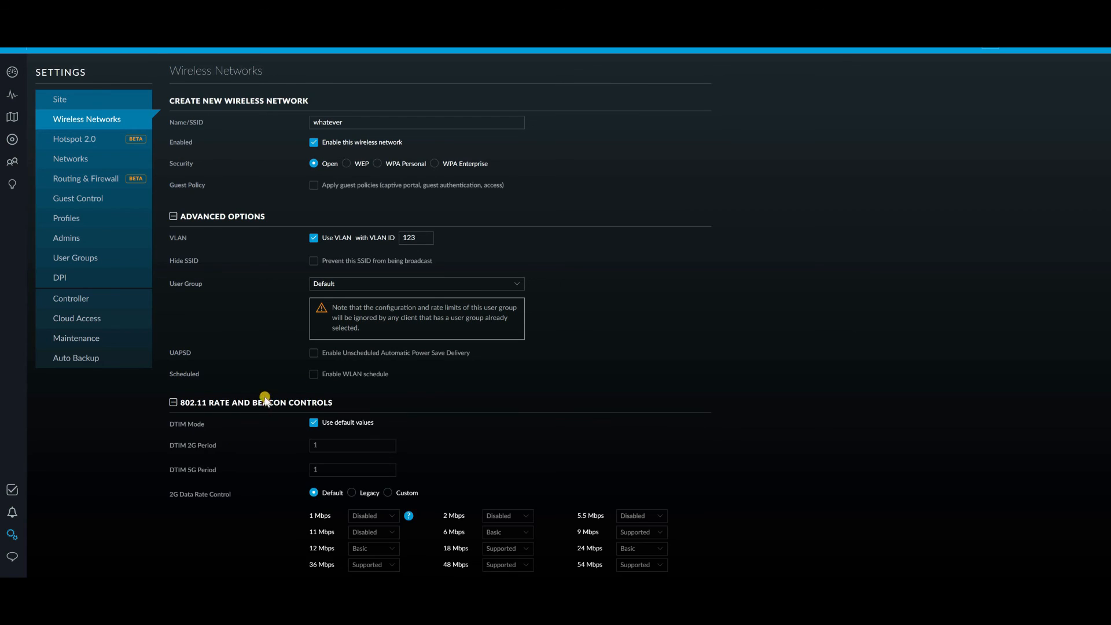
# Review the whatever wireless network draft and cancel it without saving
pyautogui.click(172, 403)
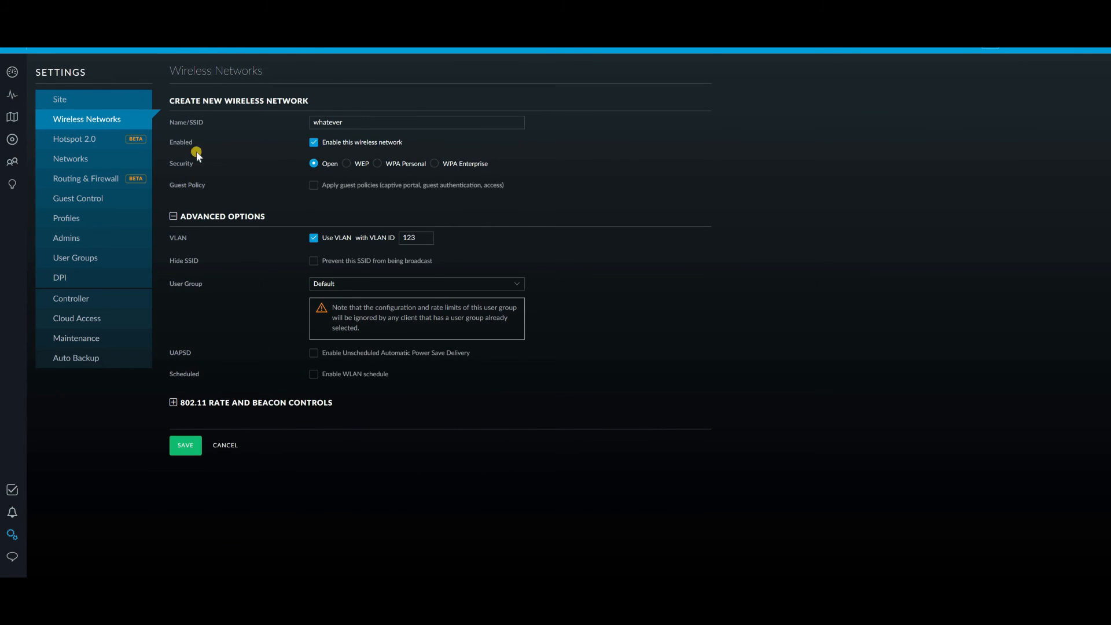
pyautogui.moveTo(551, 293)
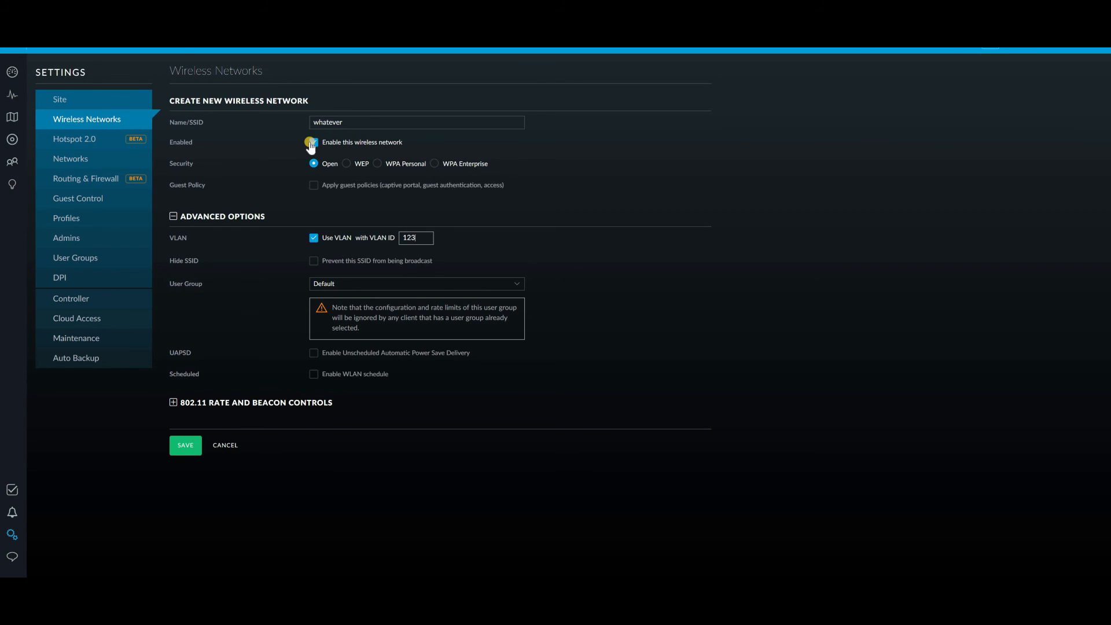
pyautogui.click(314, 141)
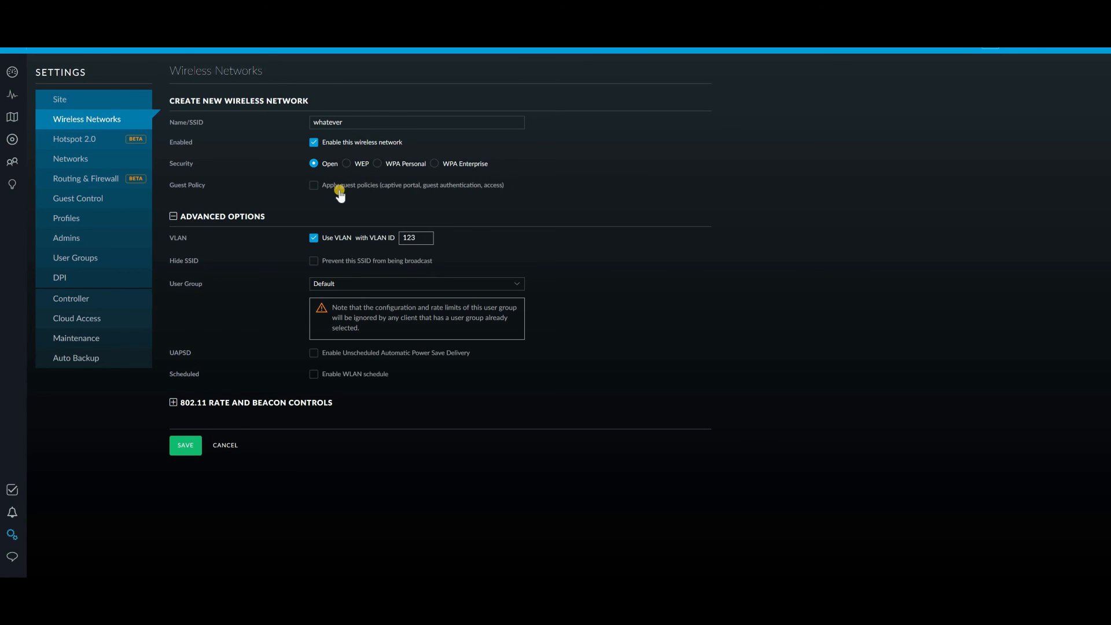
pyautogui.moveTo(458, 249)
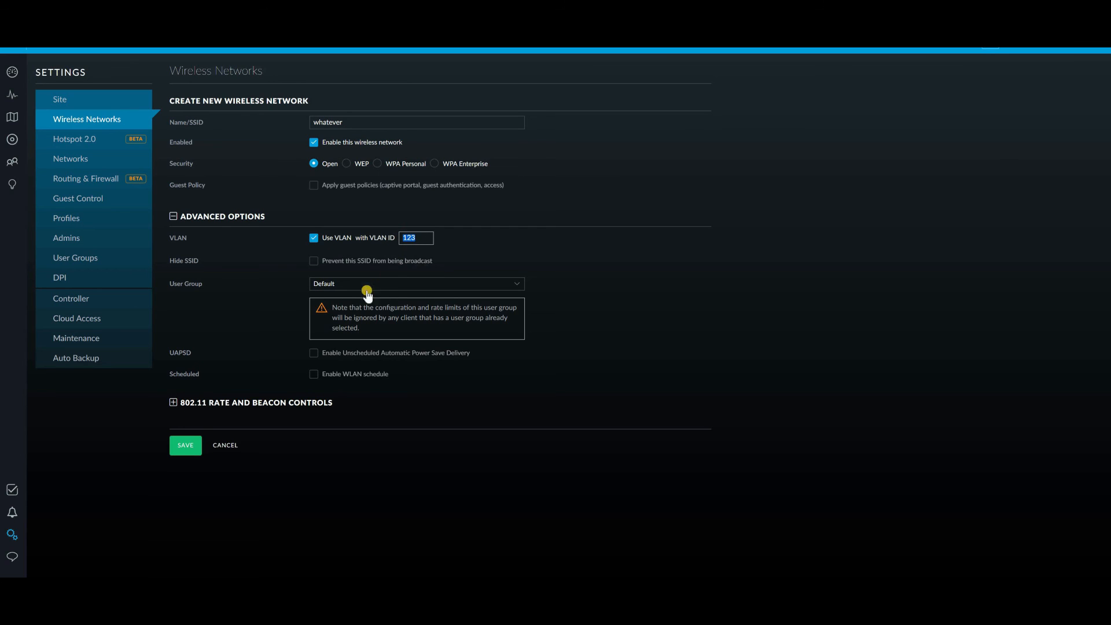
pyautogui.moveTo(441, 250)
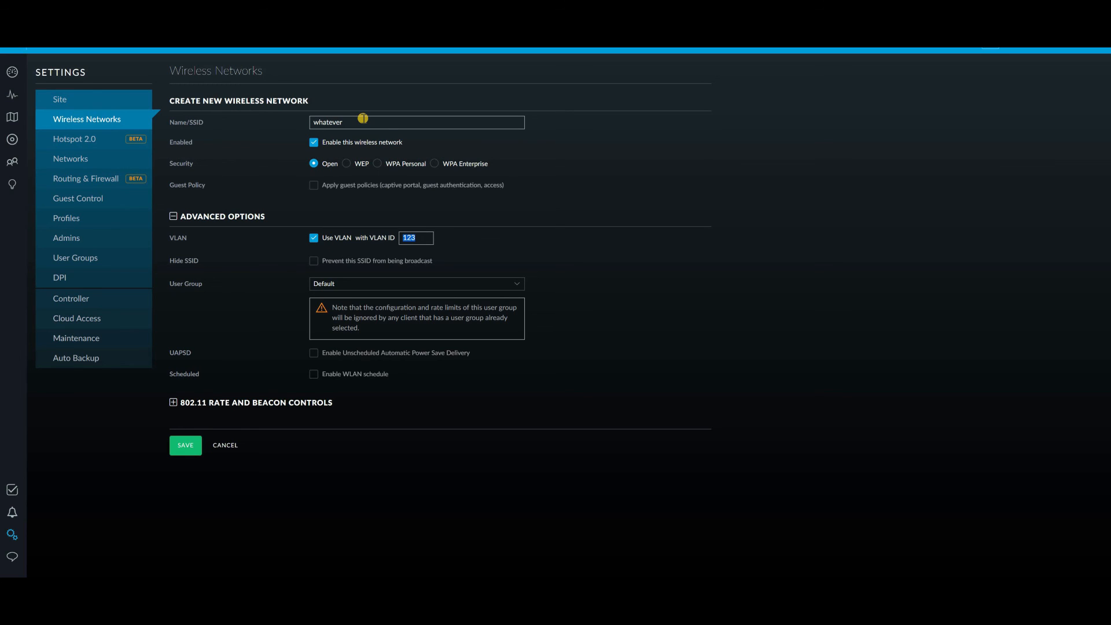
pyautogui.moveTo(431, 237)
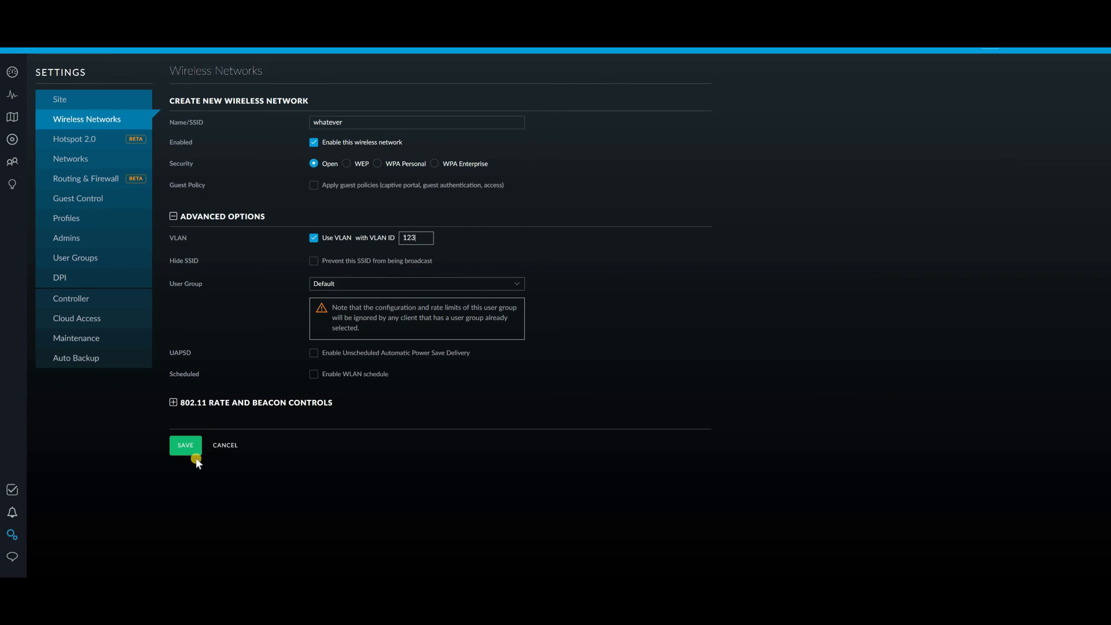
pyautogui.moveTo(783, 433)
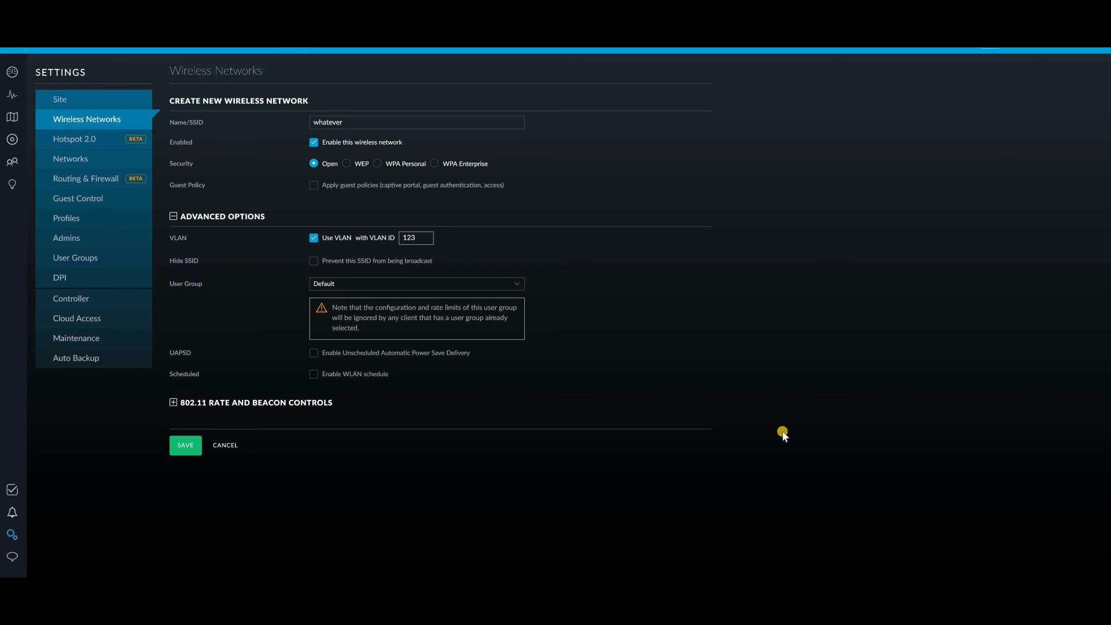
pyautogui.click(416, 237)
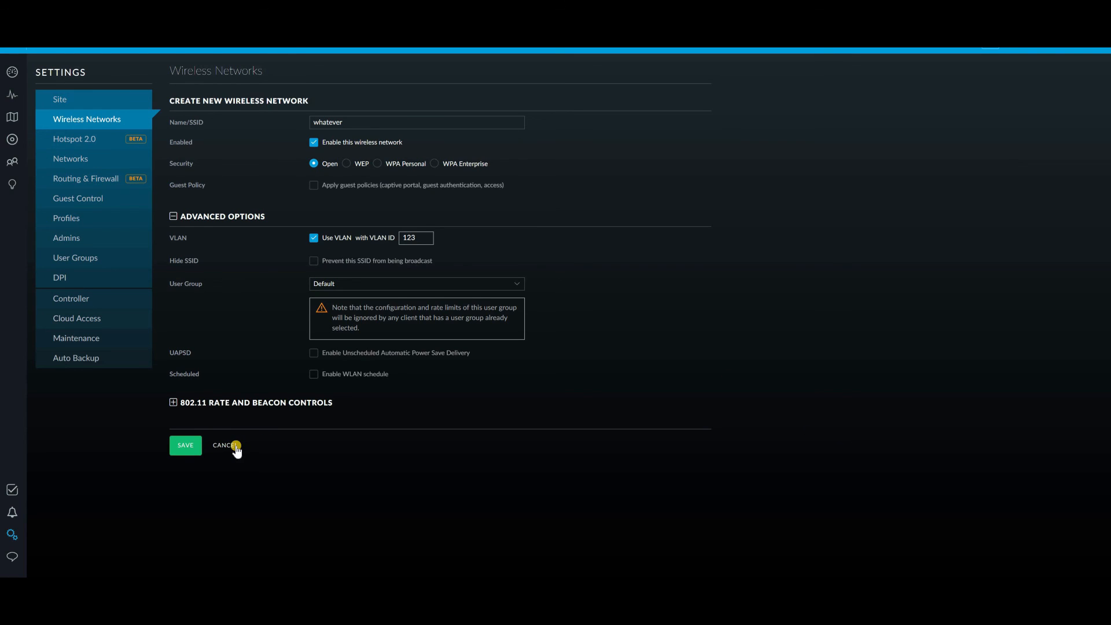
pyautogui.click(225, 445)
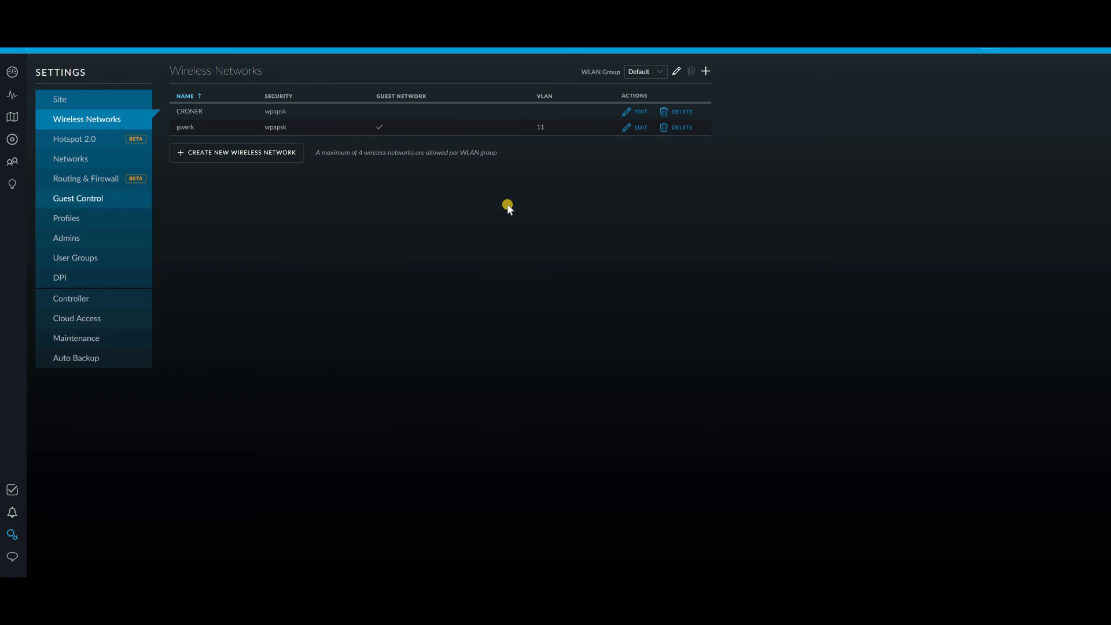